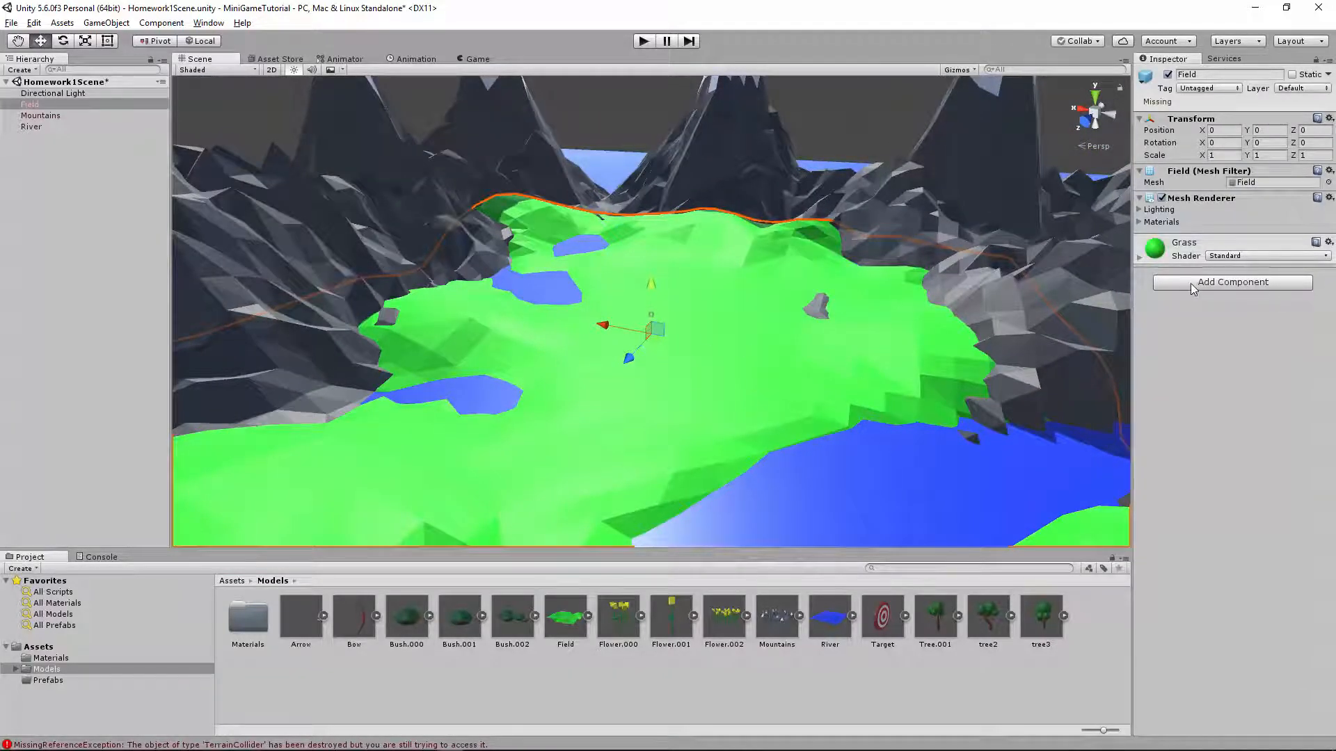
Give Field a Mesh Collider and begin adding a component to Mountains
left_click(1232, 282)
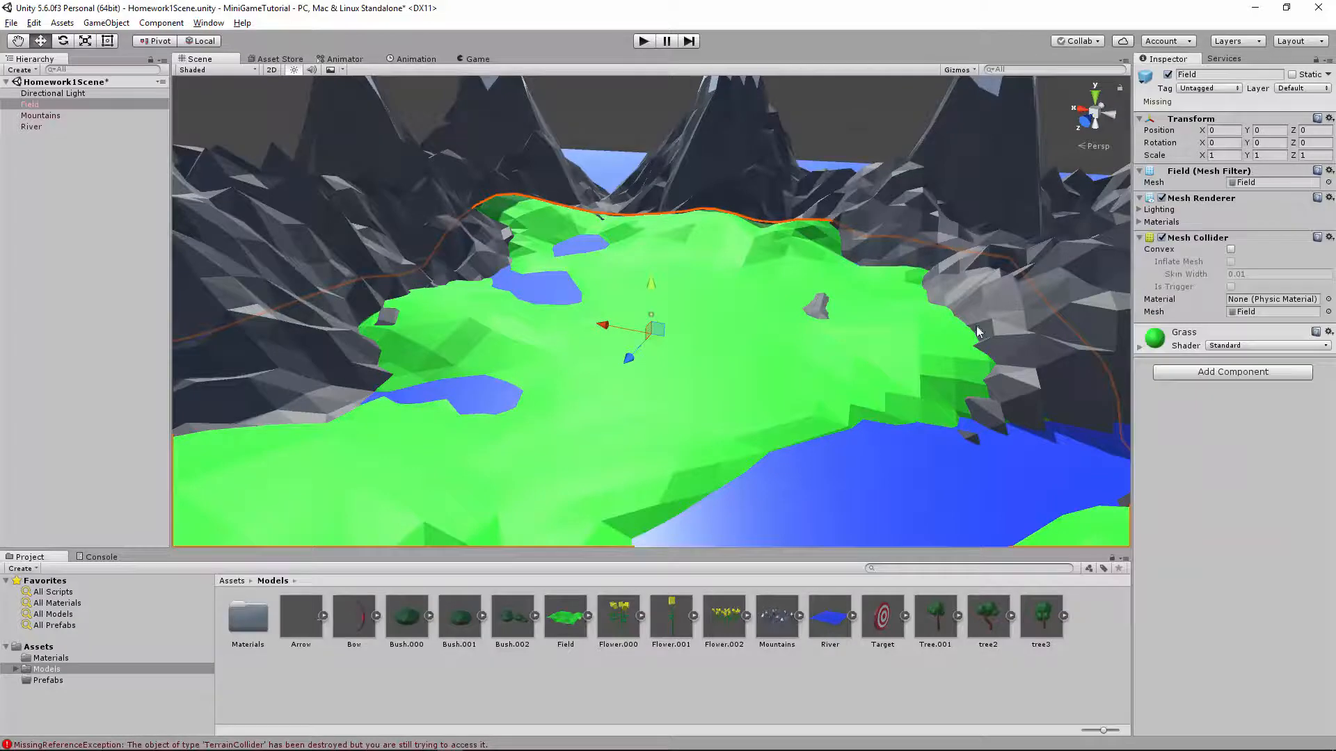
left_click(40, 115)
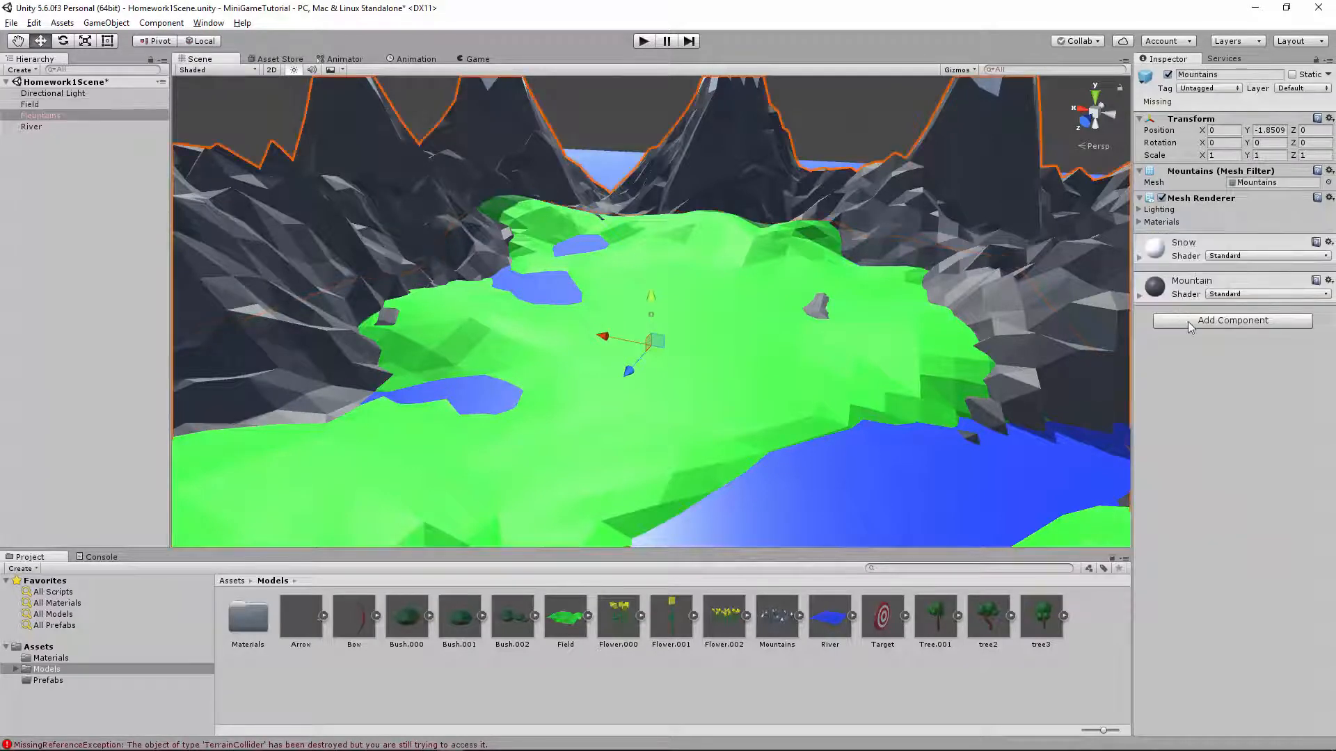
left_click(1231, 320)
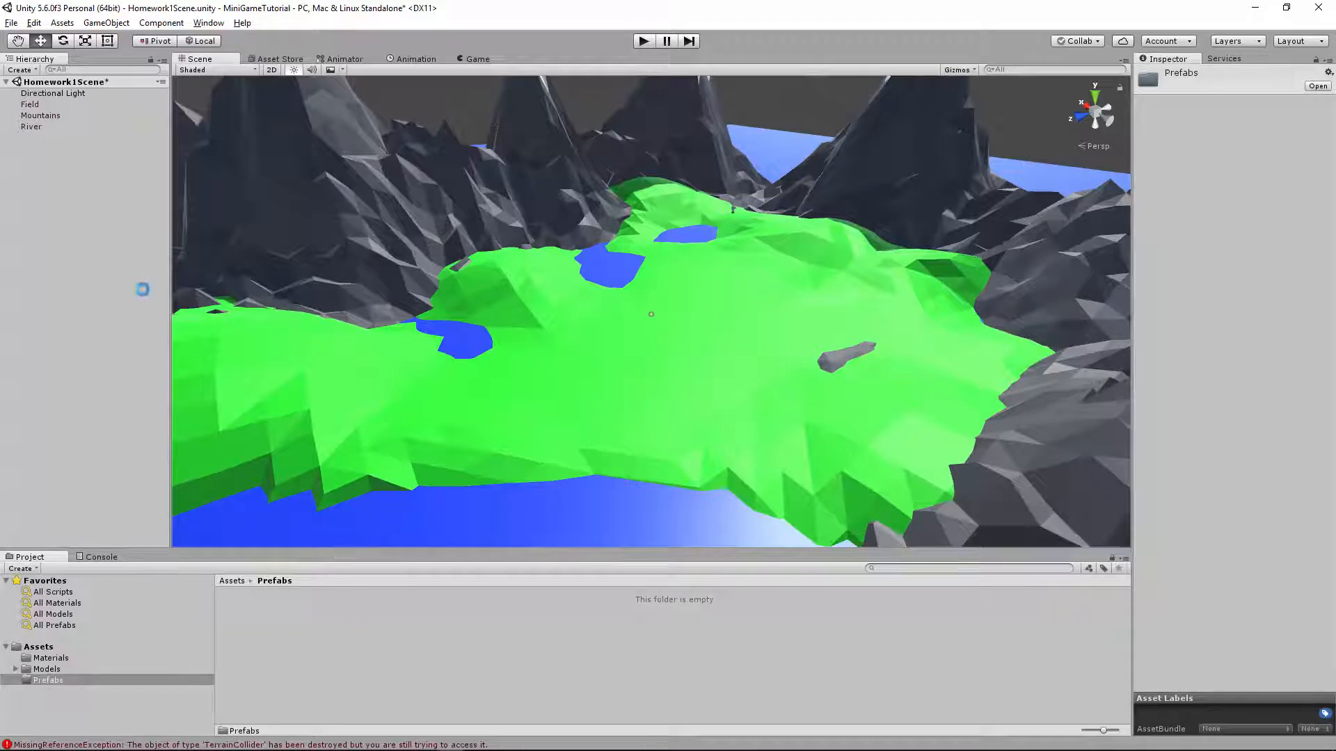
Review the new Field and River prefabs, then return to the Models folder
left_click(248, 617)
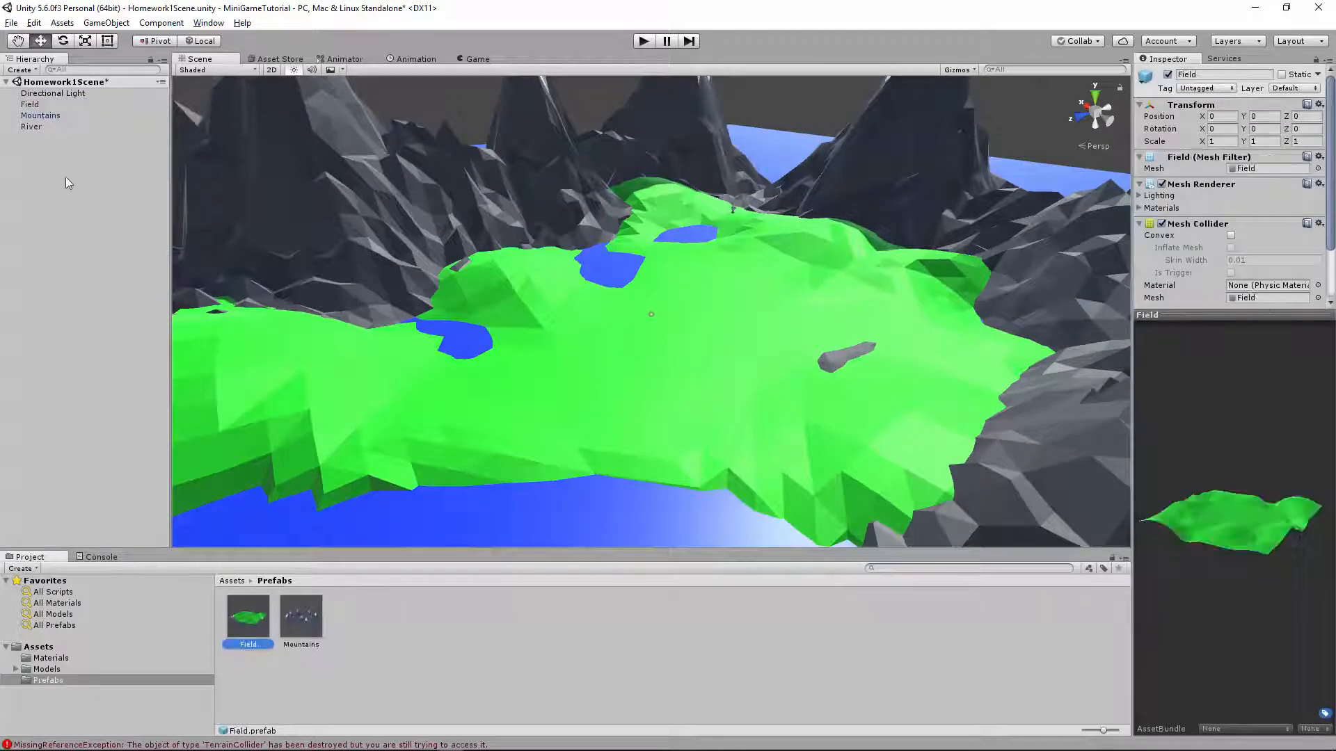
left_click(352, 616)
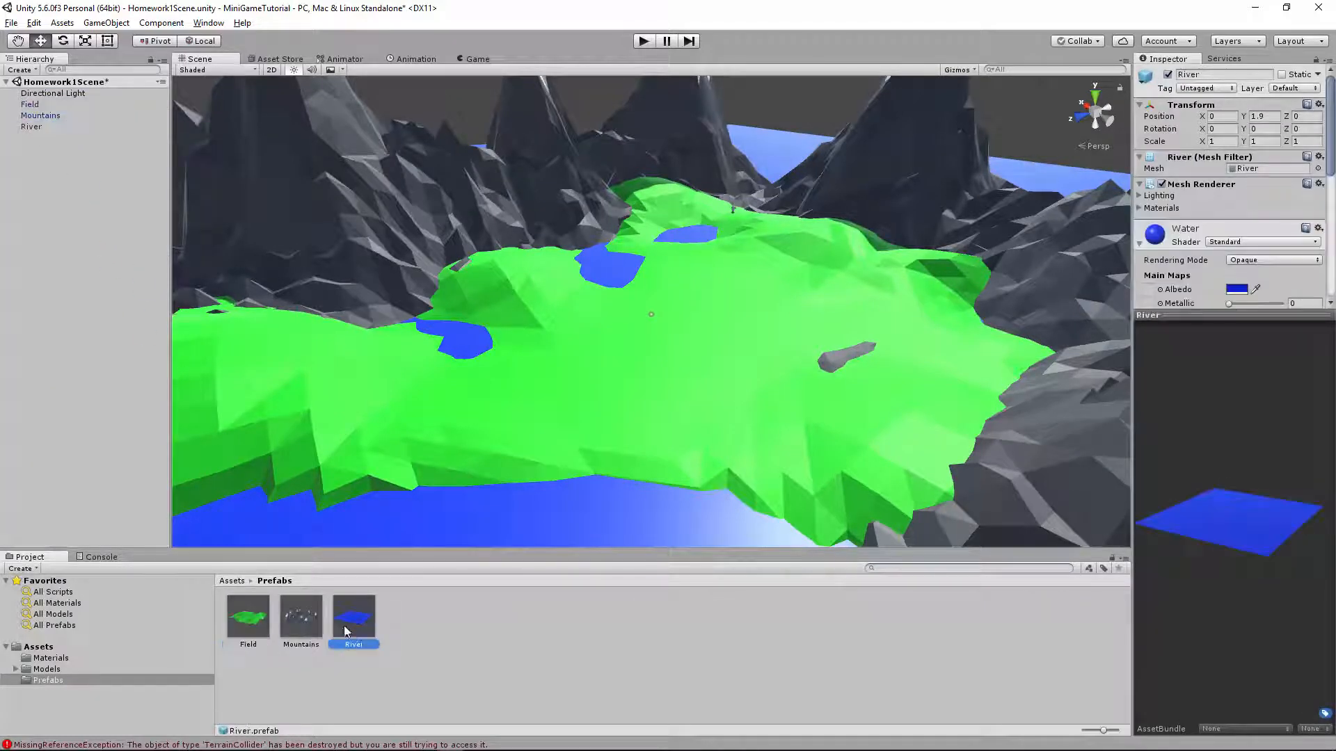
left_click(47, 669)
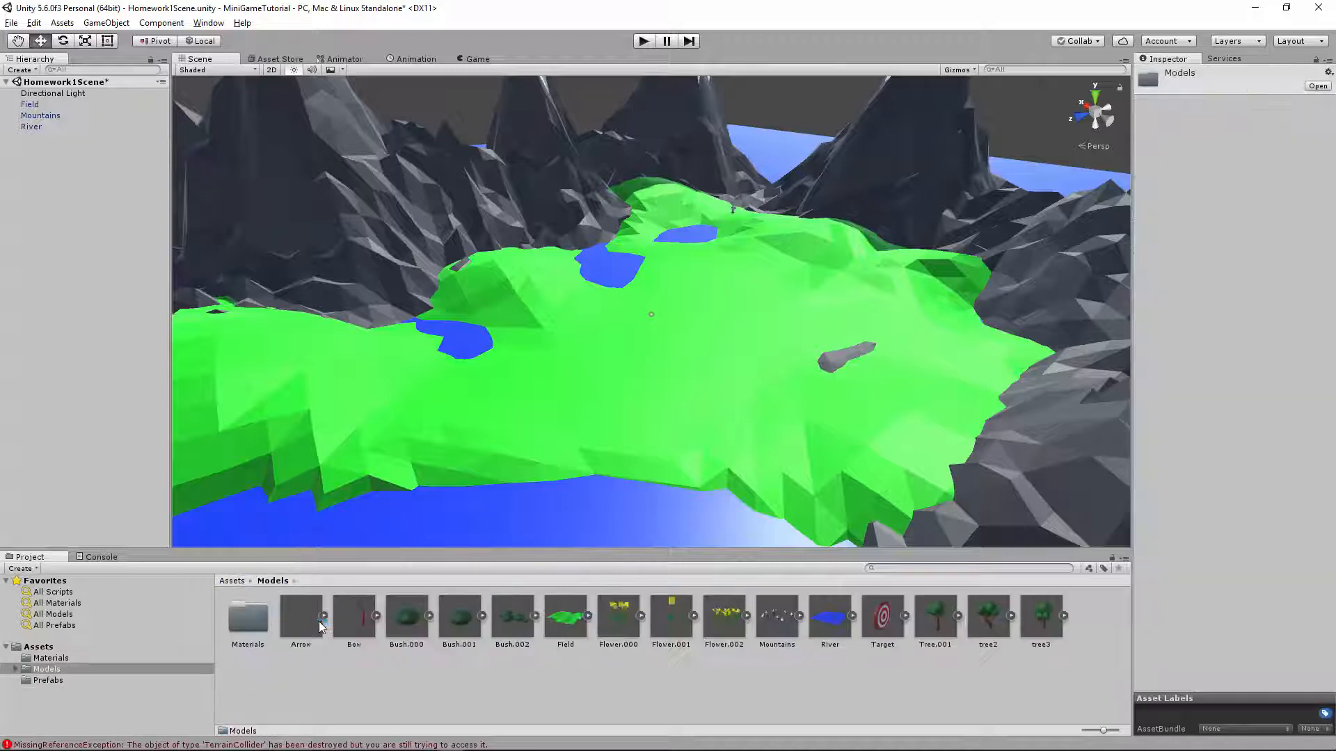
Create an empty GameObject and gather the target and tree models under it
right_click(51, 256)
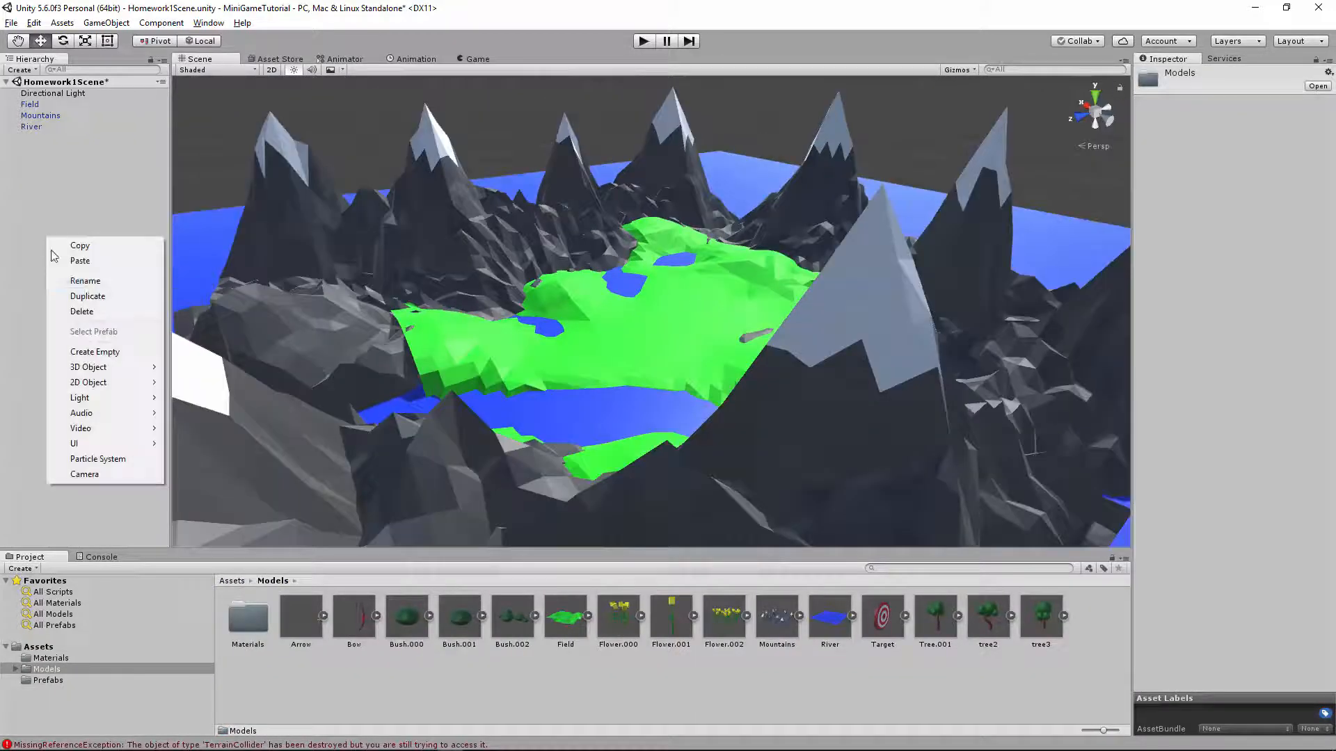
left_click(300, 615)
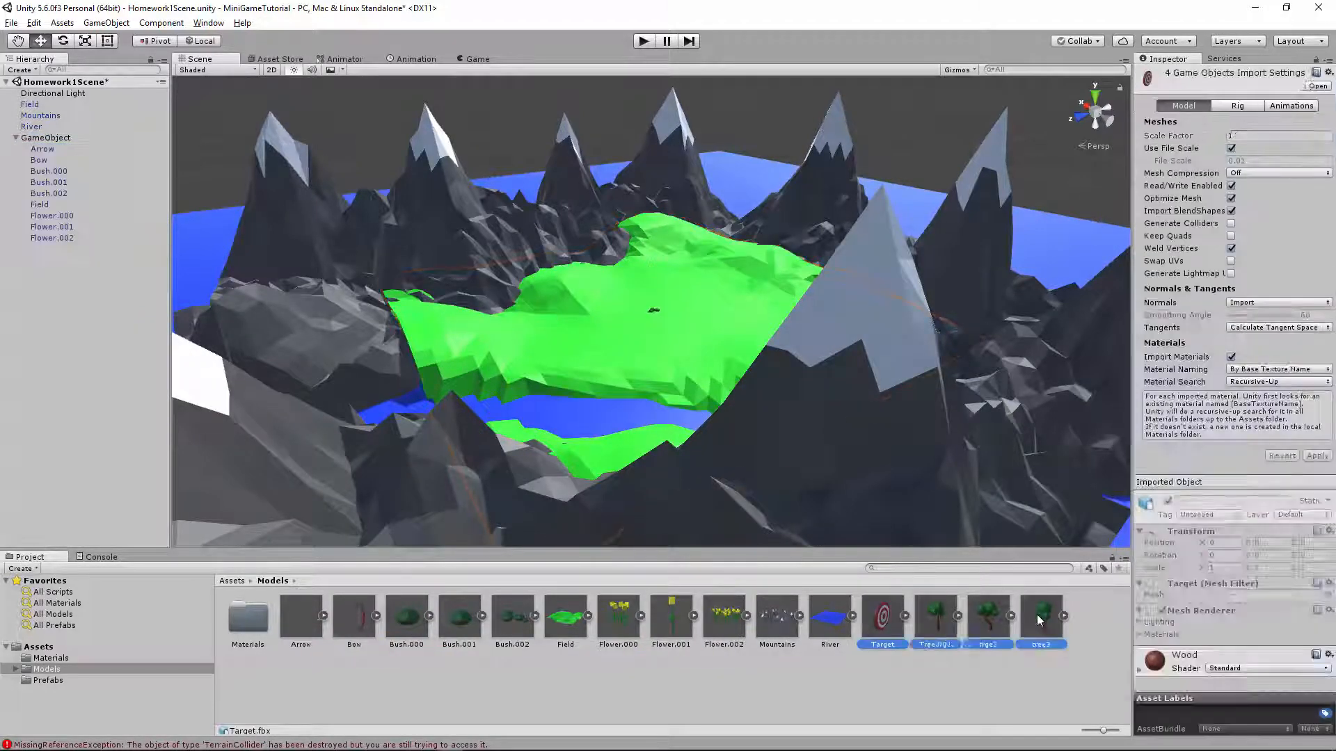
left_click(46, 138)
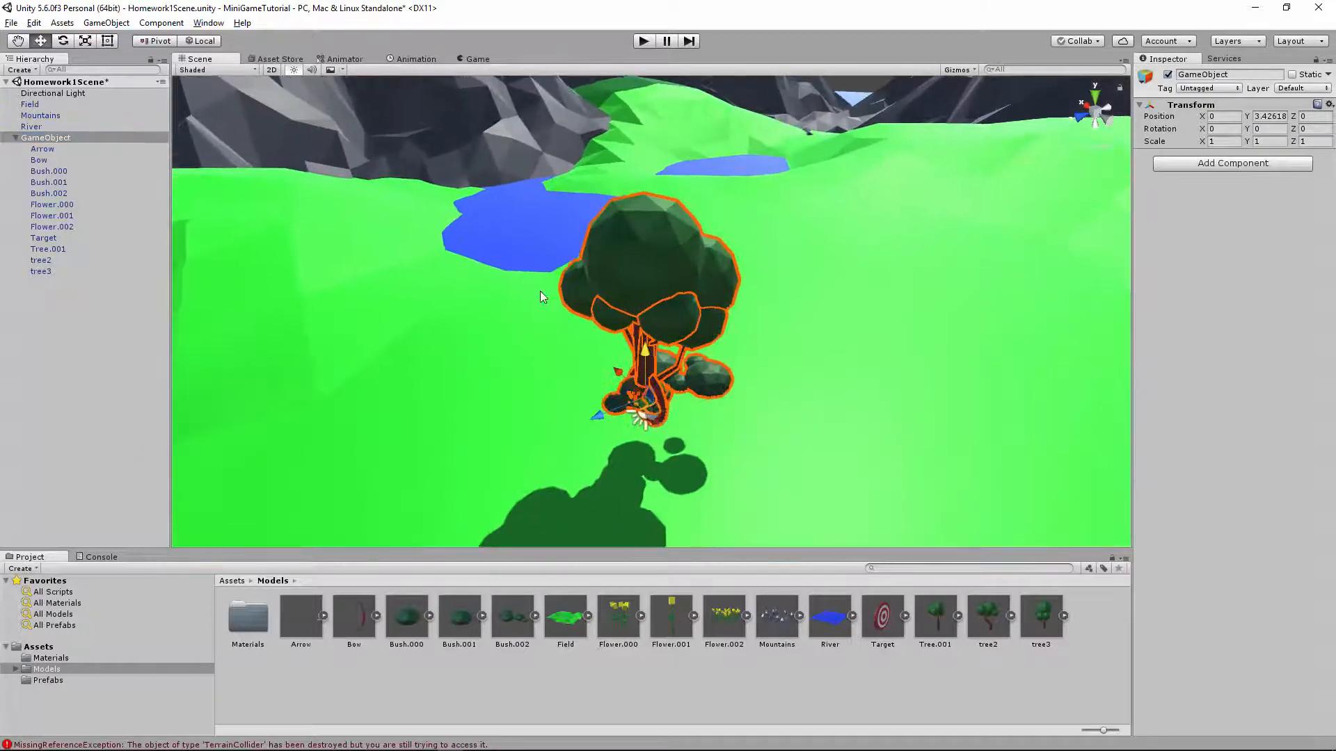
Deactivate every child model except the Arrow, plus Field and Mountains
left_click(40, 271)
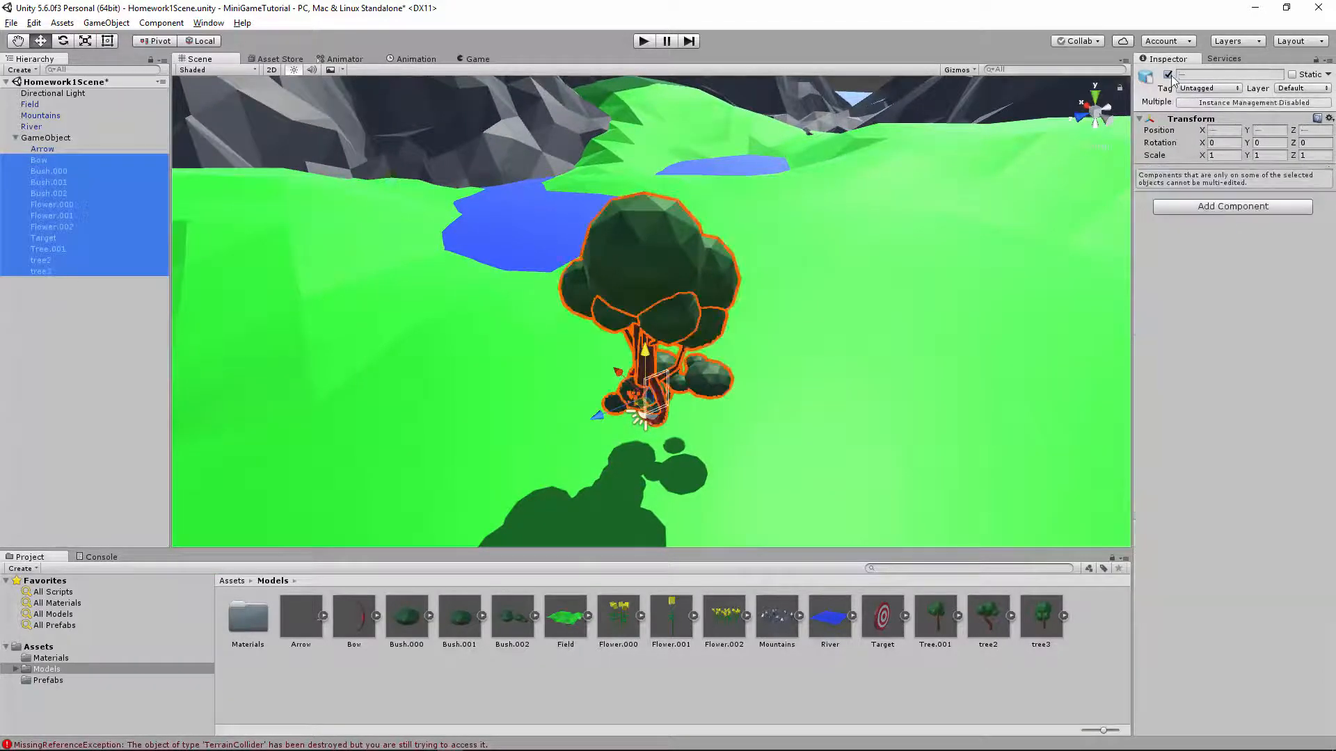
left_click(43, 149)
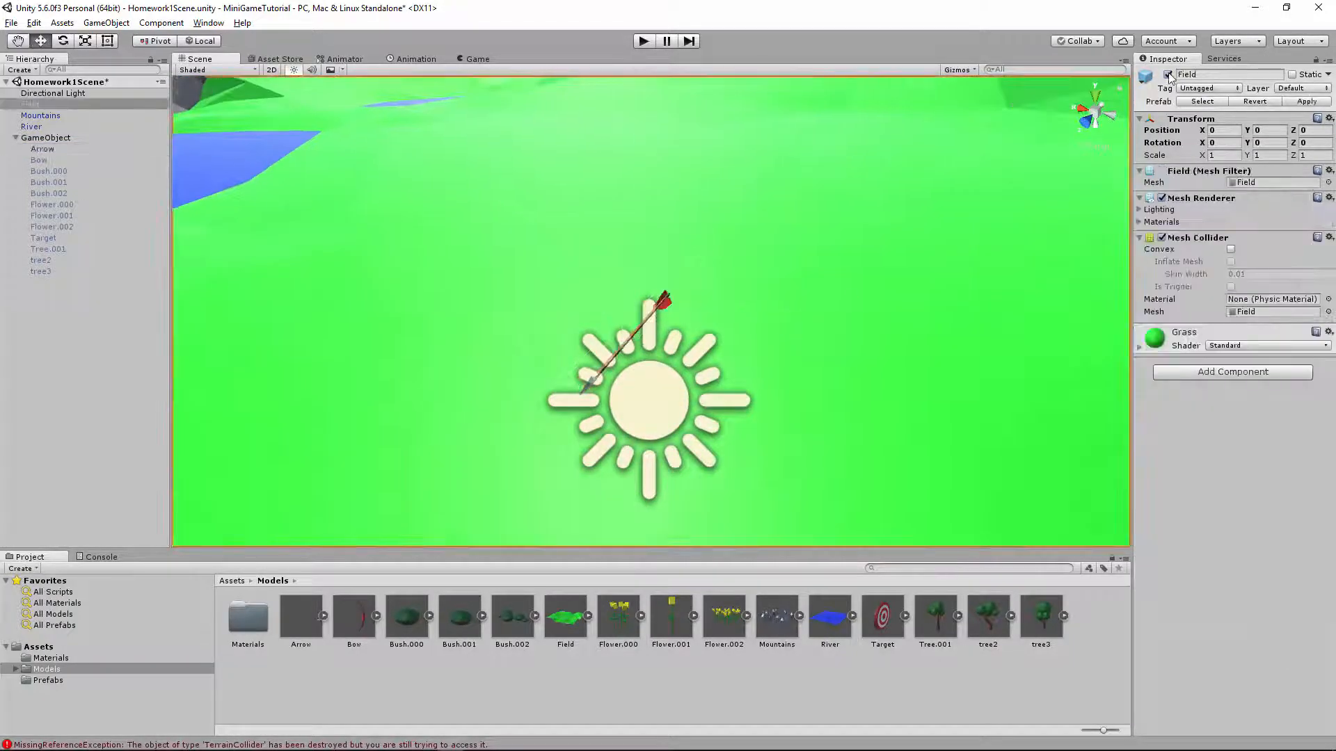
left_click(41, 116)
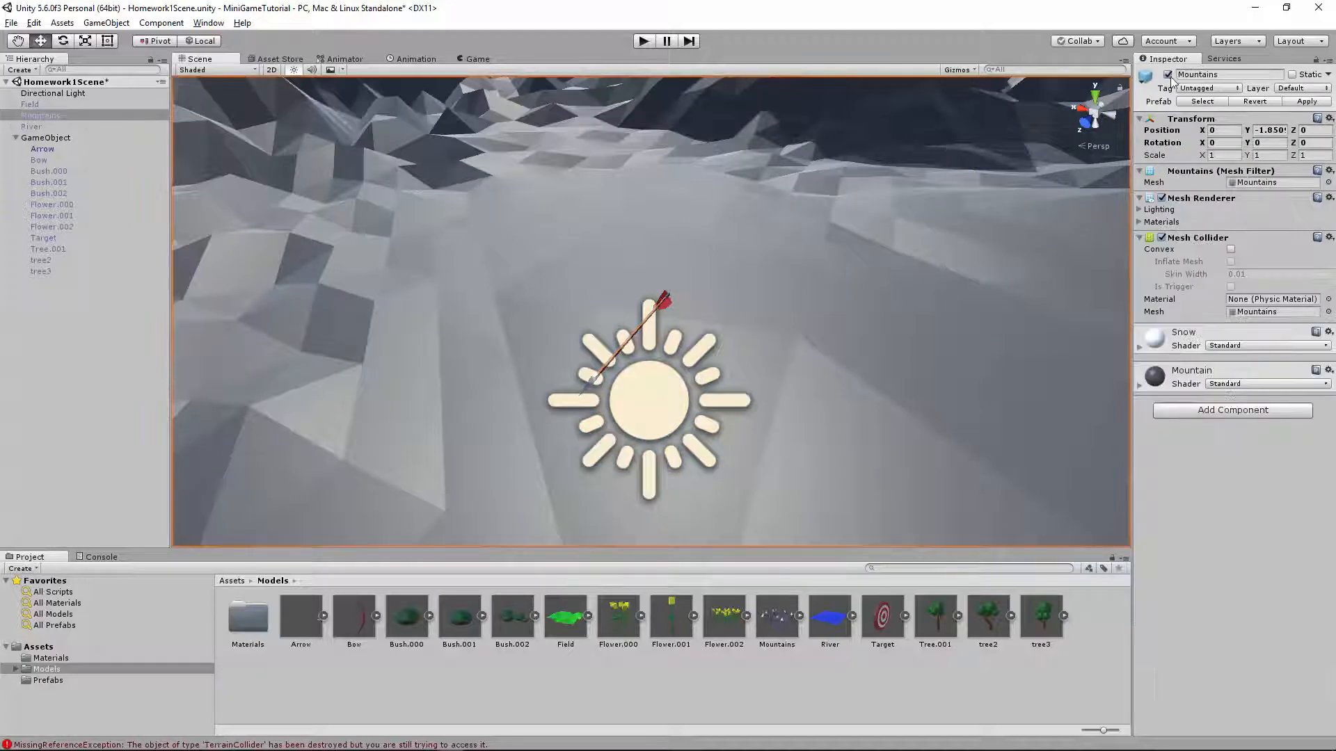
left_click(53, 94)
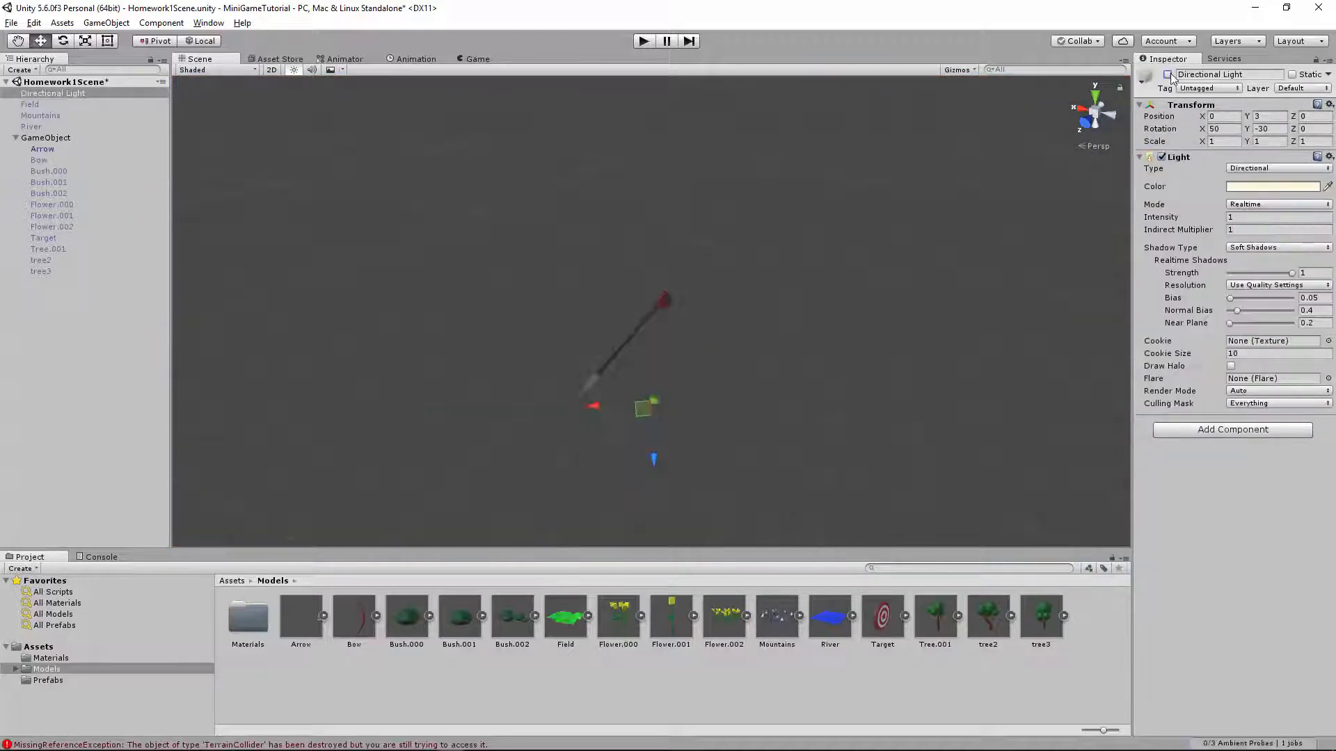
Set the Arrow's Pulled blend shape and give it a thin 0.01 by 0.01 Box Collider
left_click(42, 148)
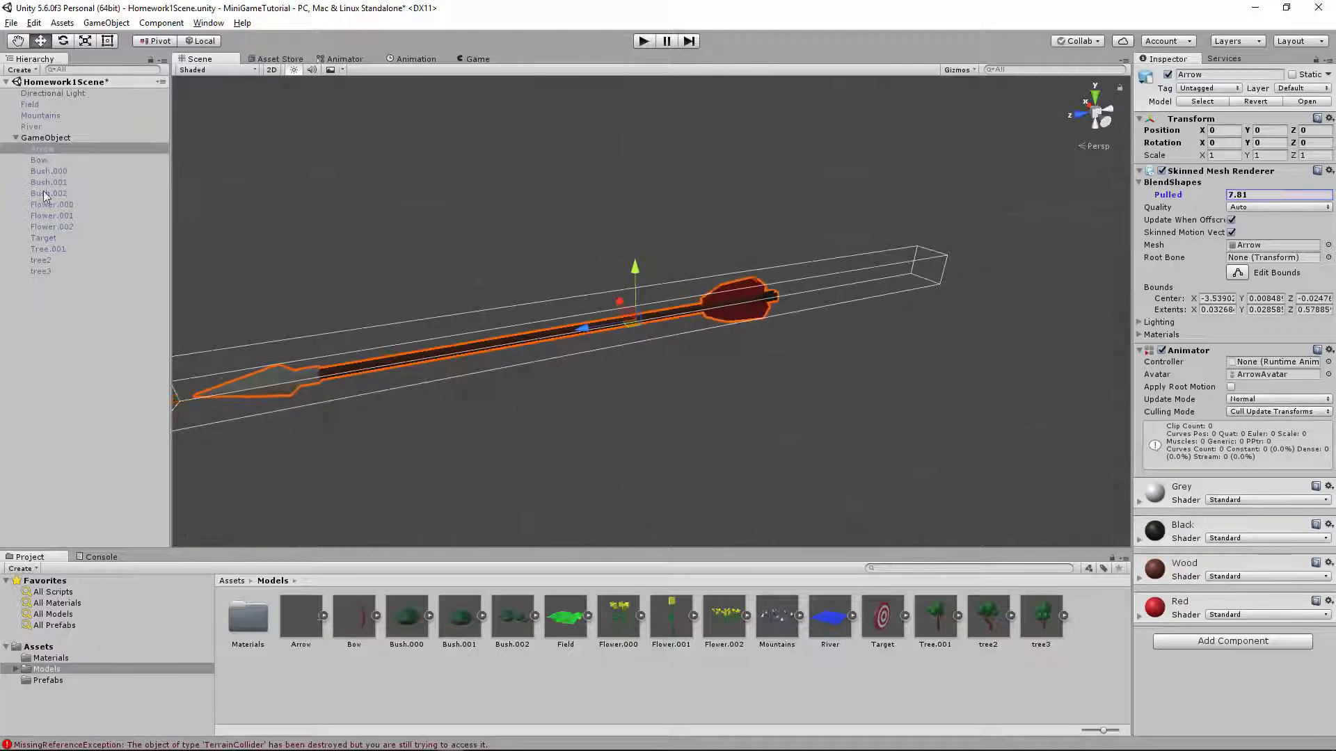
type("20.36")
type("b")
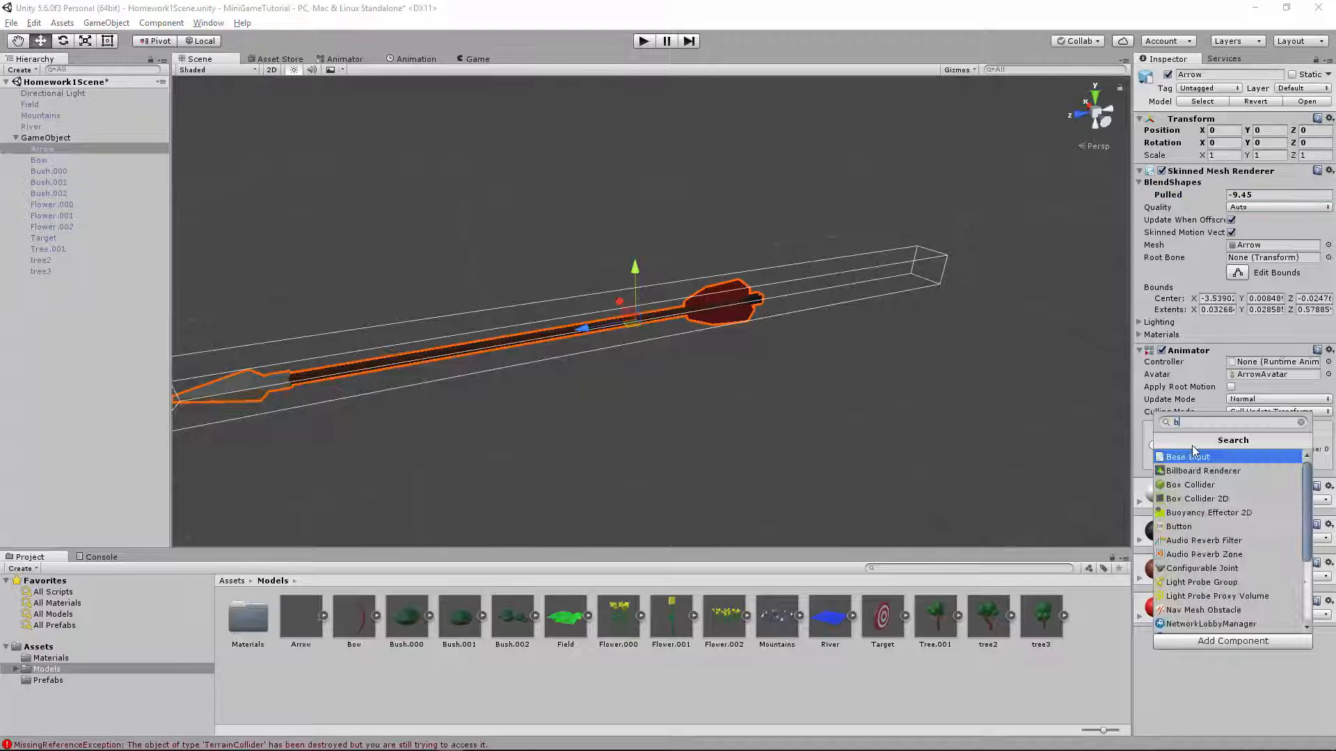
left_click(1192, 485)
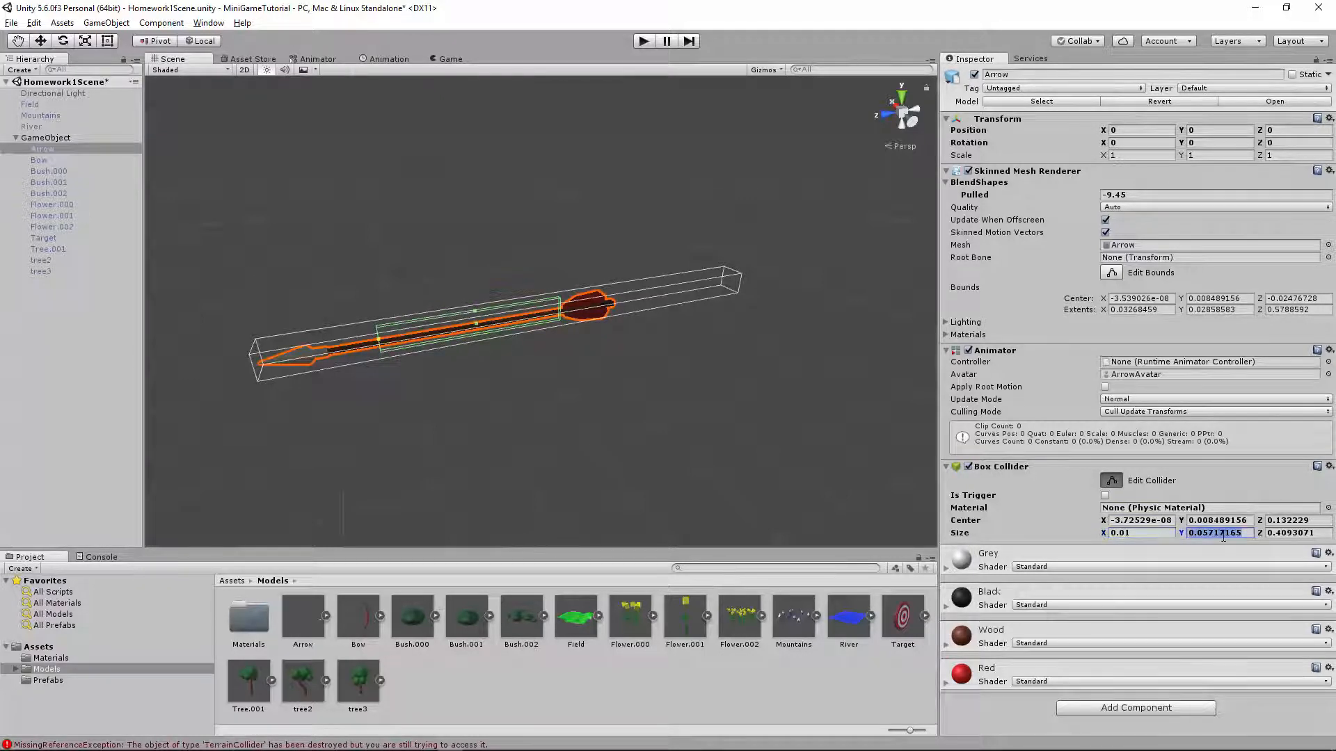
type("0.01")
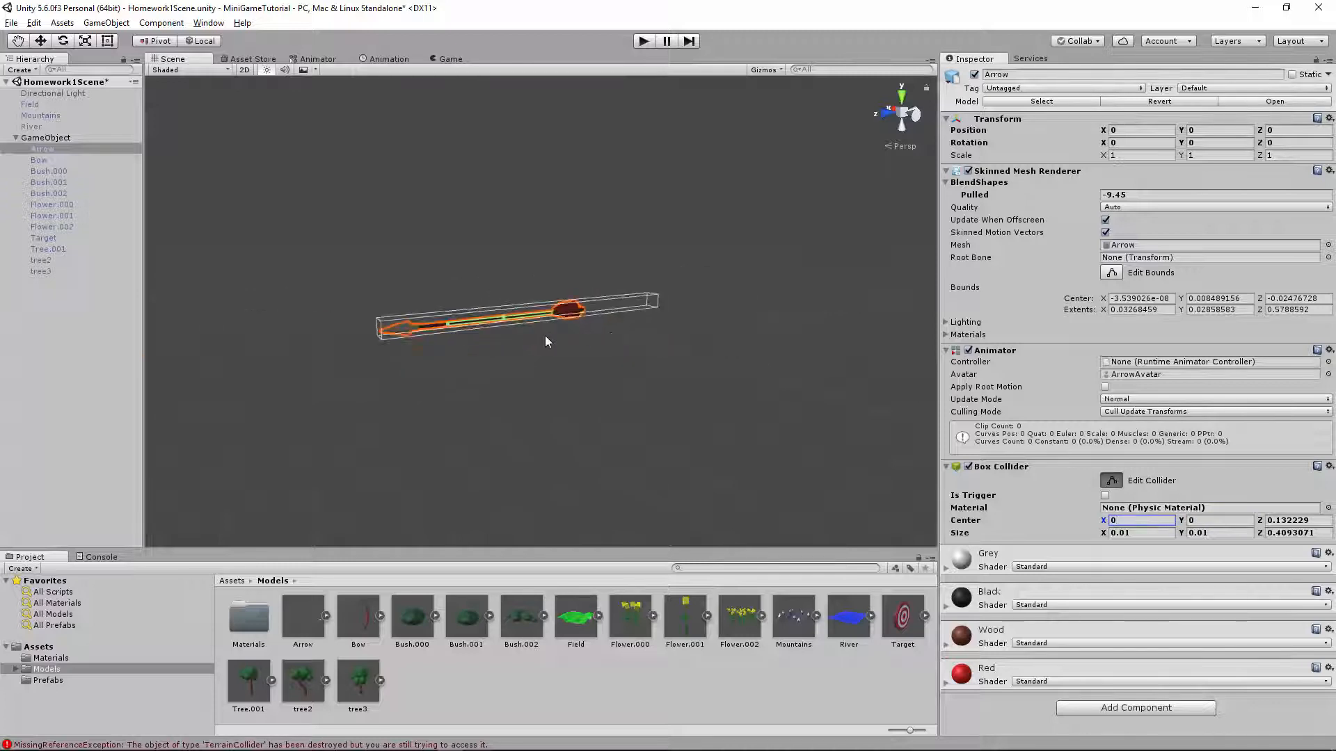
In the Prefabs folder, save Bow and the bush models as prefabs
left_click(233, 581)
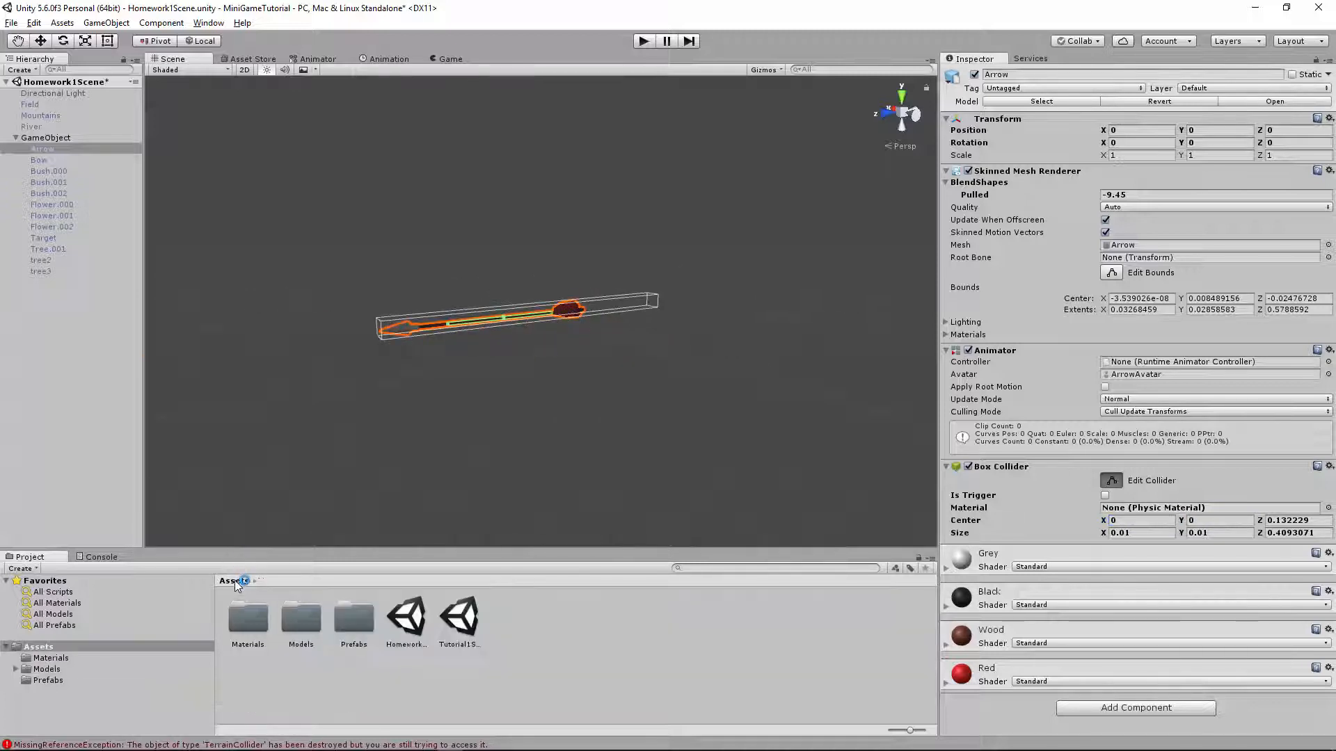
left_click(353, 617)
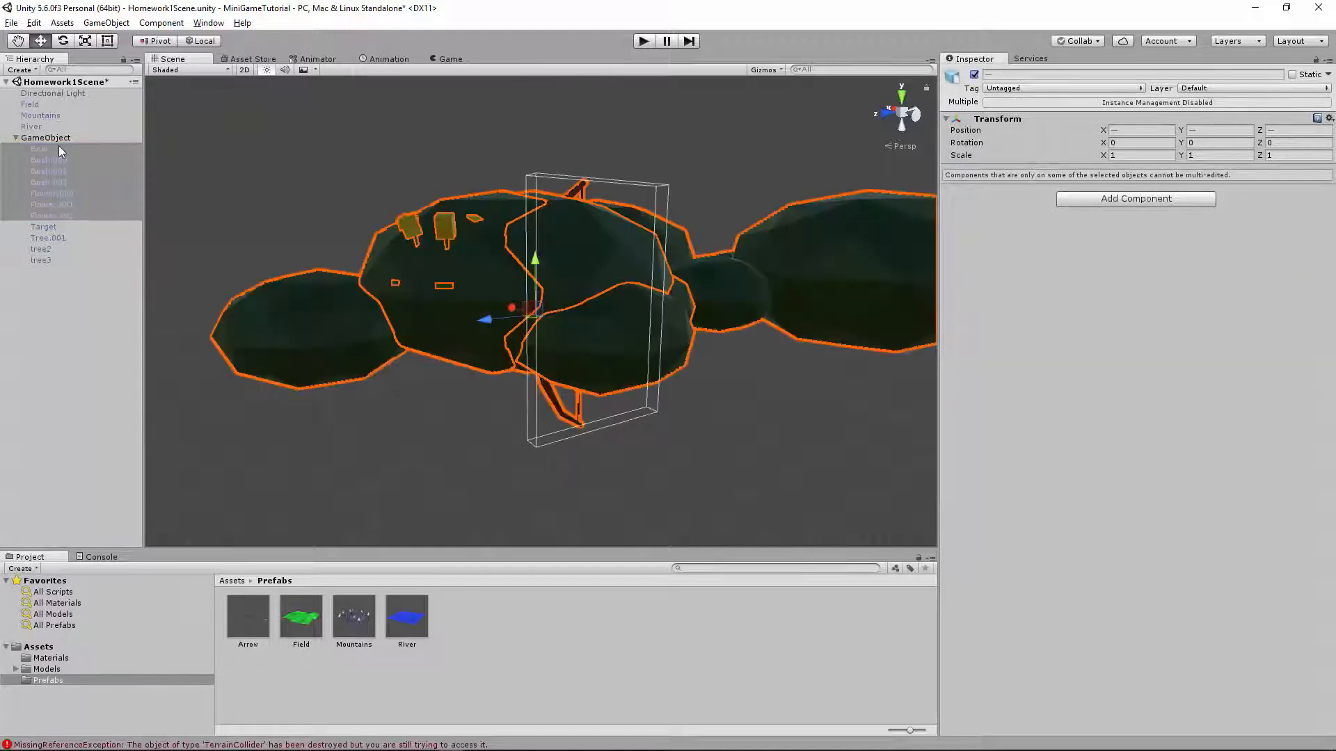
left_click(39, 148)
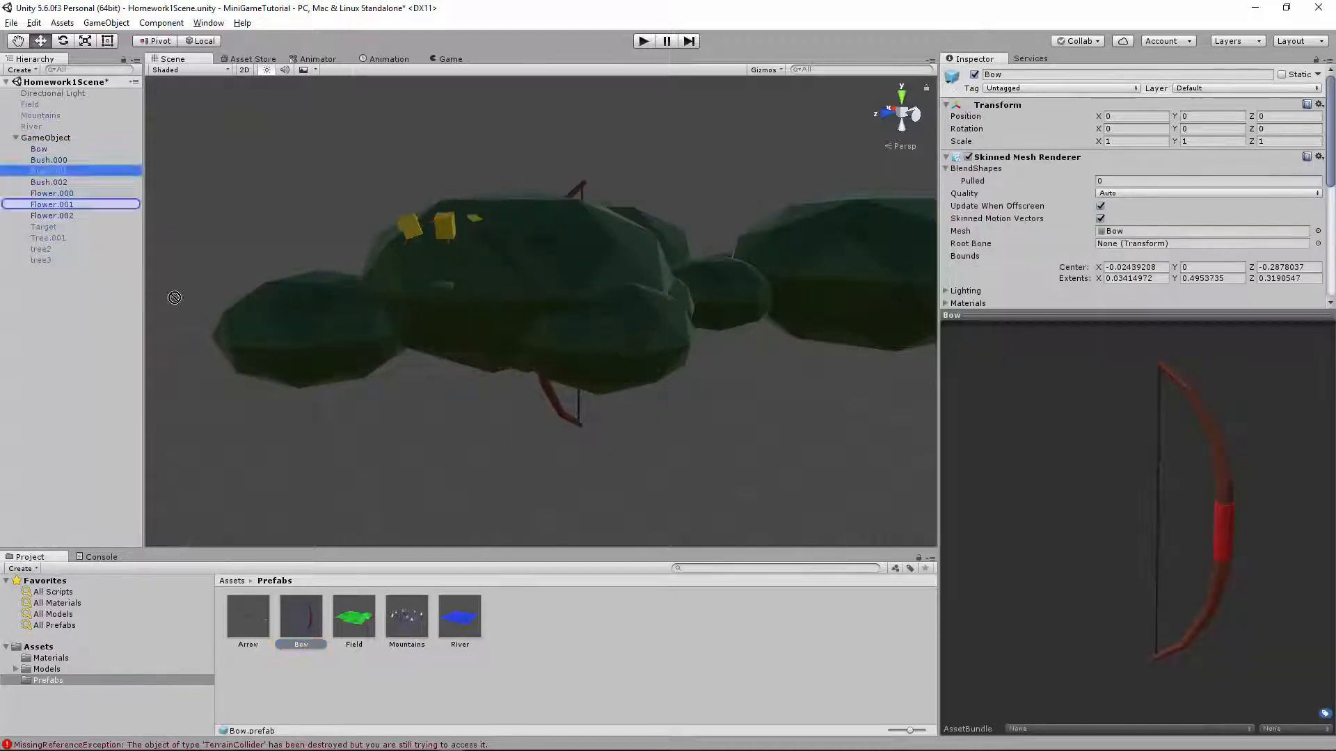
left_click(352, 616)
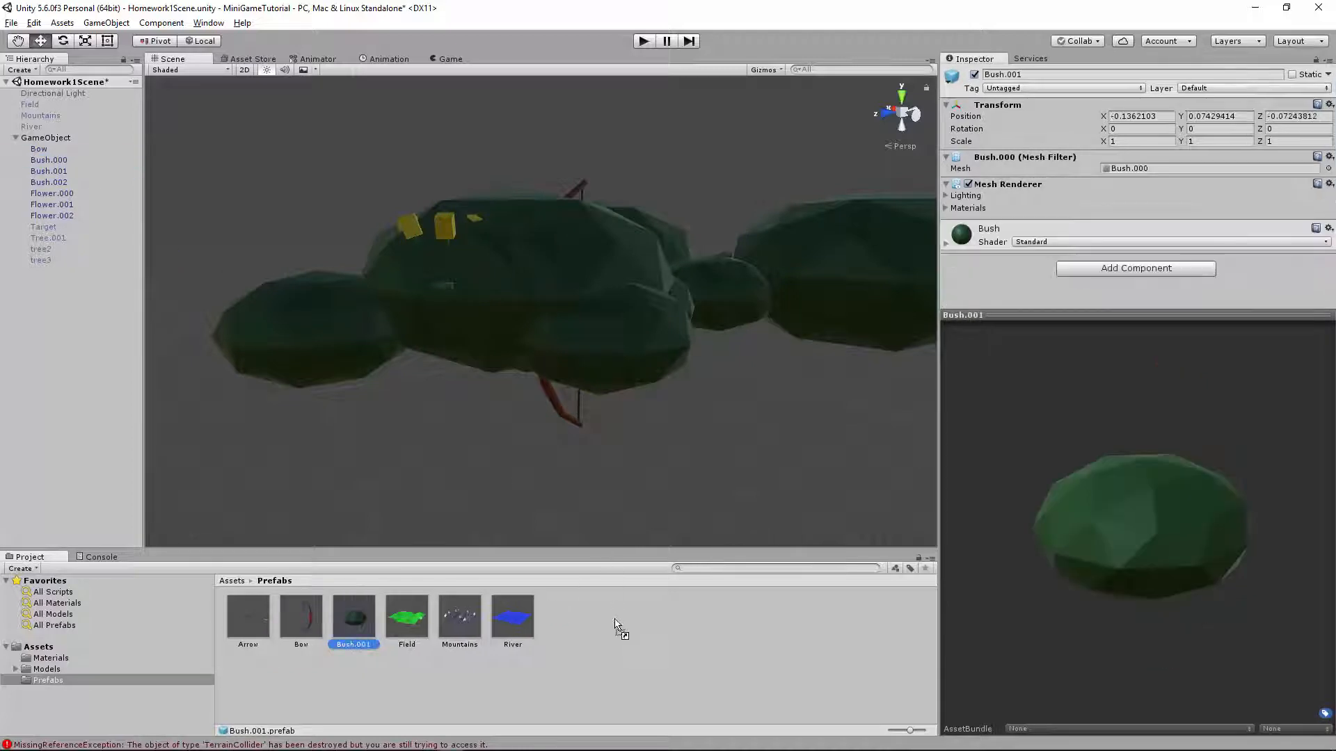
left_click(352, 613)
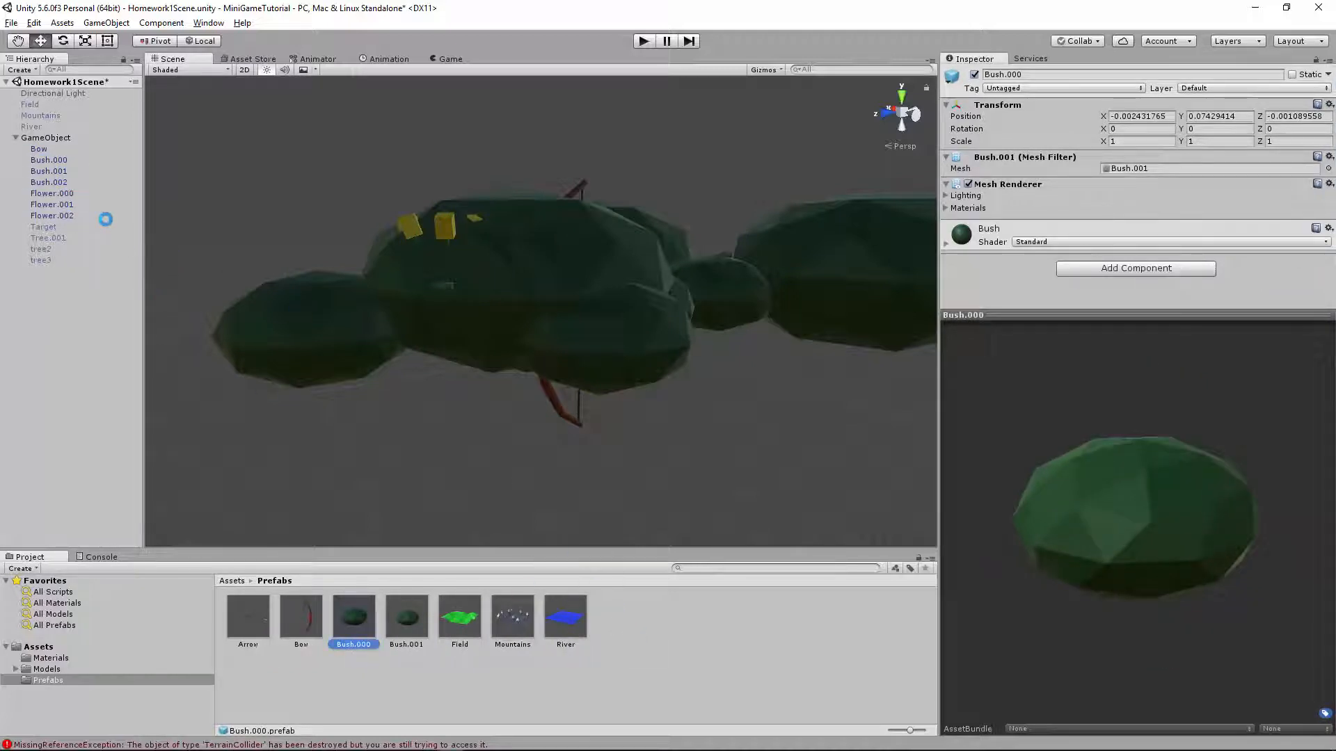
Save Flower.000–002 and Target as prefabs, leaving the trees under GameObject
left_click(564, 616)
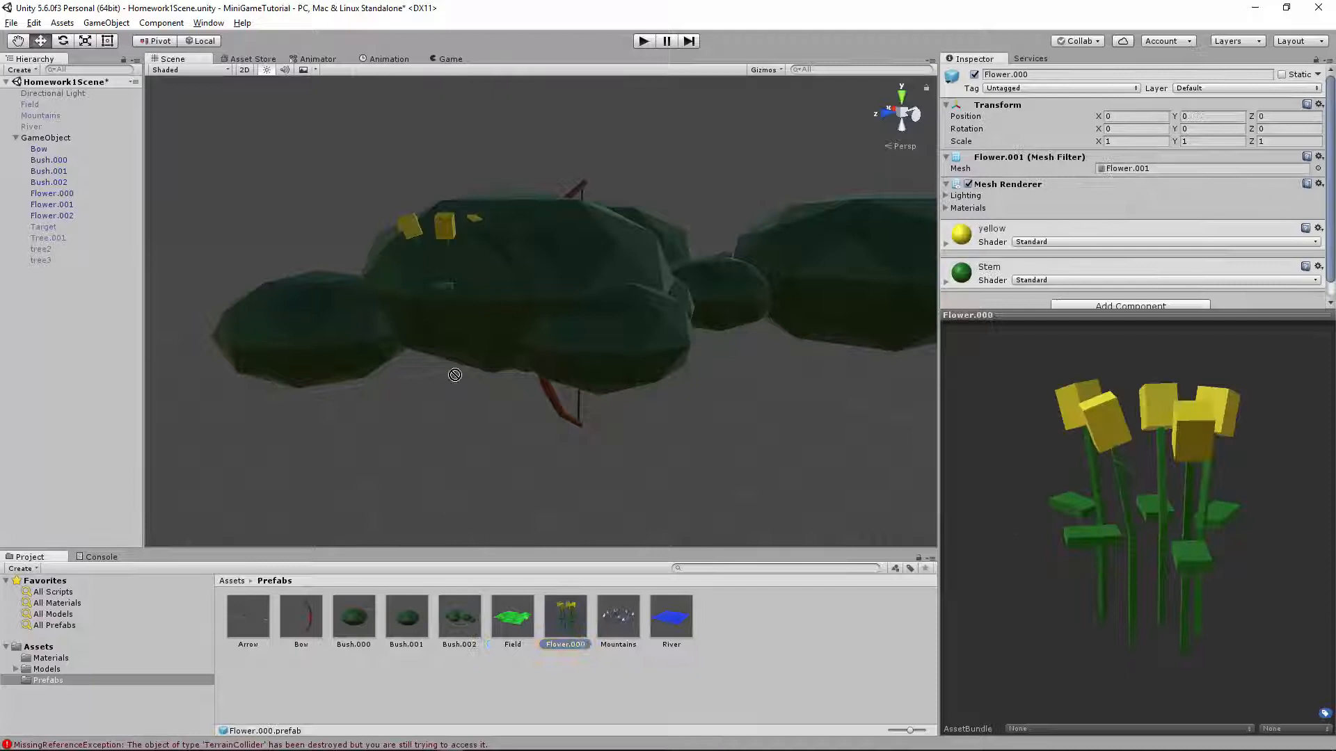
left_click(616, 615)
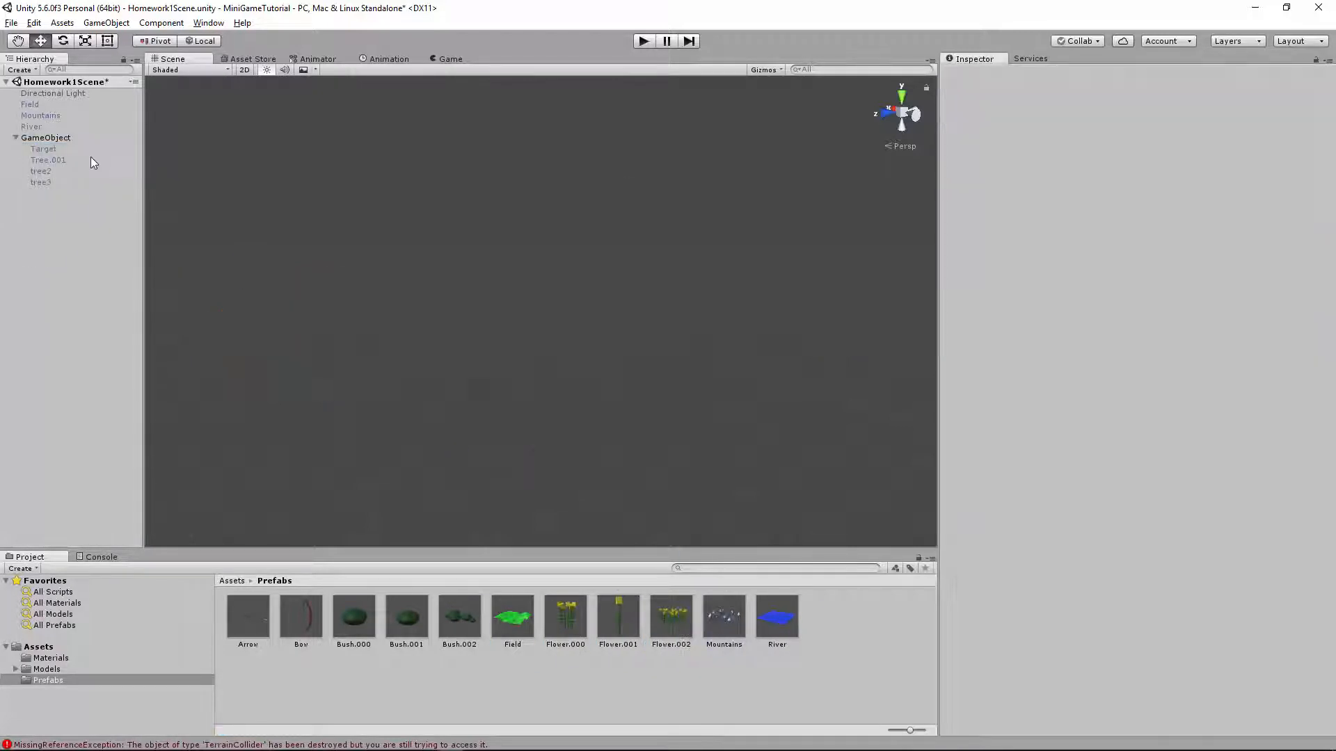
left_click(43, 149)
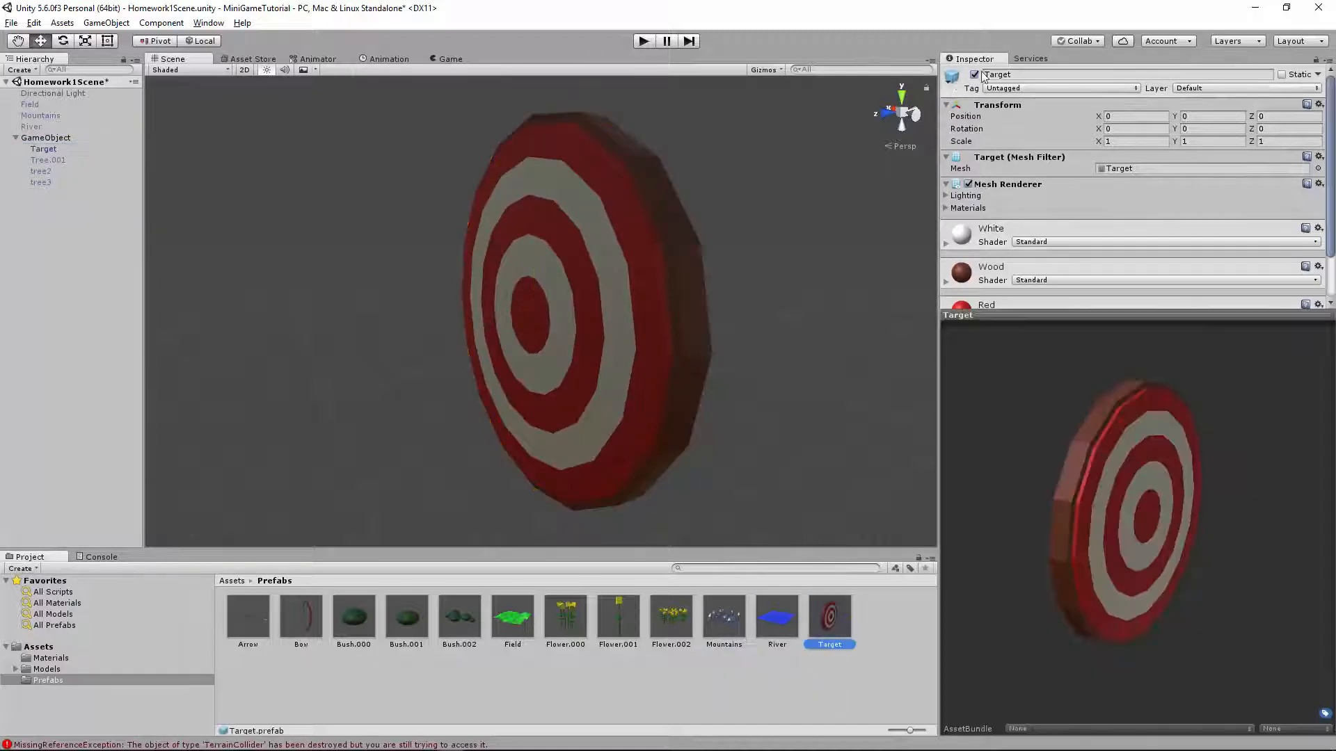
left_click(47, 149)
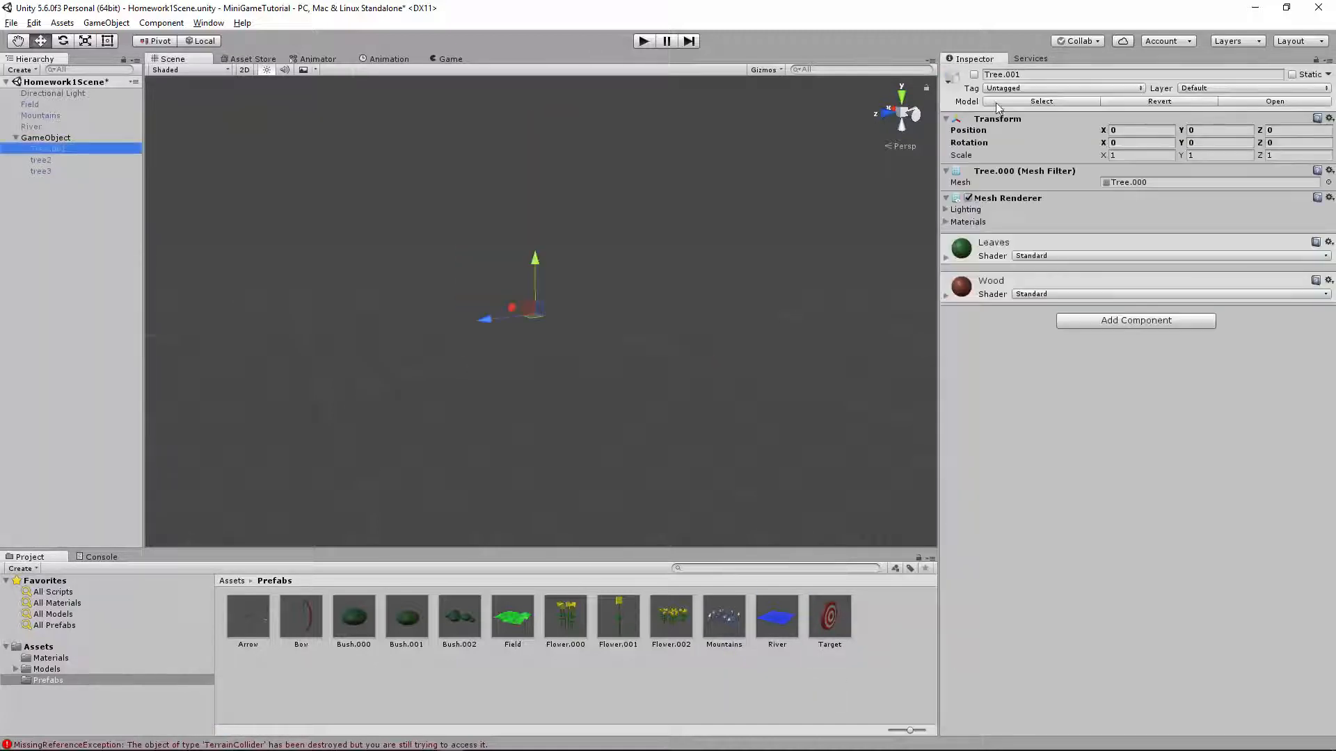
Save tree2 and the remaining trees as prefabs and remove their holding GameObject
left_click(41, 159)
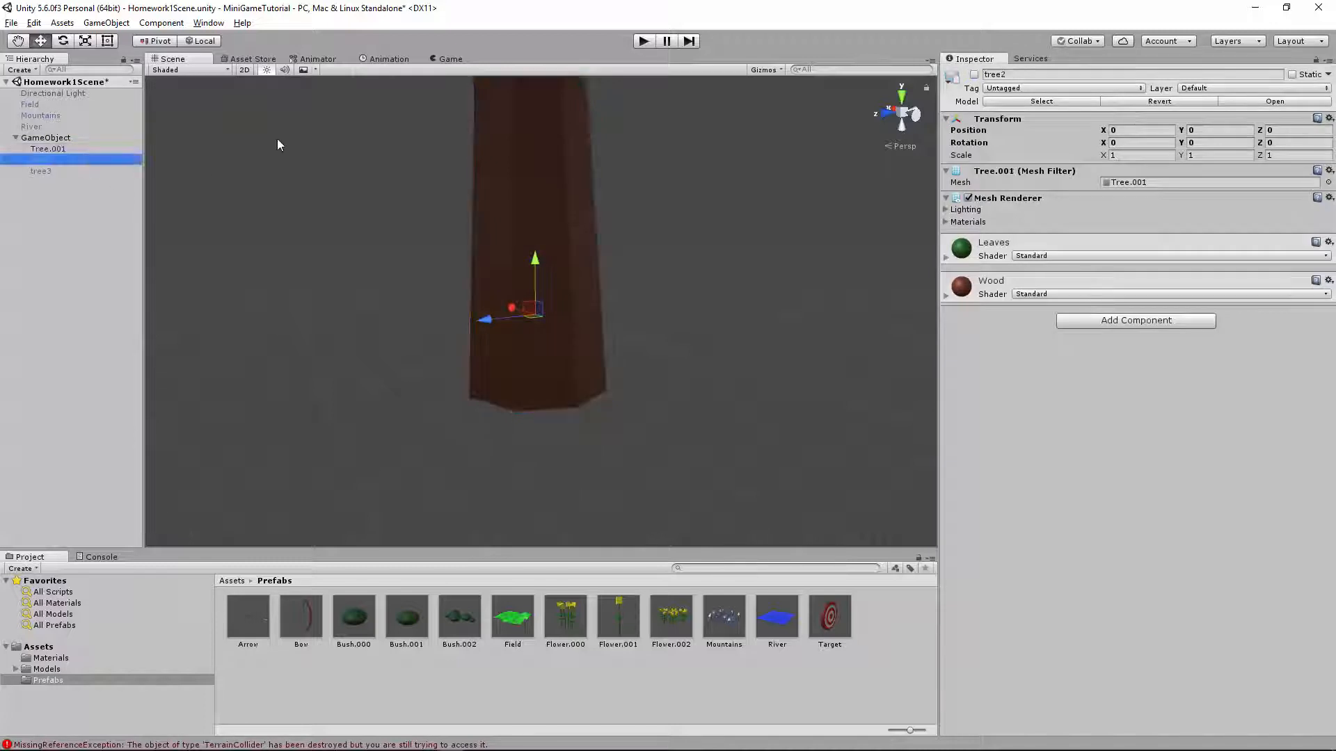
left_click(41, 160)
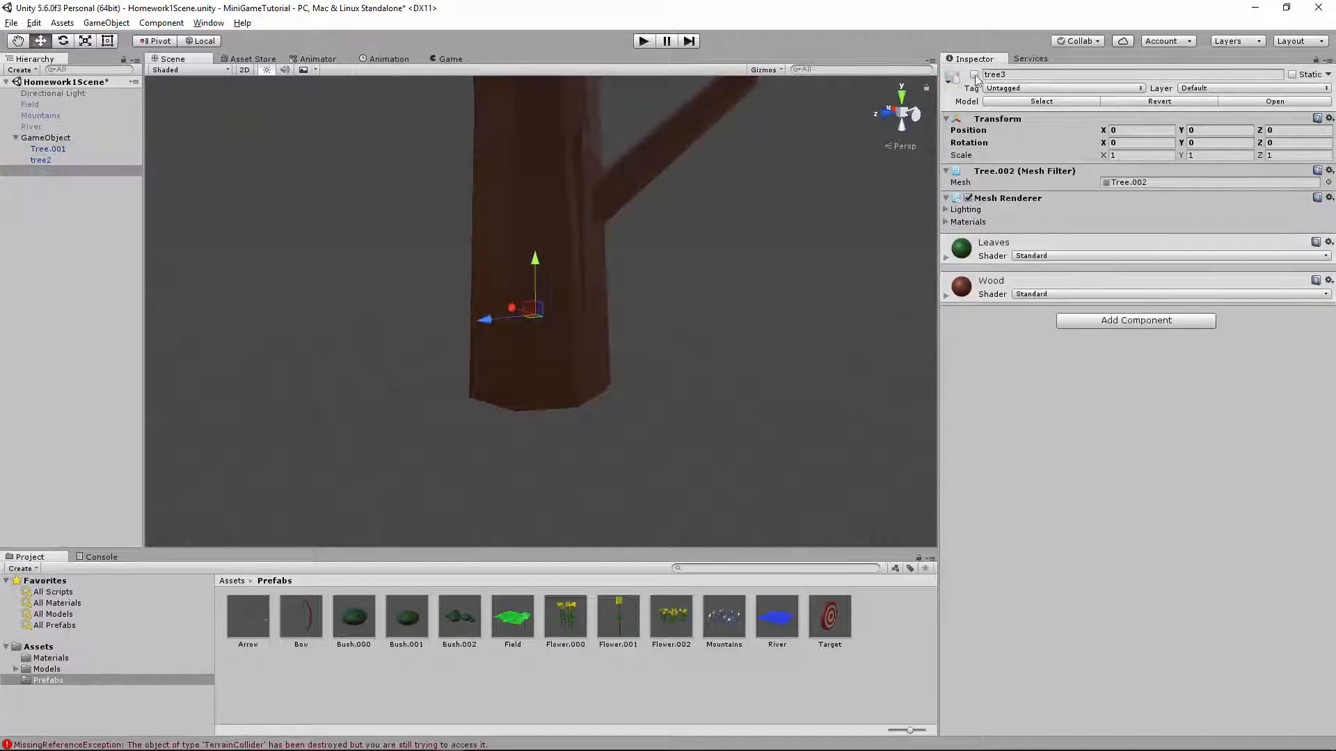
left_click(1136, 320)
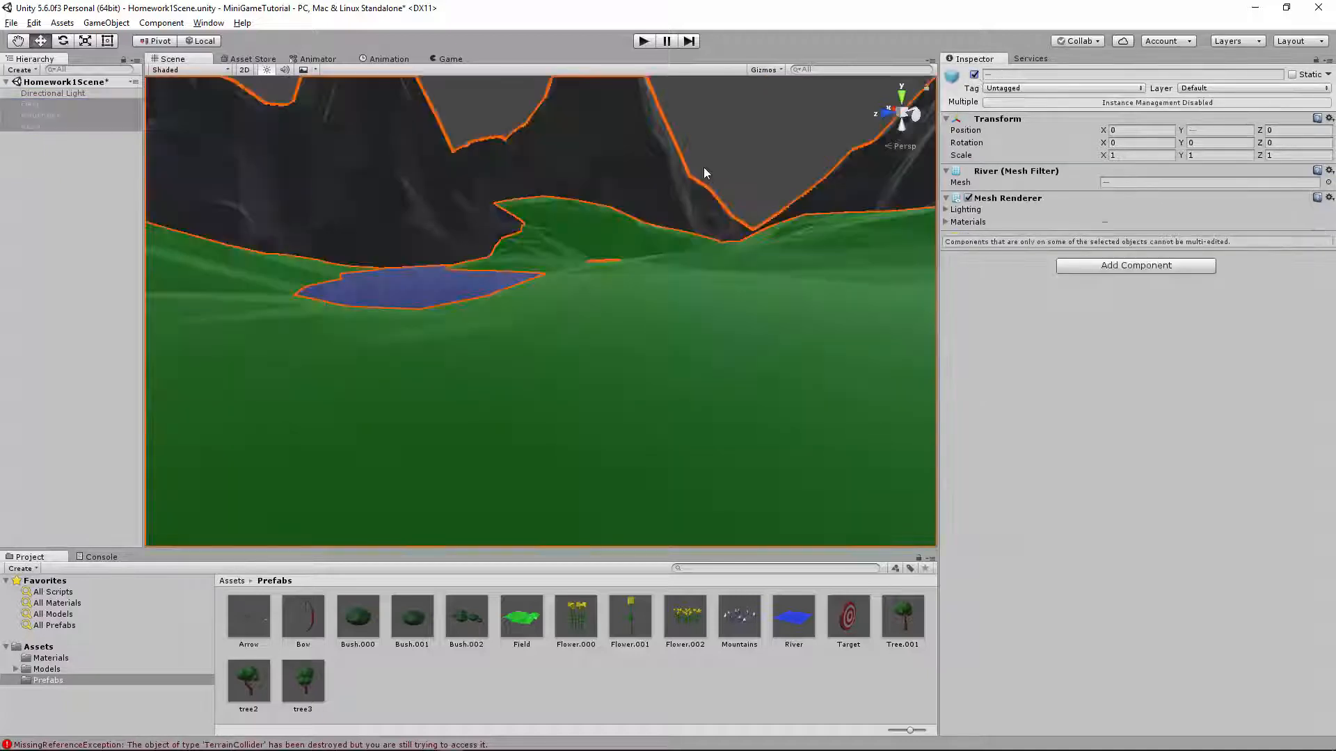
left_click(52, 93)
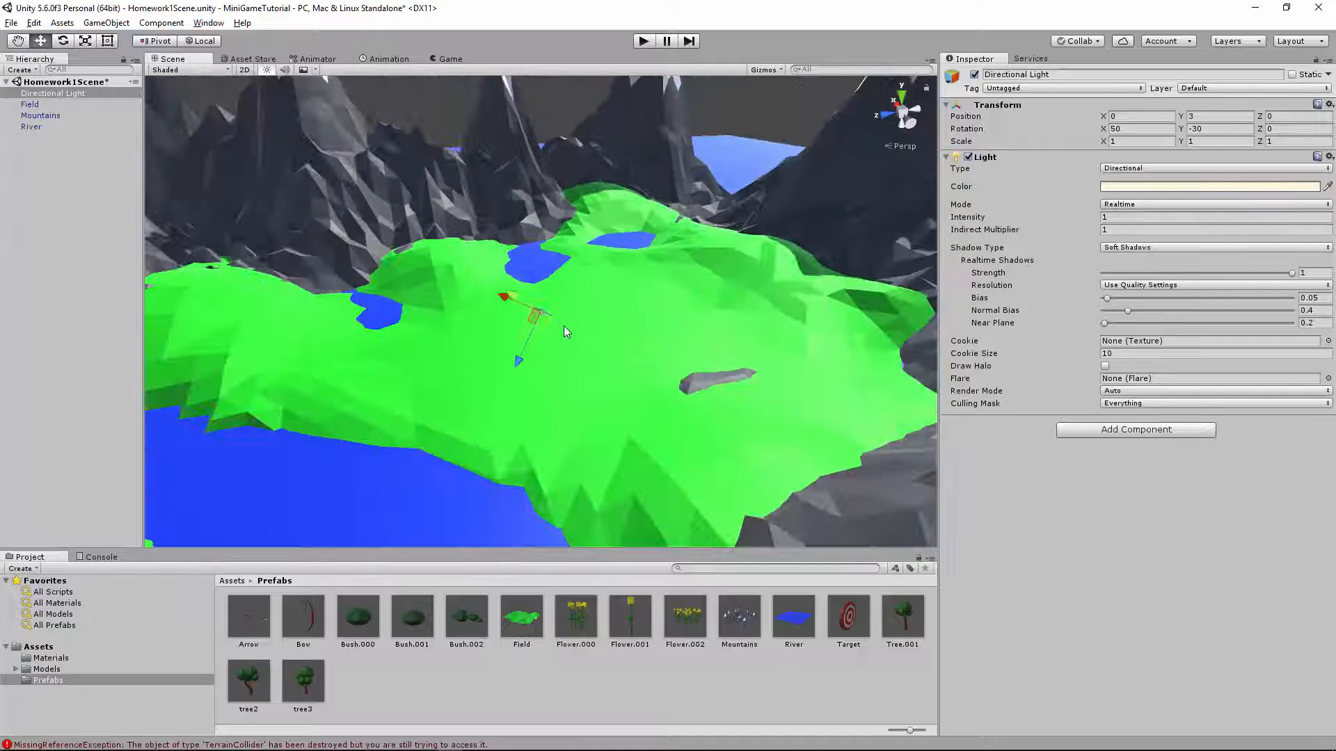
left_click(549, 317)
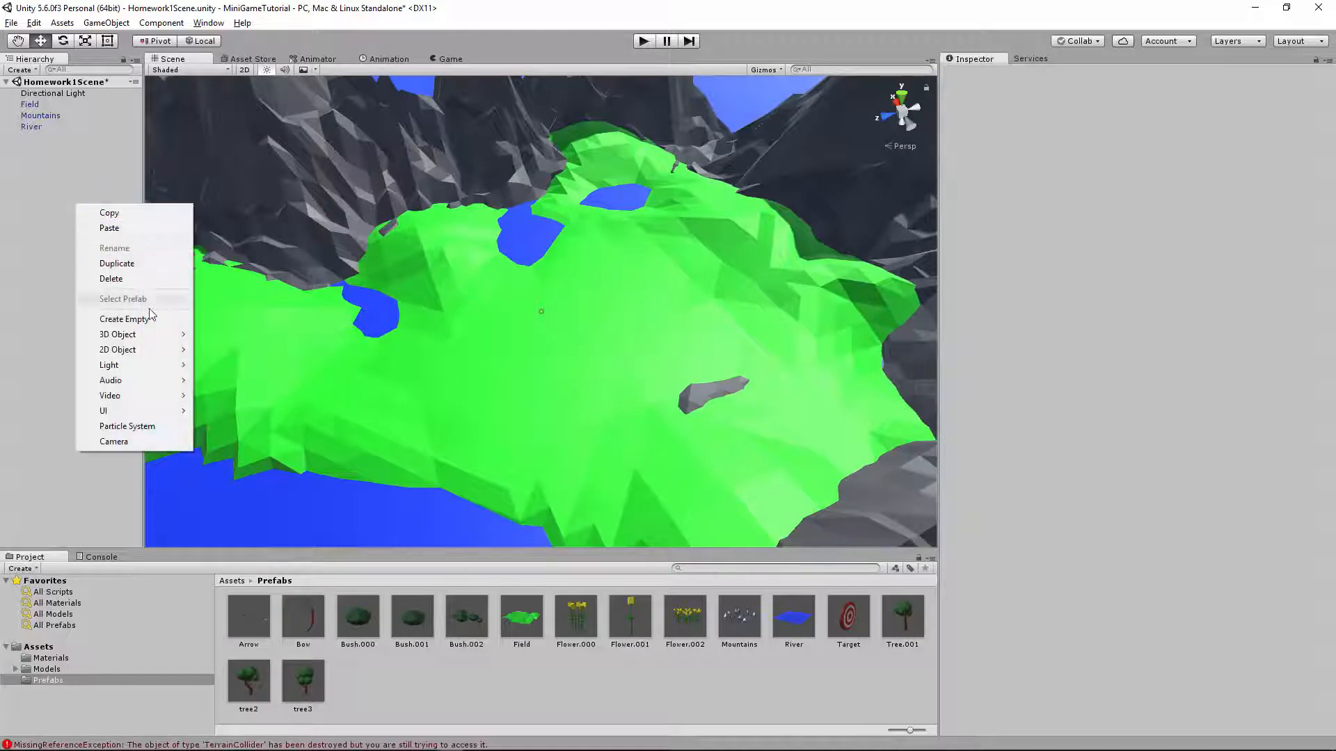
Create an empty Player with a child Camera and show the Game view beside the scene
left_click(123, 319)
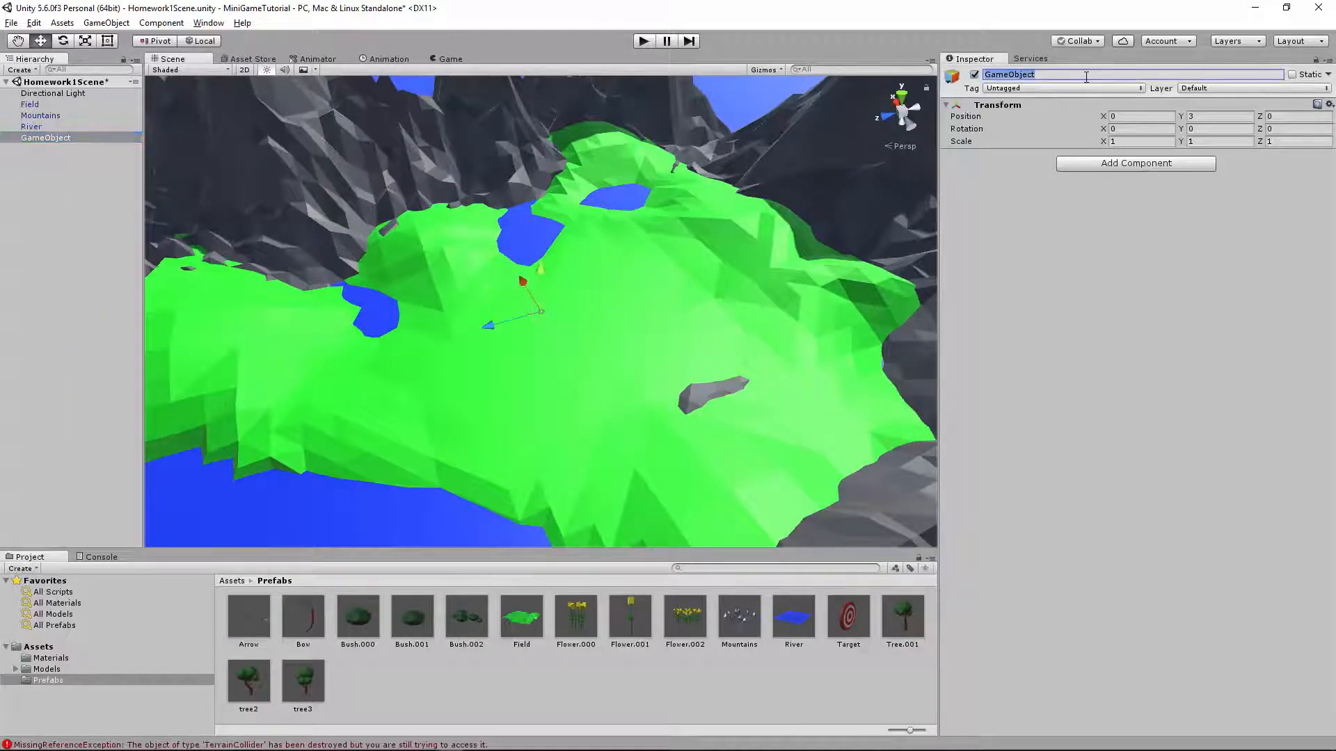
type("Player")
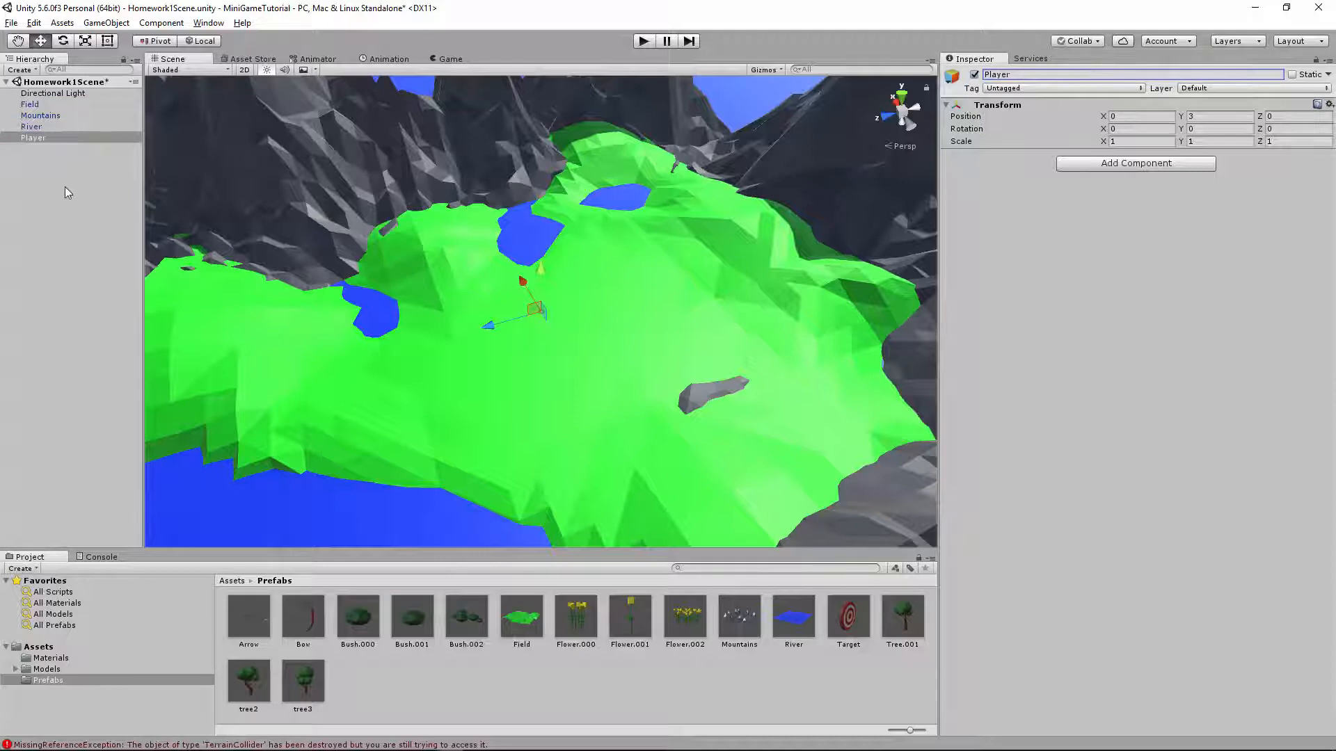
right_click(32, 138)
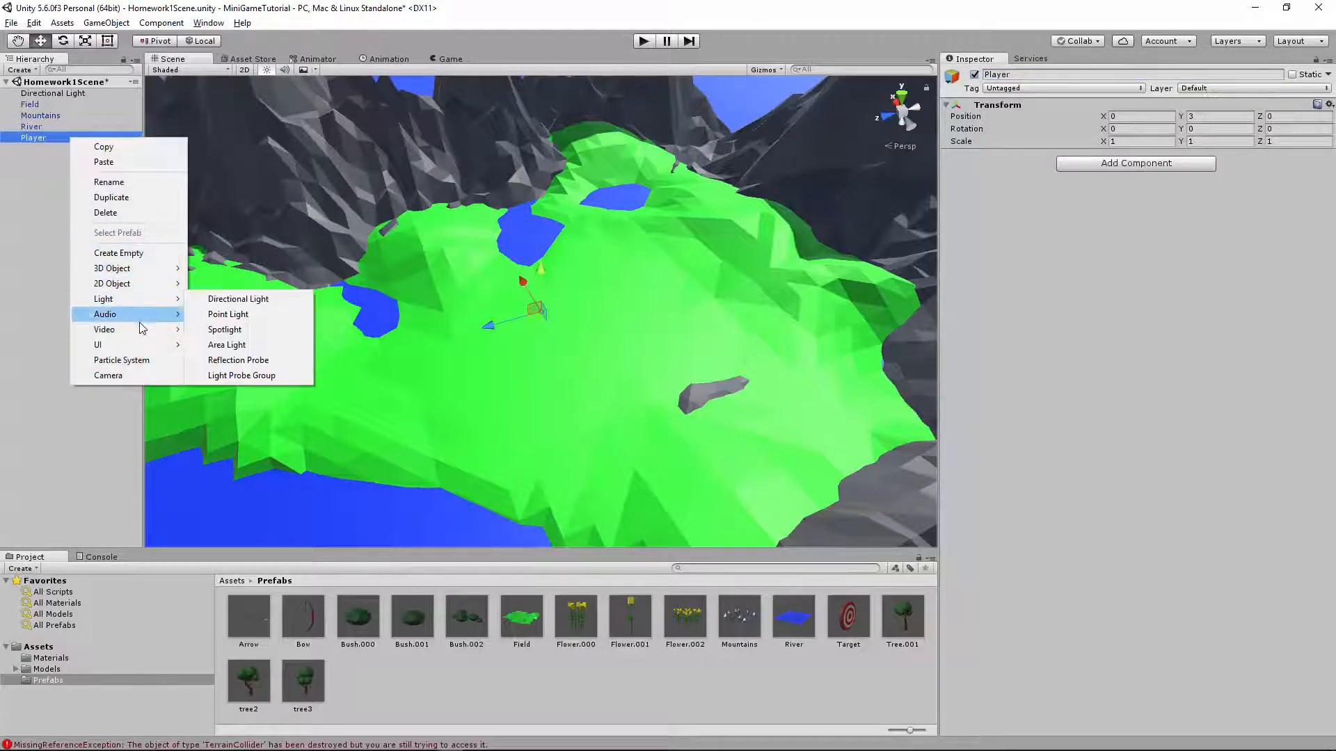
left_click(108, 374)
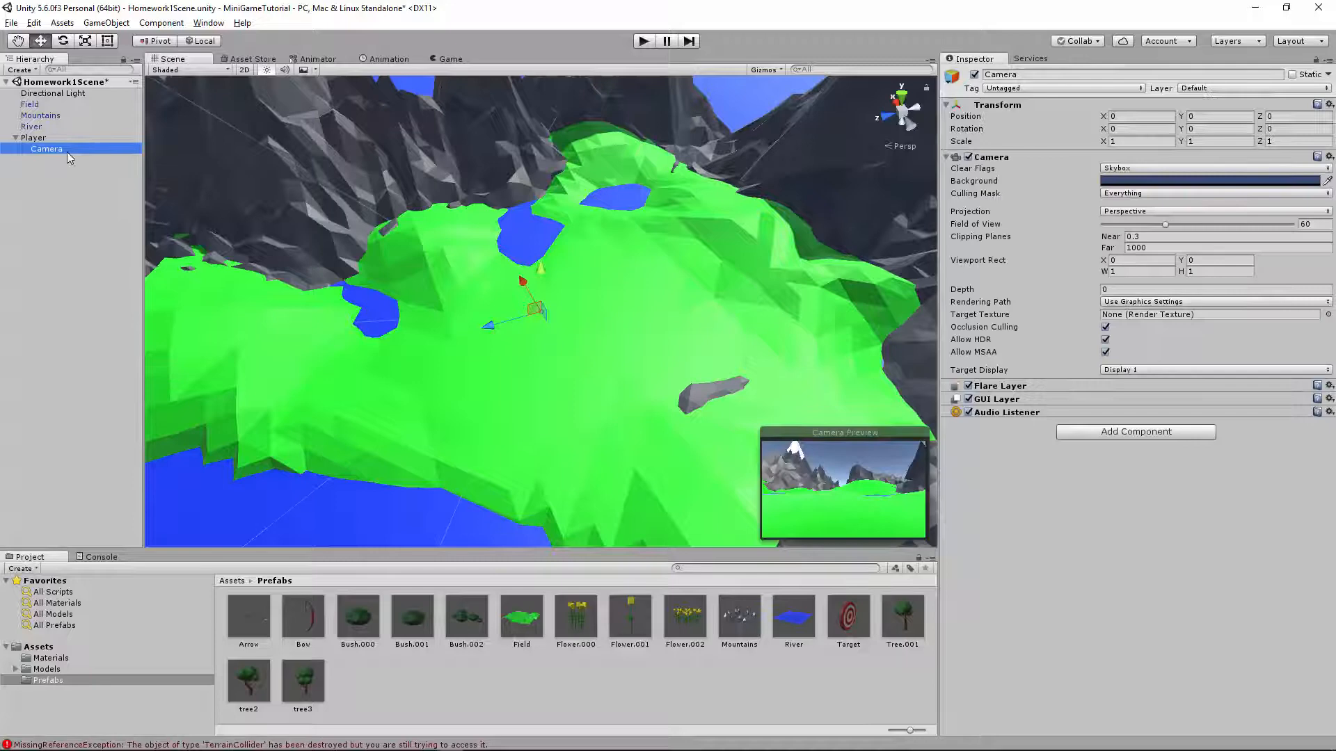
mouse_move(381, 241)
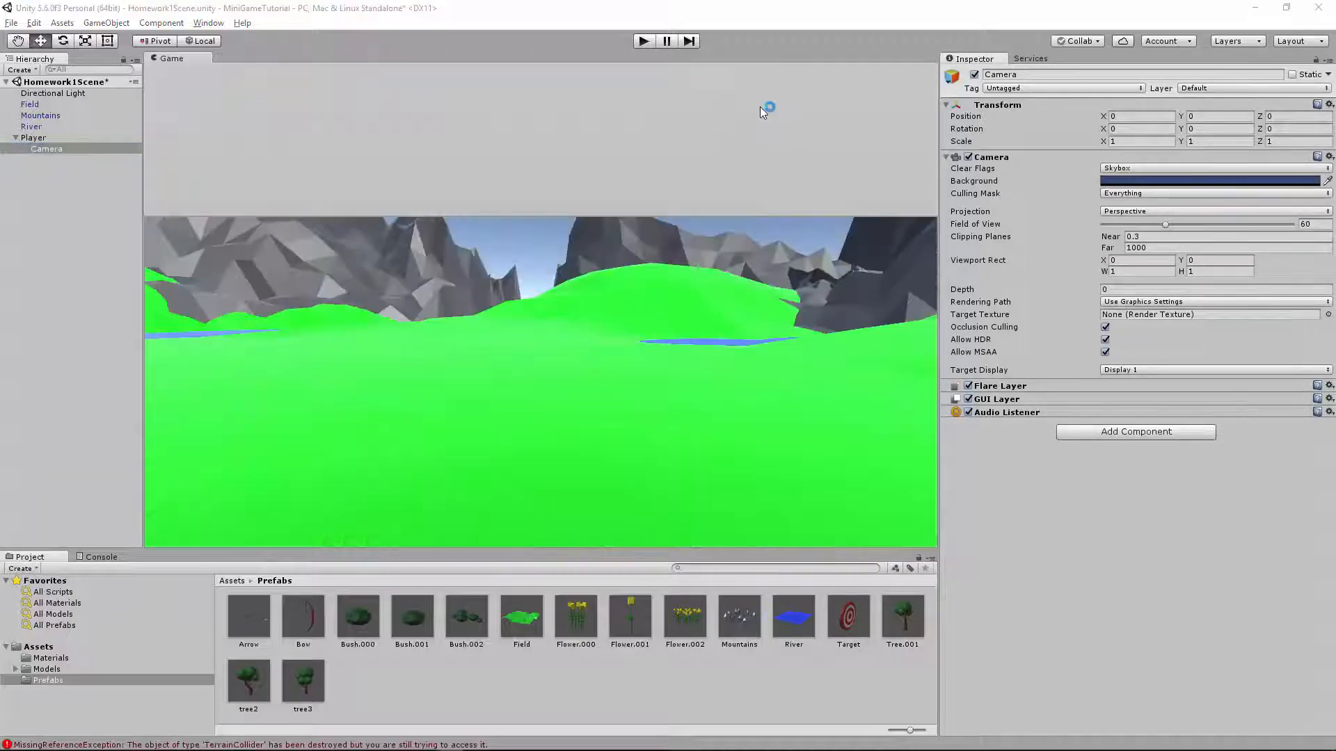
left_click(173, 58)
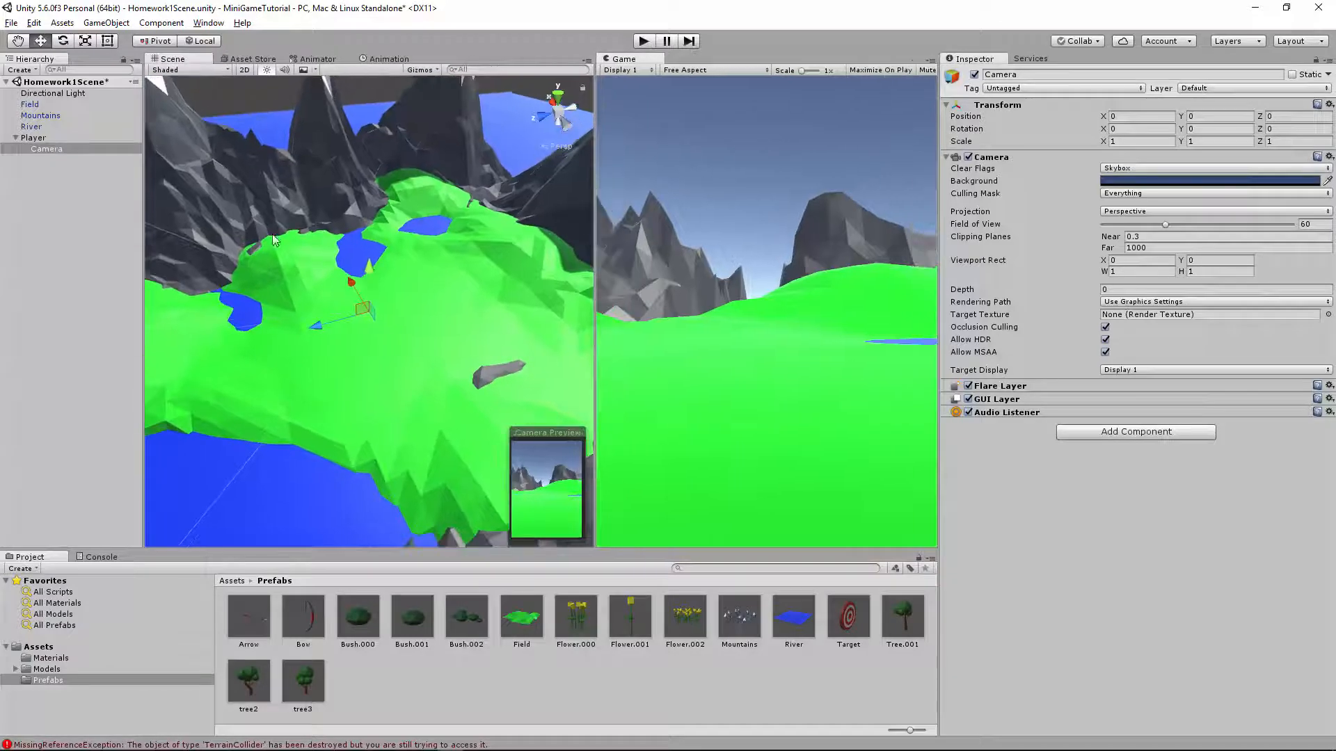
Adjust Player's height to about 2.79 over the field and rotate it toward the mountains
left_click(33, 138)
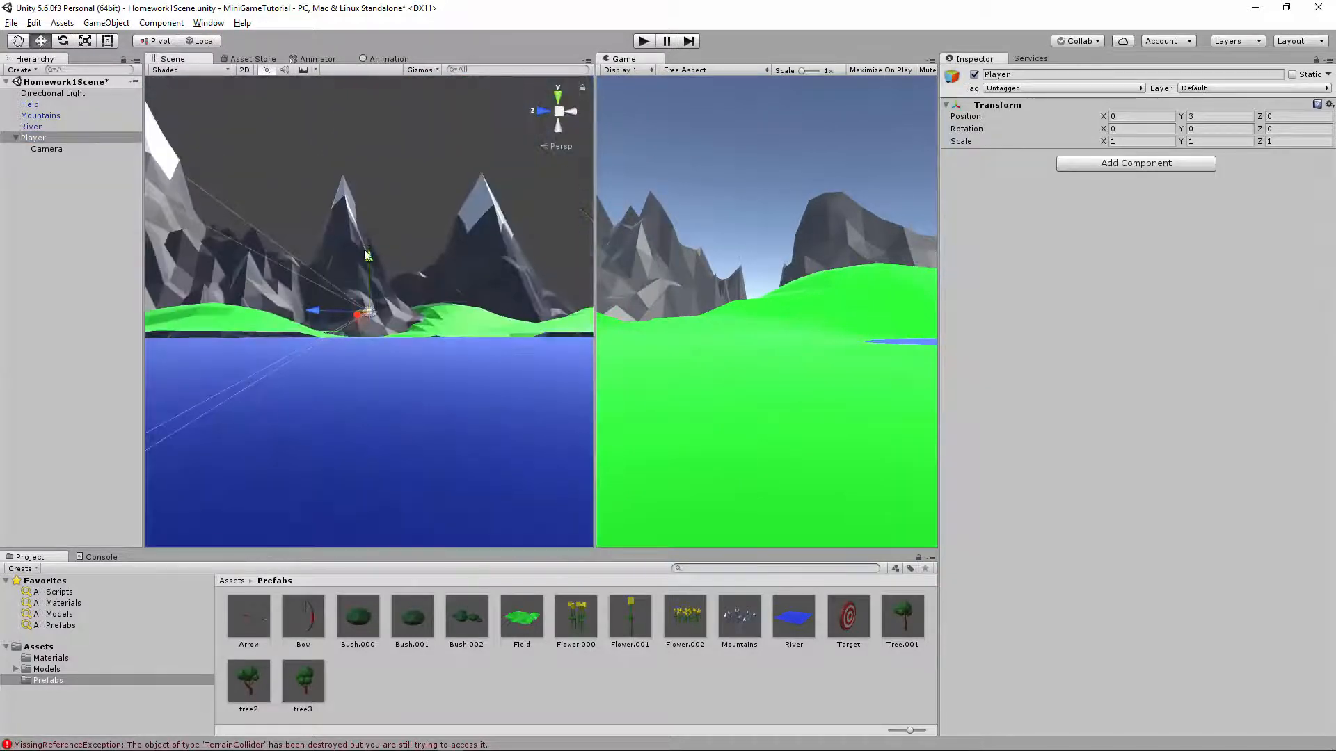
left_click_drag(366, 256, 366, 264)
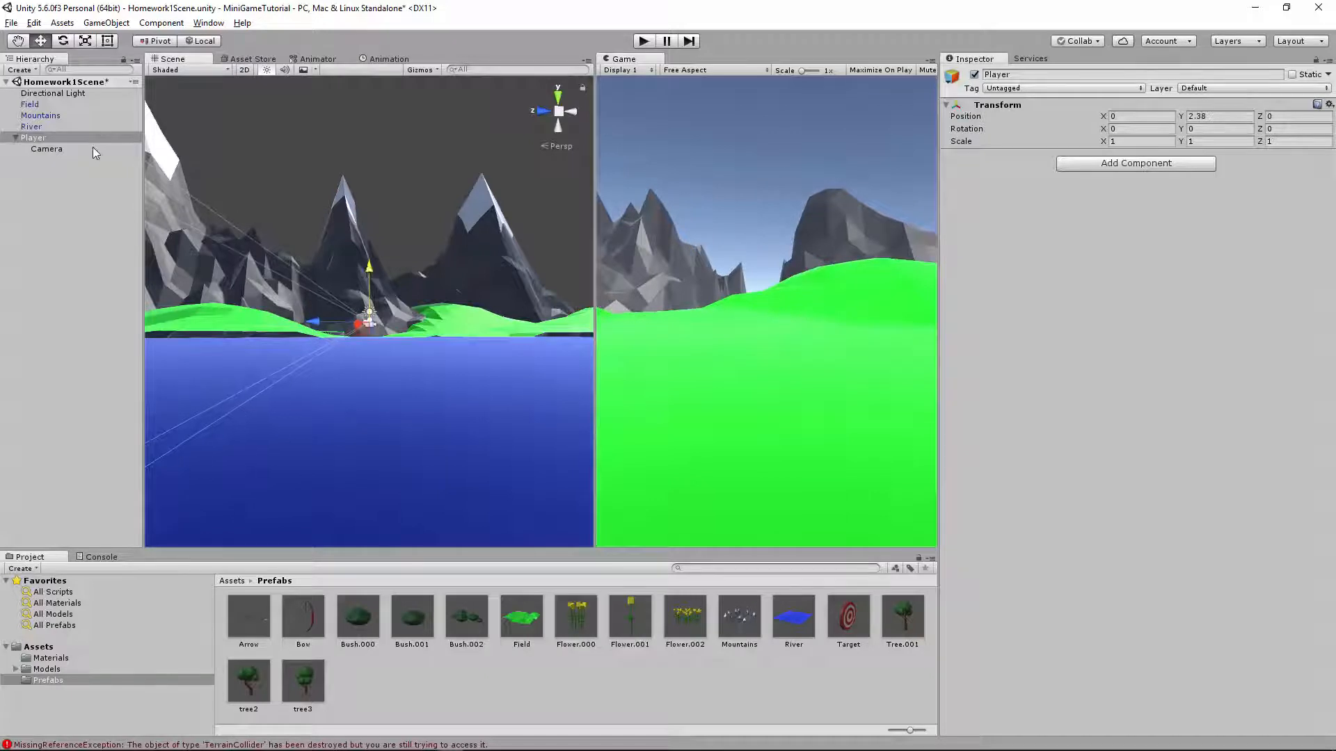
left_click(33, 138)
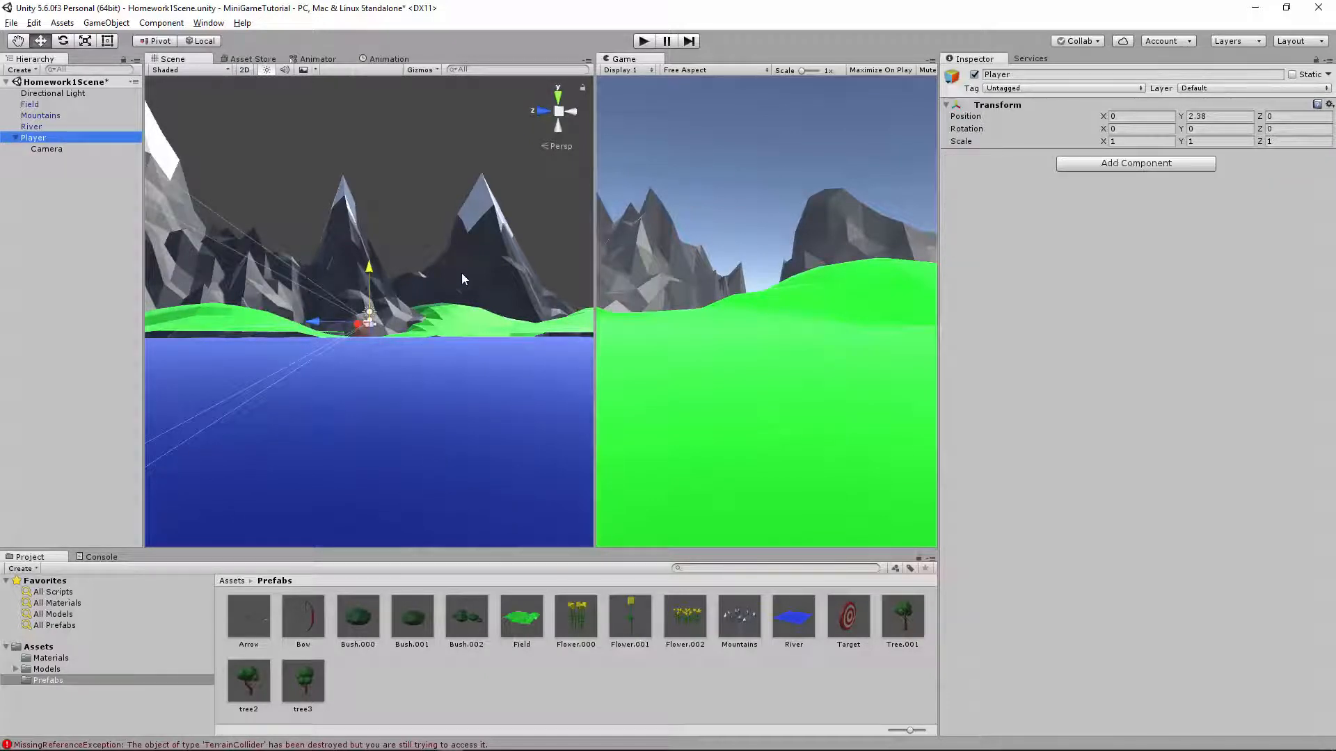
left_click_drag(367, 265, 364, 280)
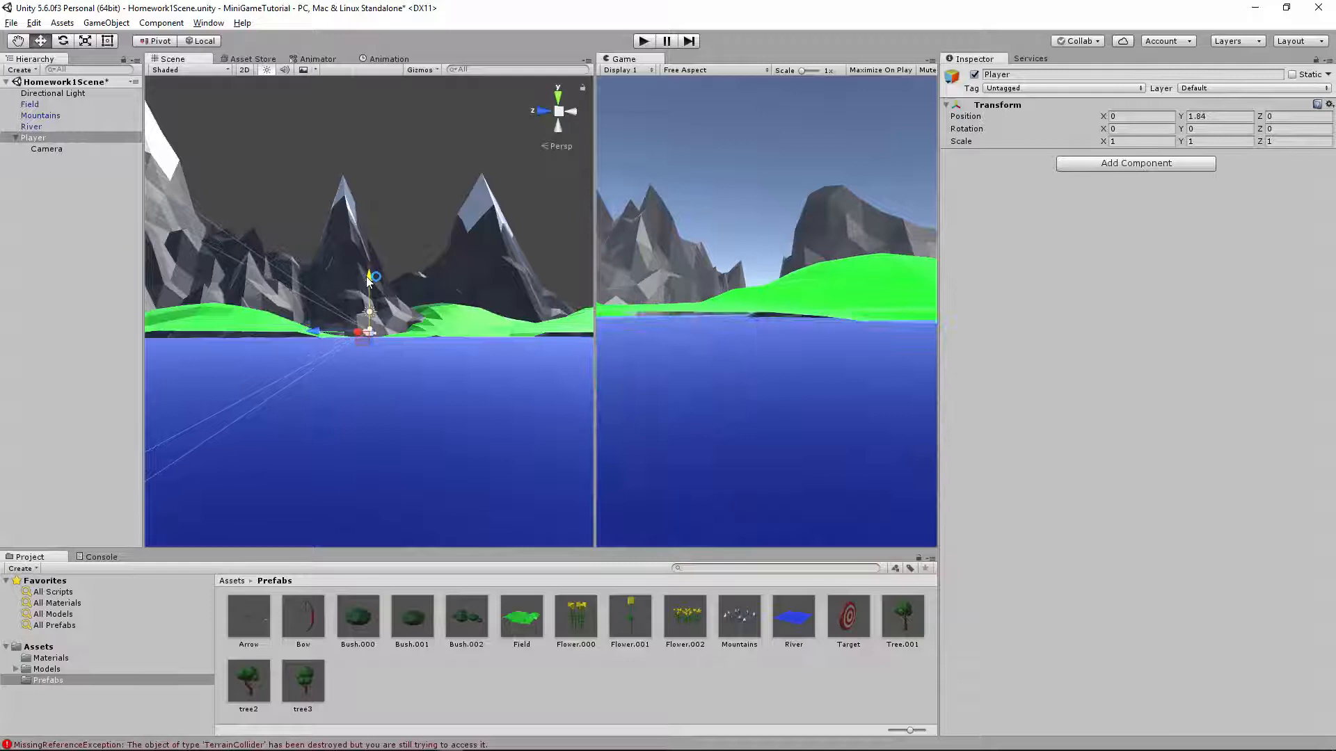
left_click_drag(368, 277, 365, 238)
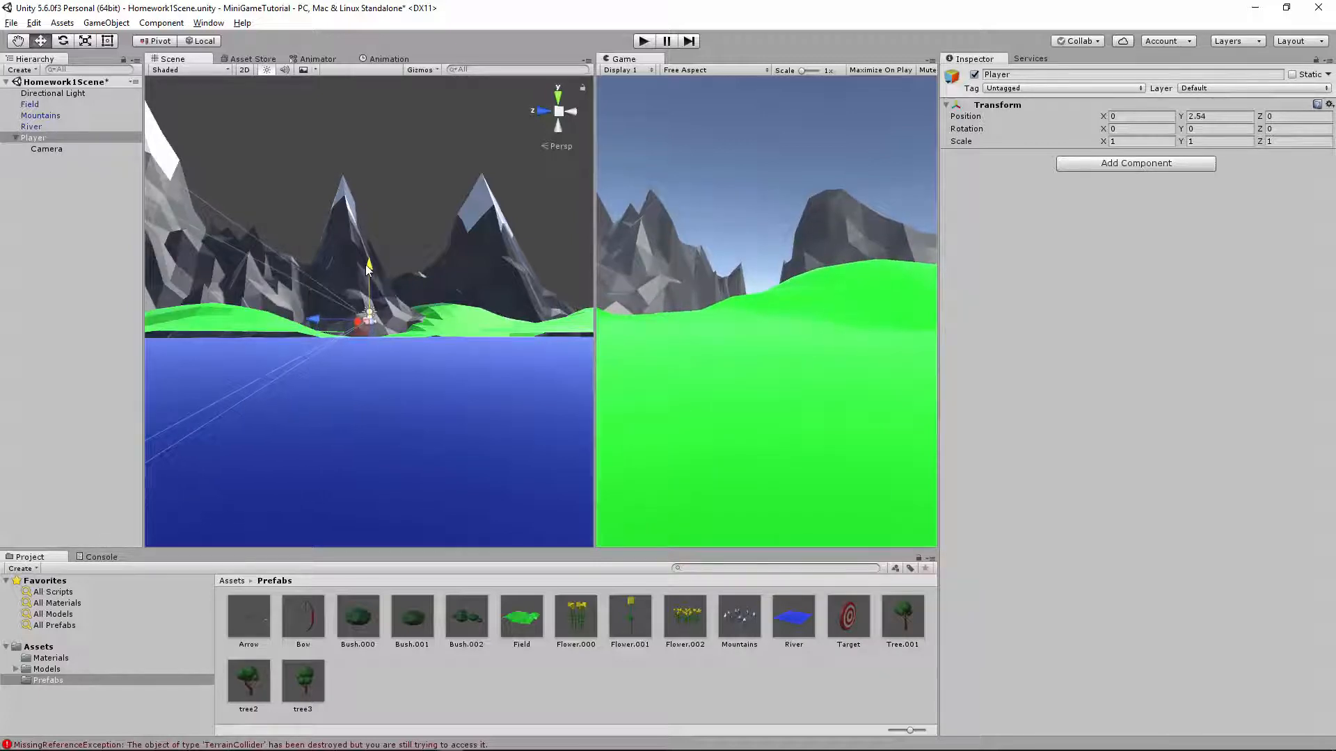
left_click_drag(366, 268, 366, 260)
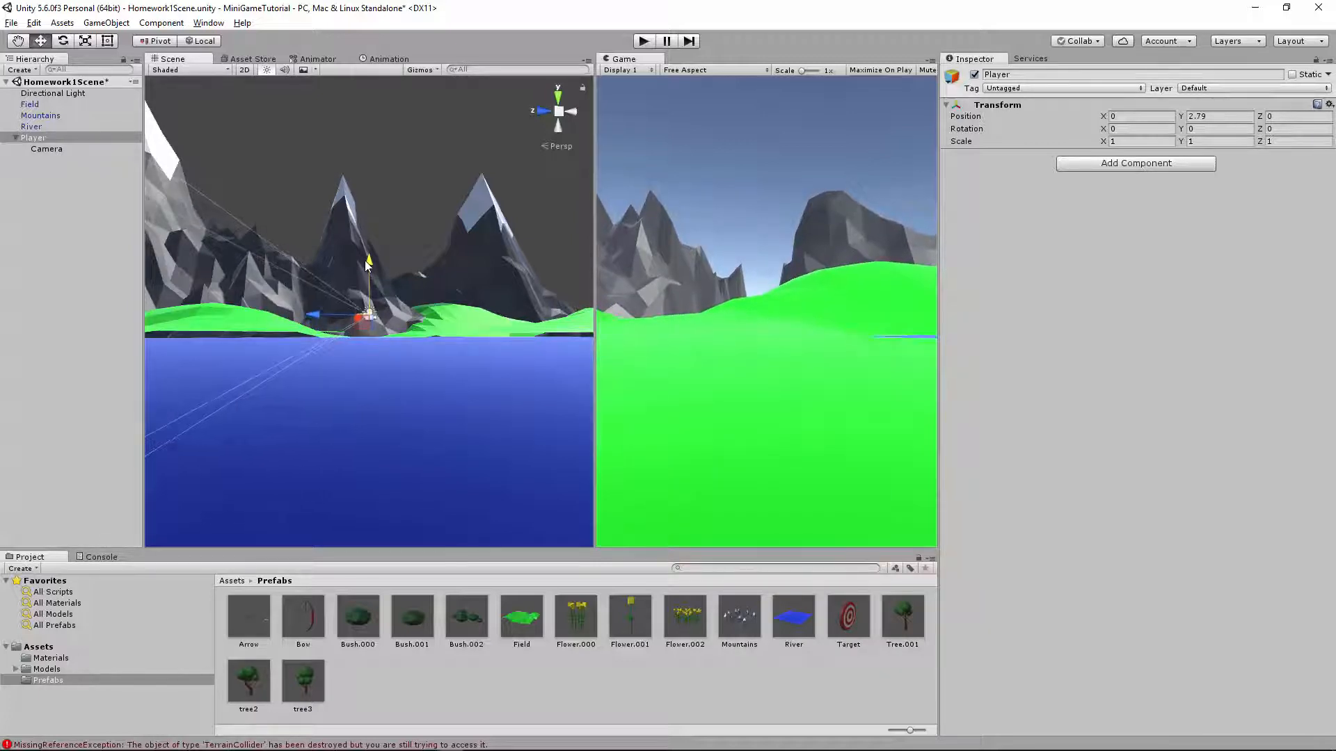
left_click(85, 40)
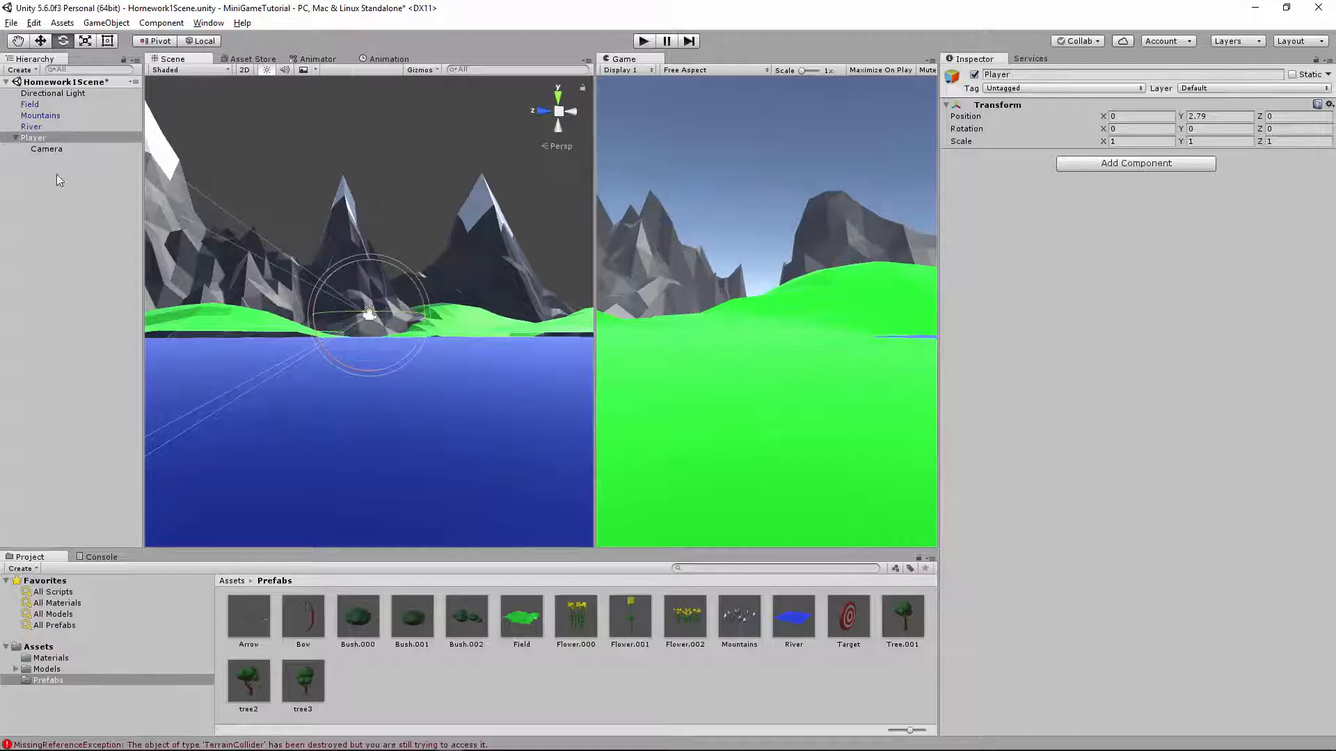
left_click(792, 618)
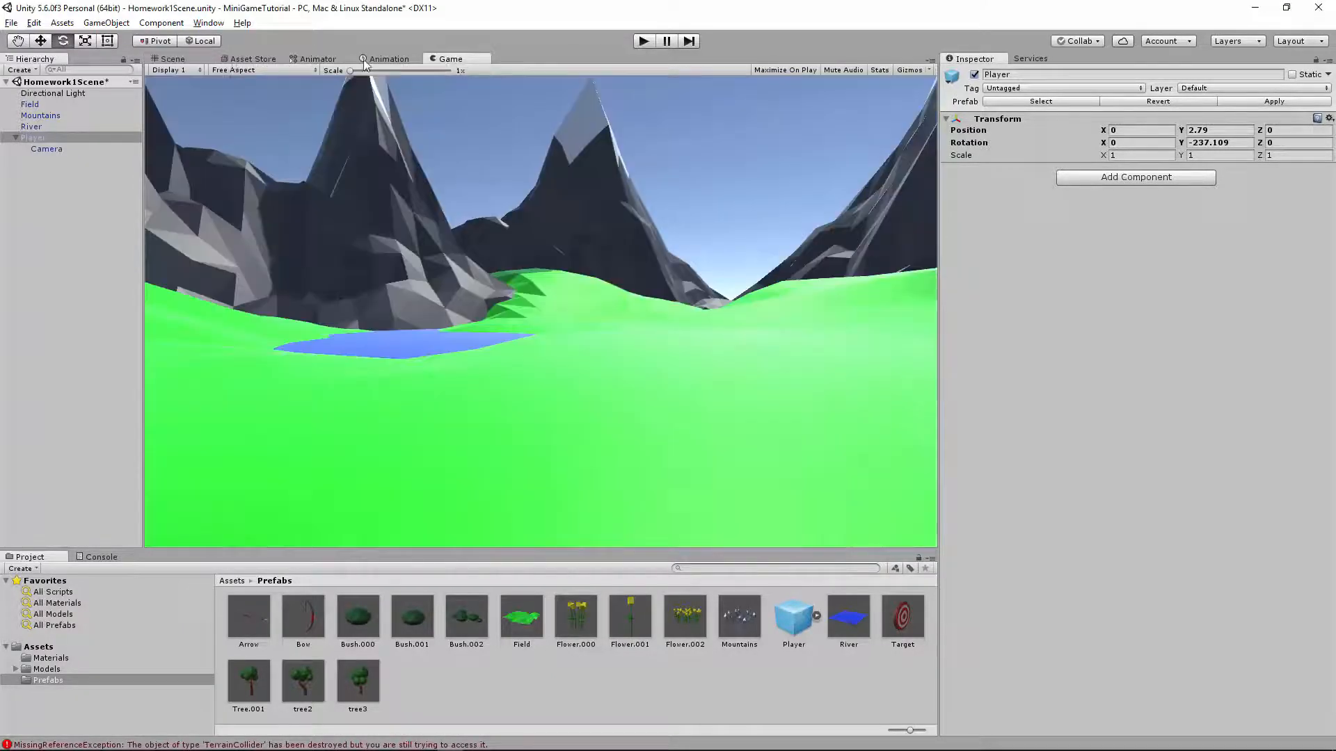
Place a tree3 tree and a Bush.002 bush together on the hillside near the river
left_click(173, 58)
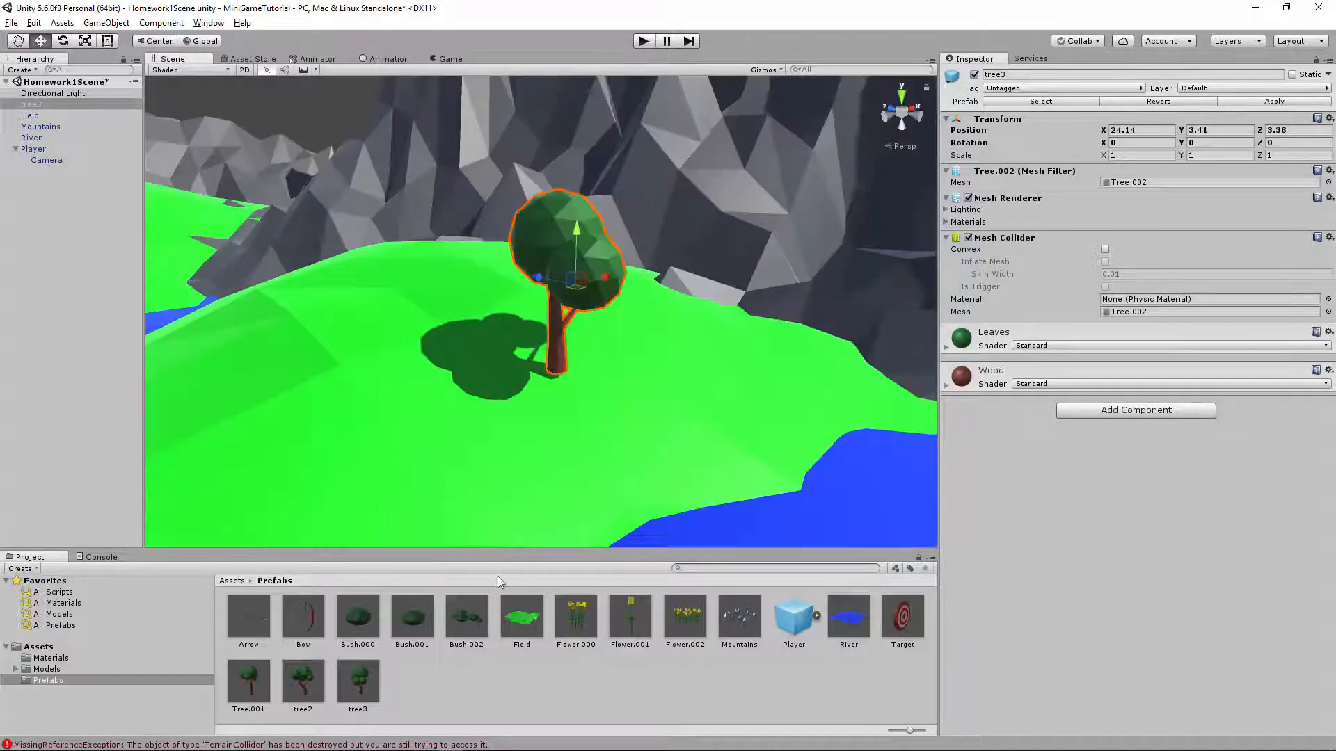
left_click(357, 366)
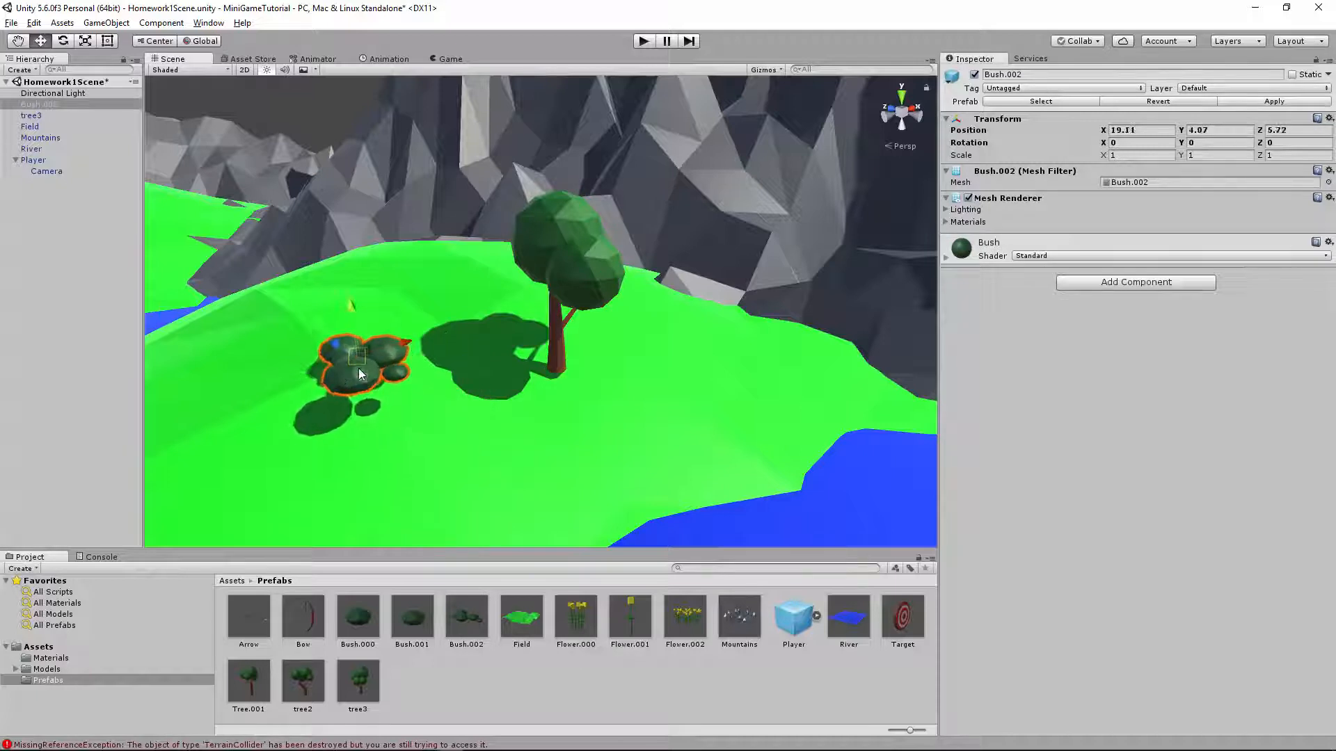
left_click(155, 41)
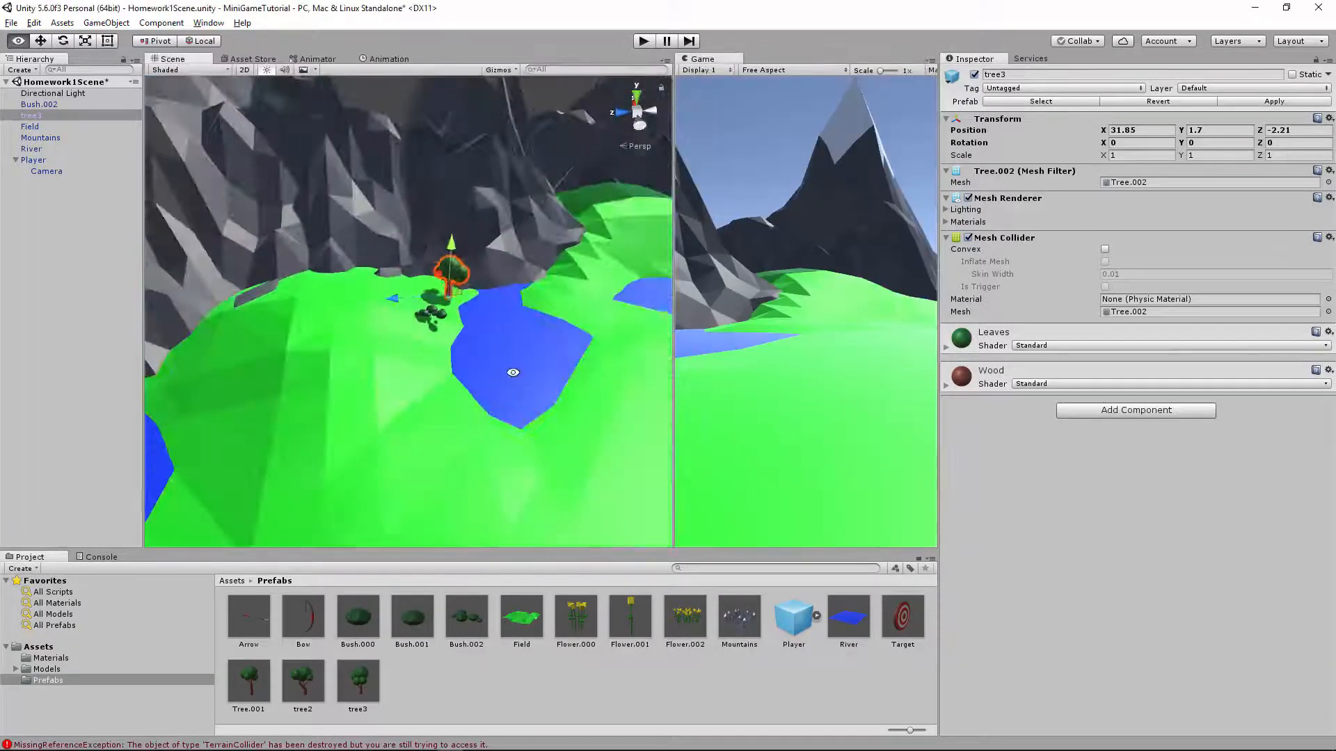
Duplicate tree3 and spread the copies, one scaled to 1.31, around the lakes
left_click(34, 160)
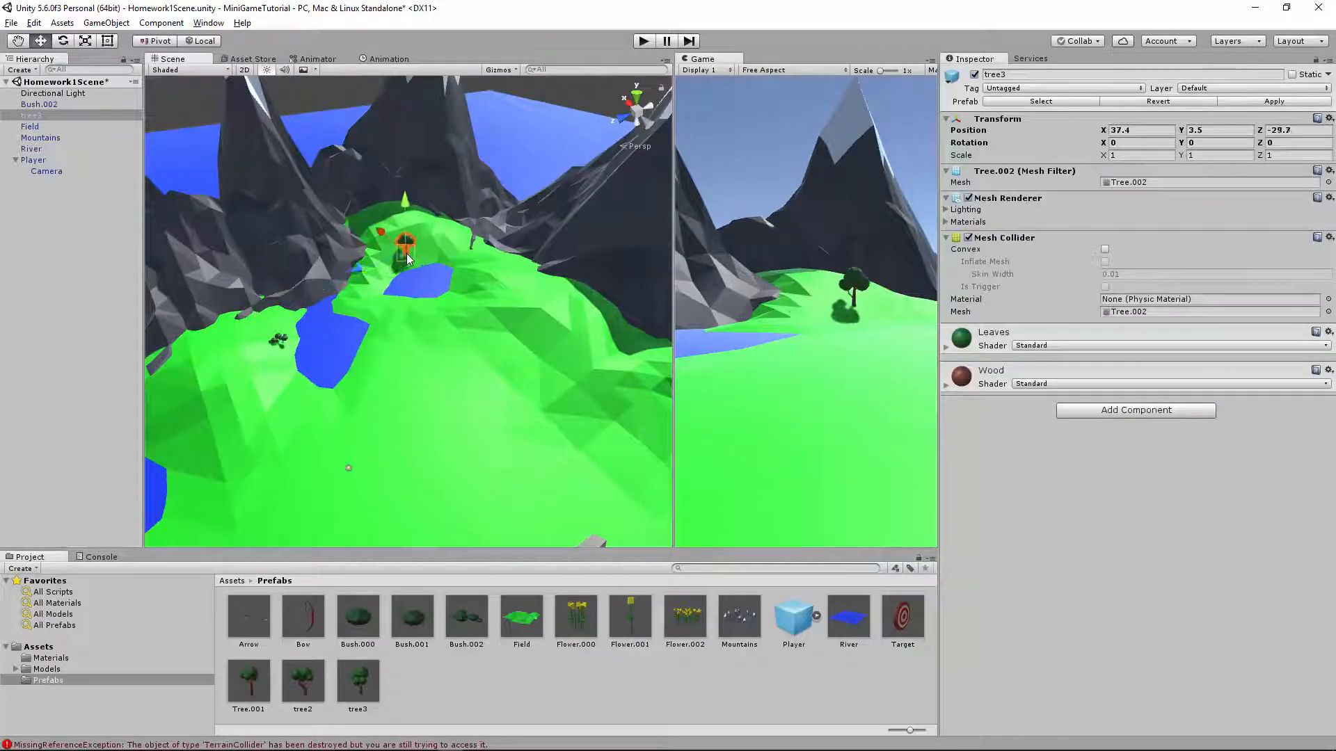
left_click_drag(405, 248, 456, 224)
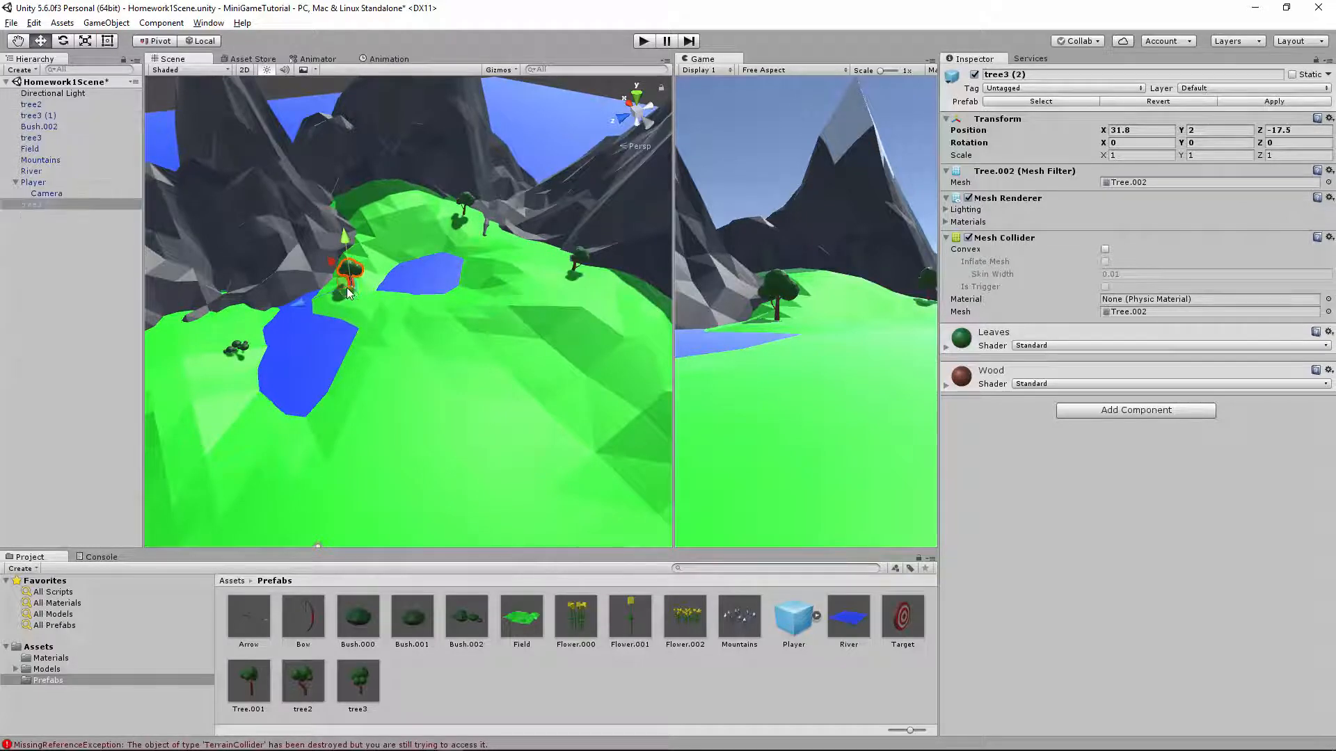
left_click_drag(348, 272, 486, 281)
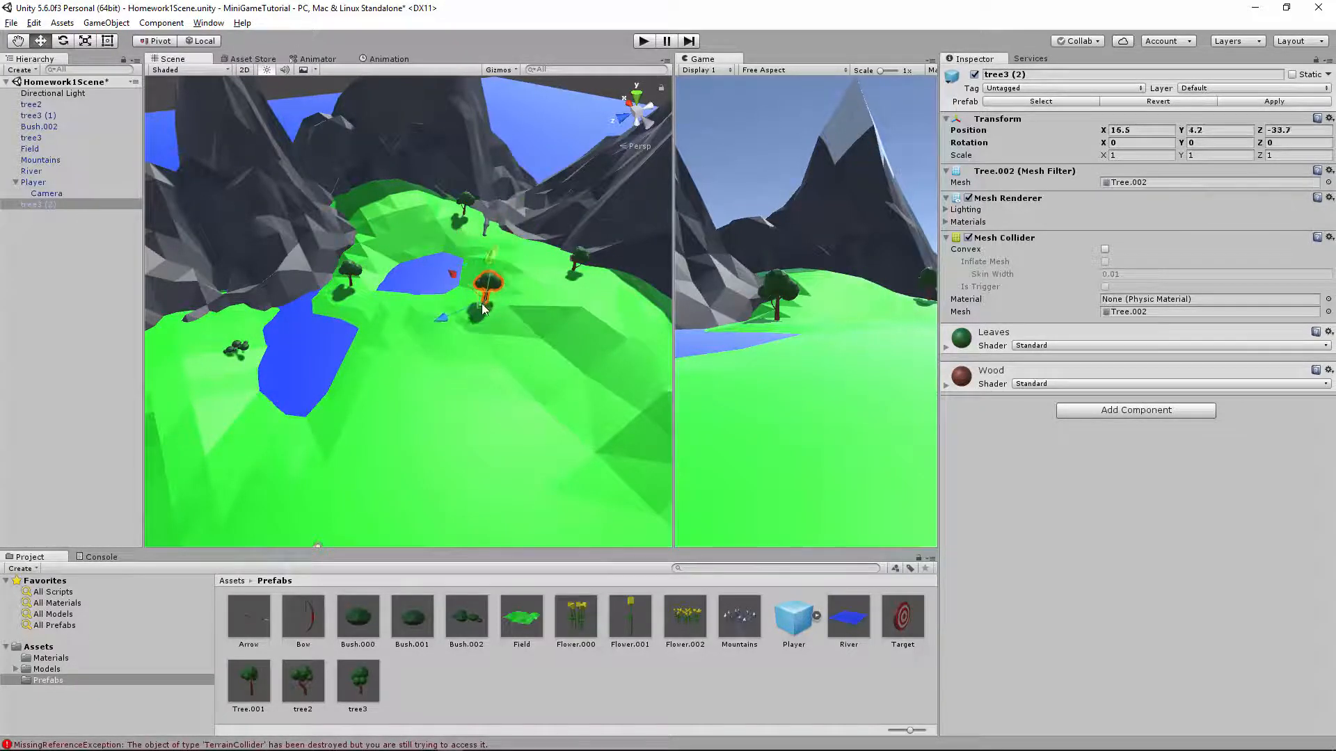
left_click_drag(485, 281, 384, 298)
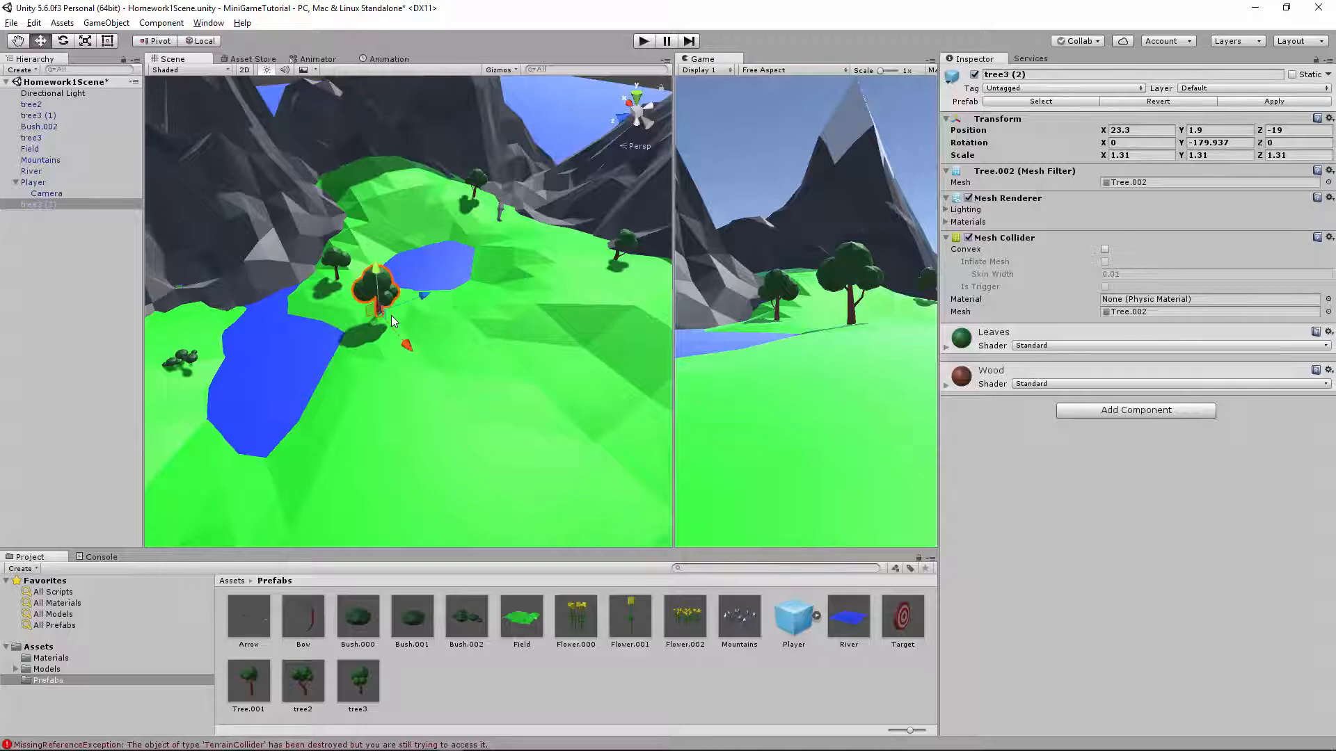
left_click_drag(374, 281, 414, 170)
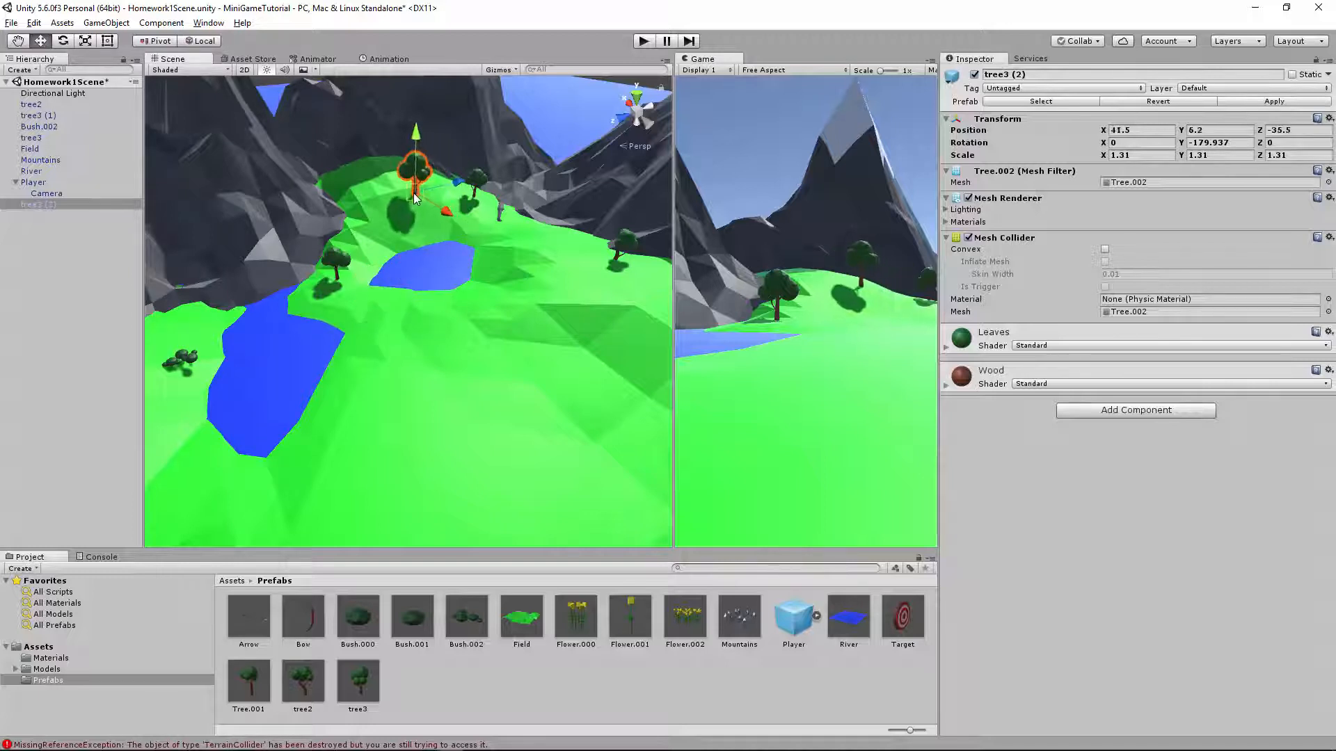
left_click_drag(413, 165, 324, 165)
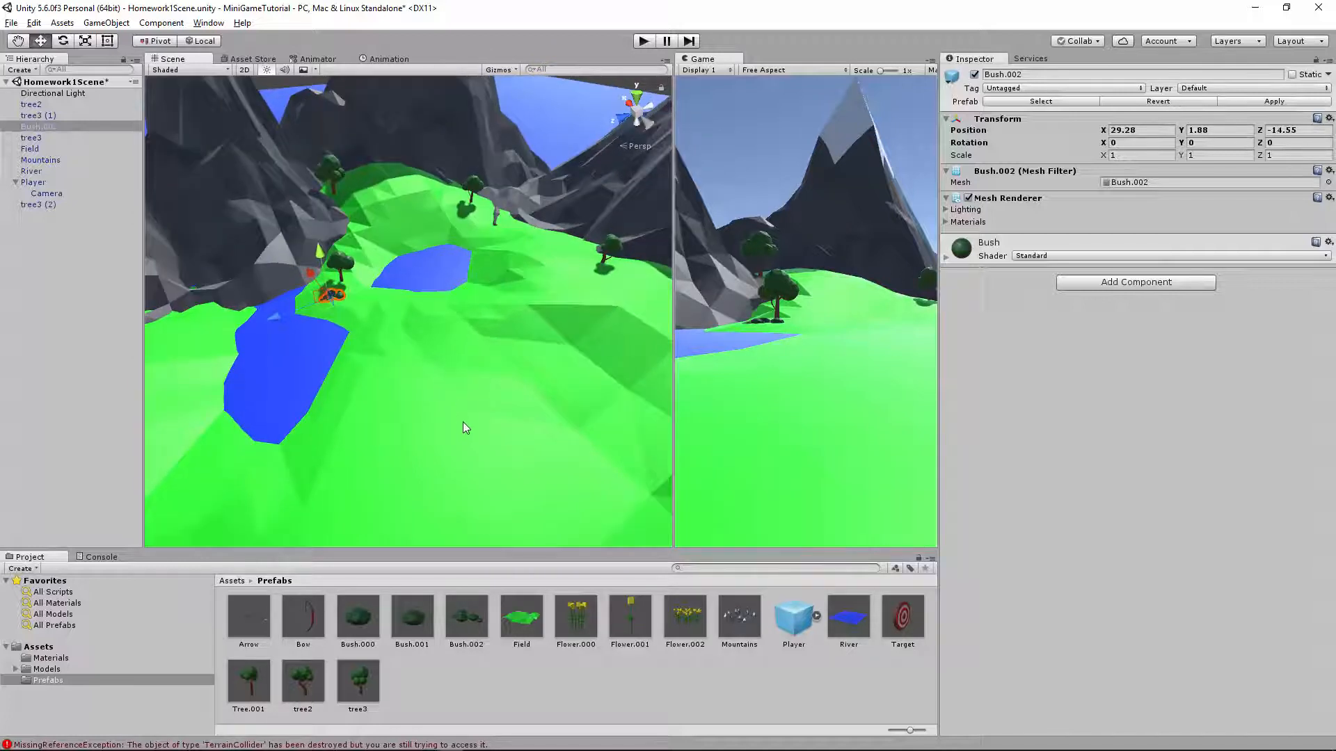
mouse_move(362, 686)
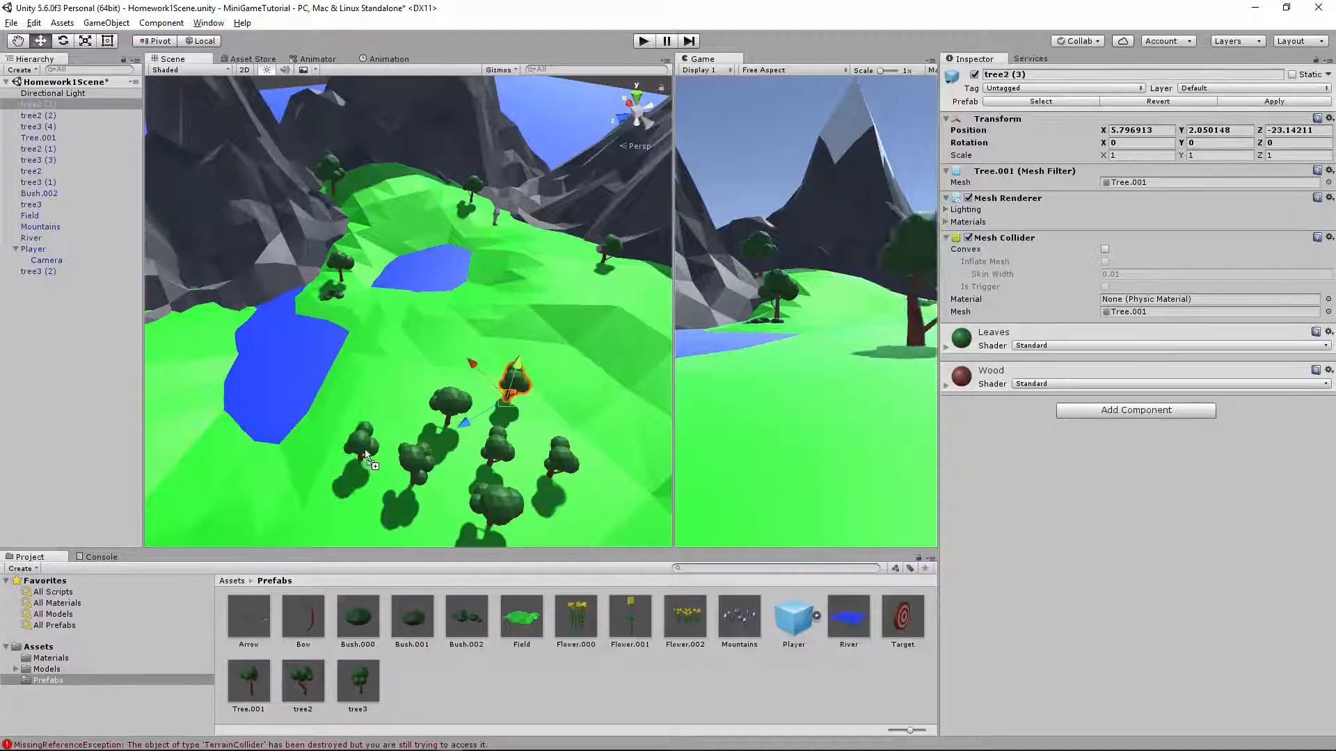
Pull several trees into a tight grove on the near slope and create an empty grouping object
left_click(349, 490)
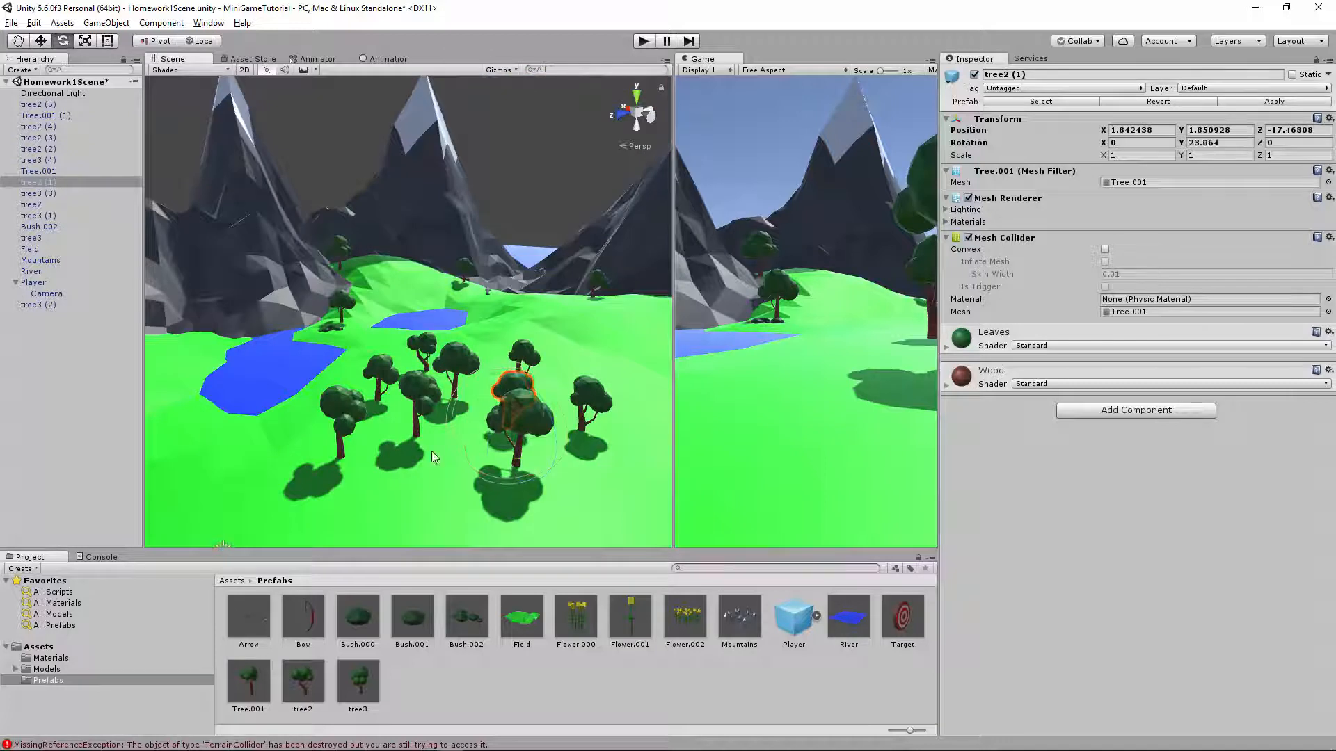
left_click(587, 405)
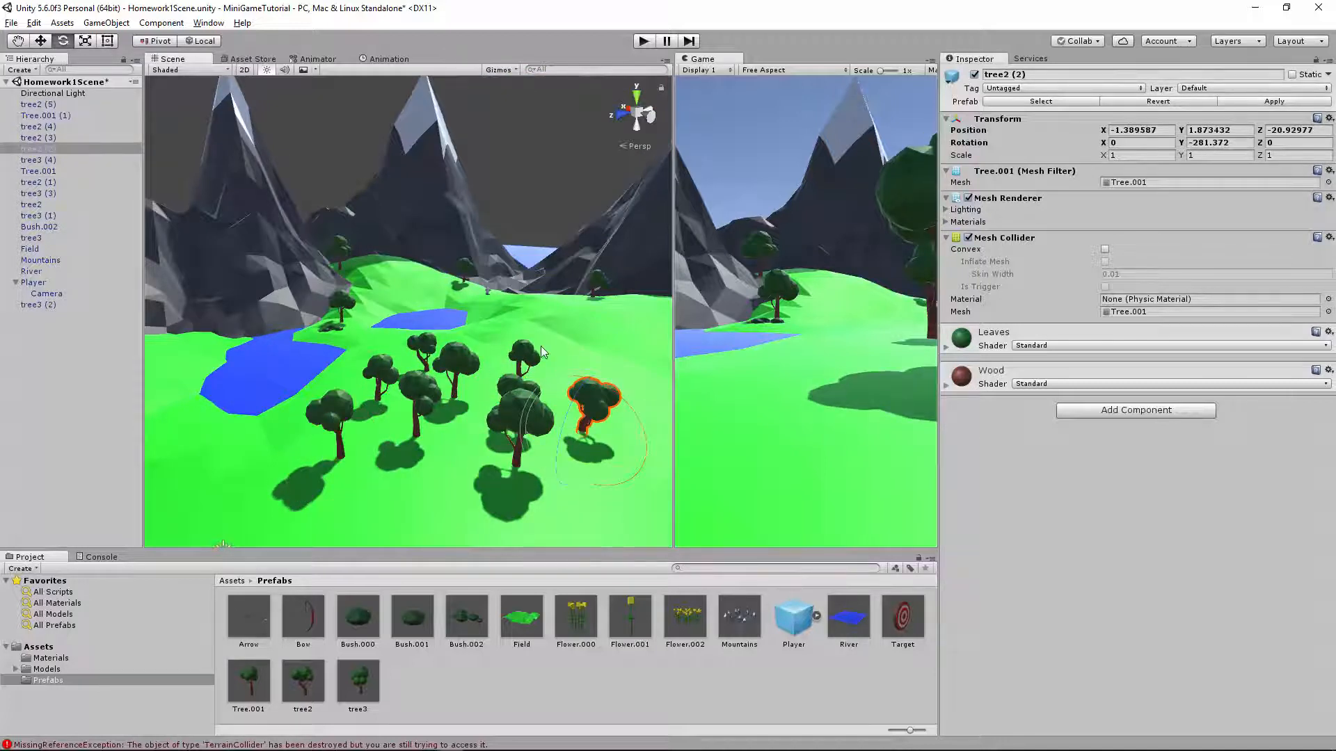
left_click(511, 384)
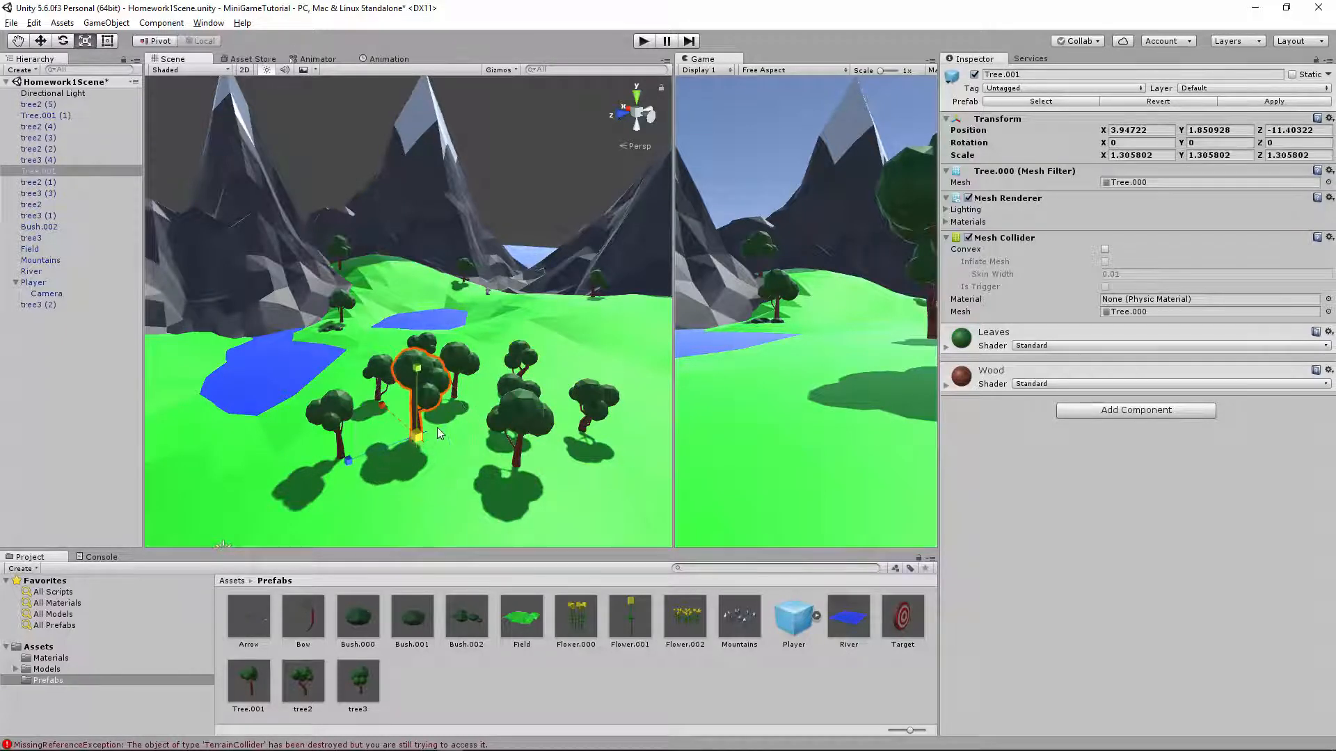
left_click(522, 366)
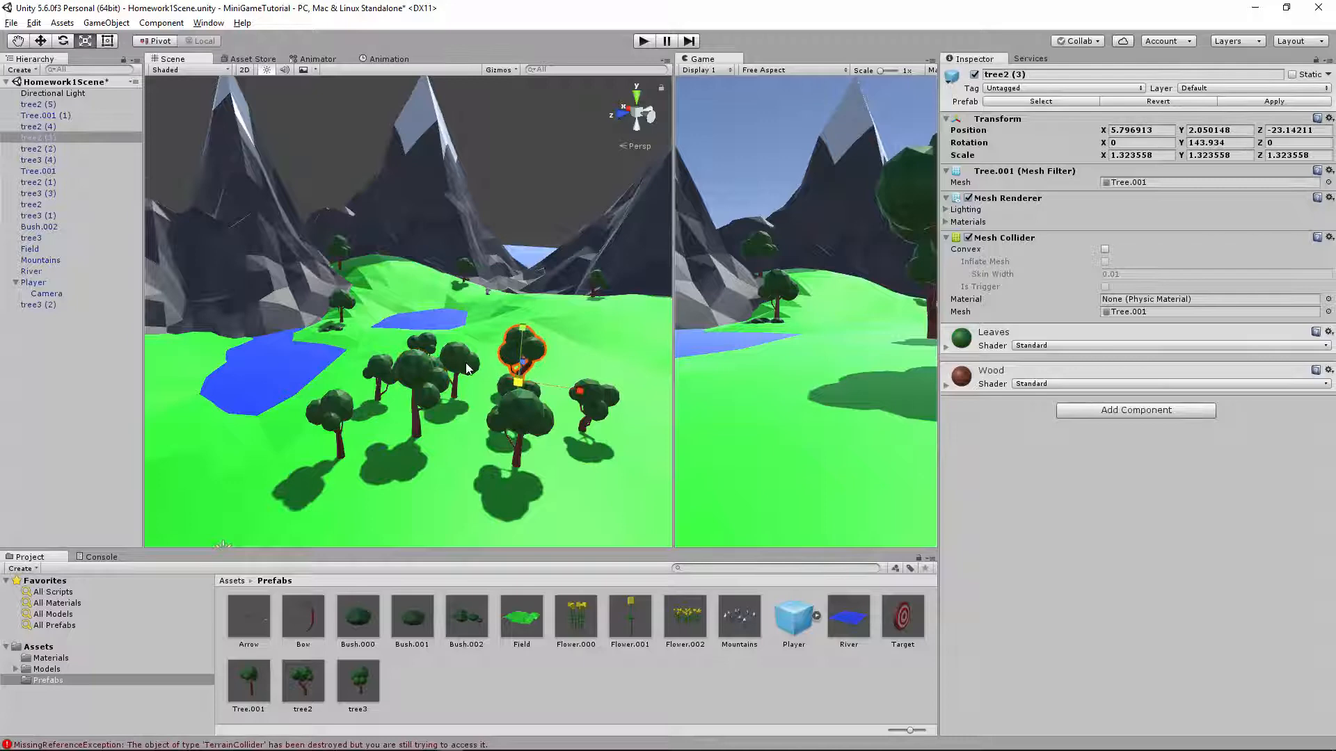
left_click(515, 417)
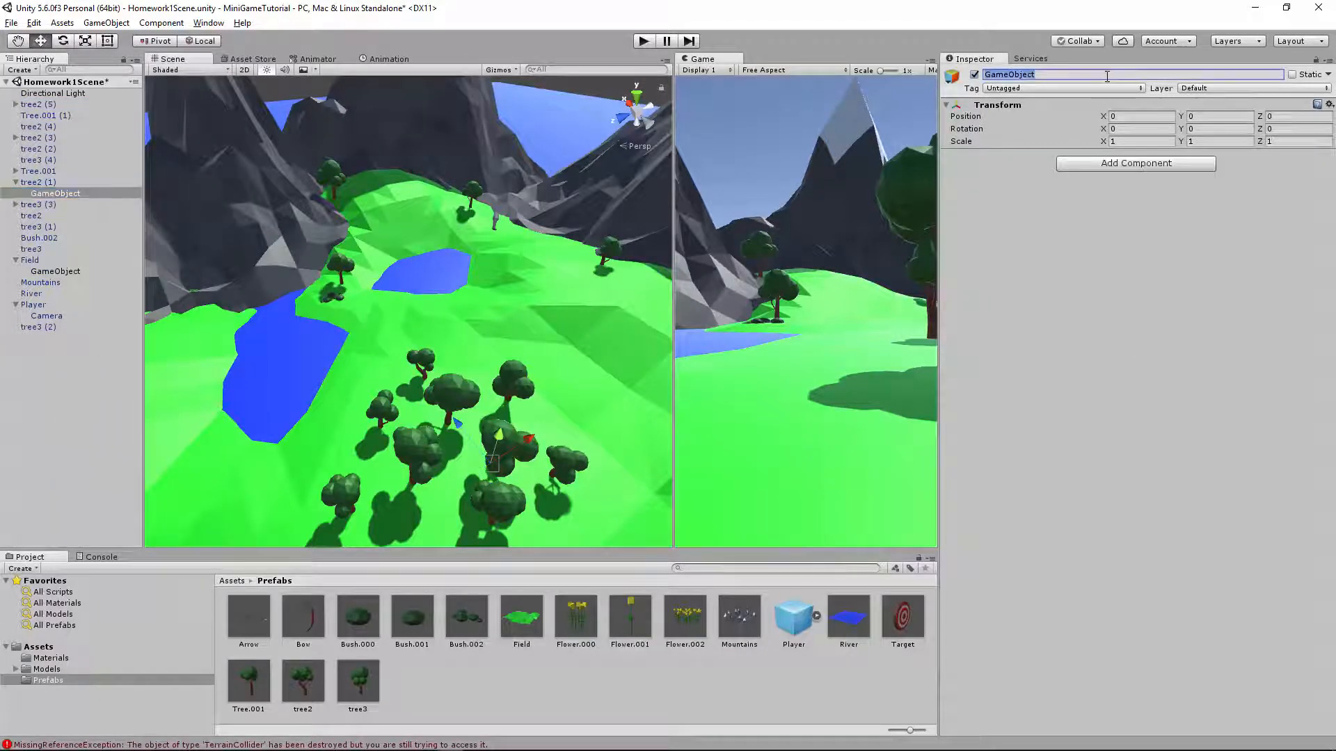
Name the group GroupOfTrees, parent the trees under it and save it to the Prefabs folder
type("GroupOfTrees")
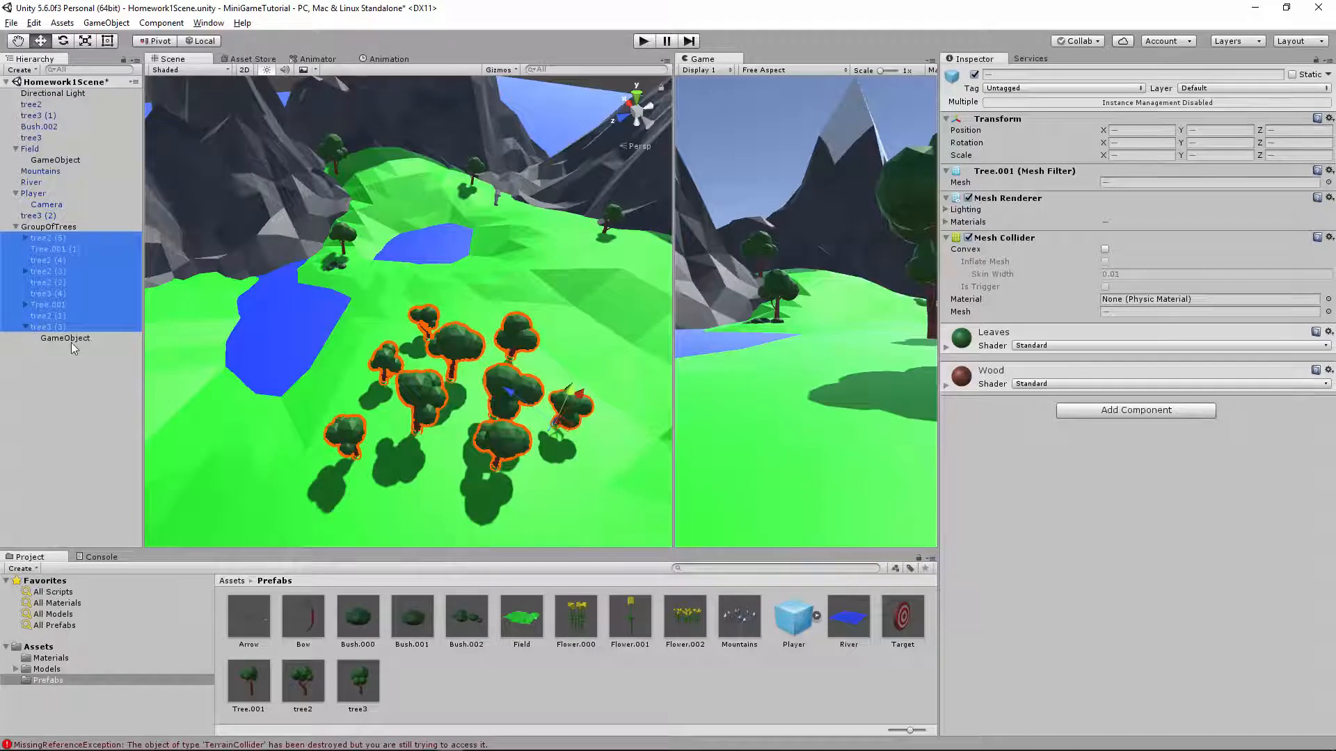
left_click(65, 338)
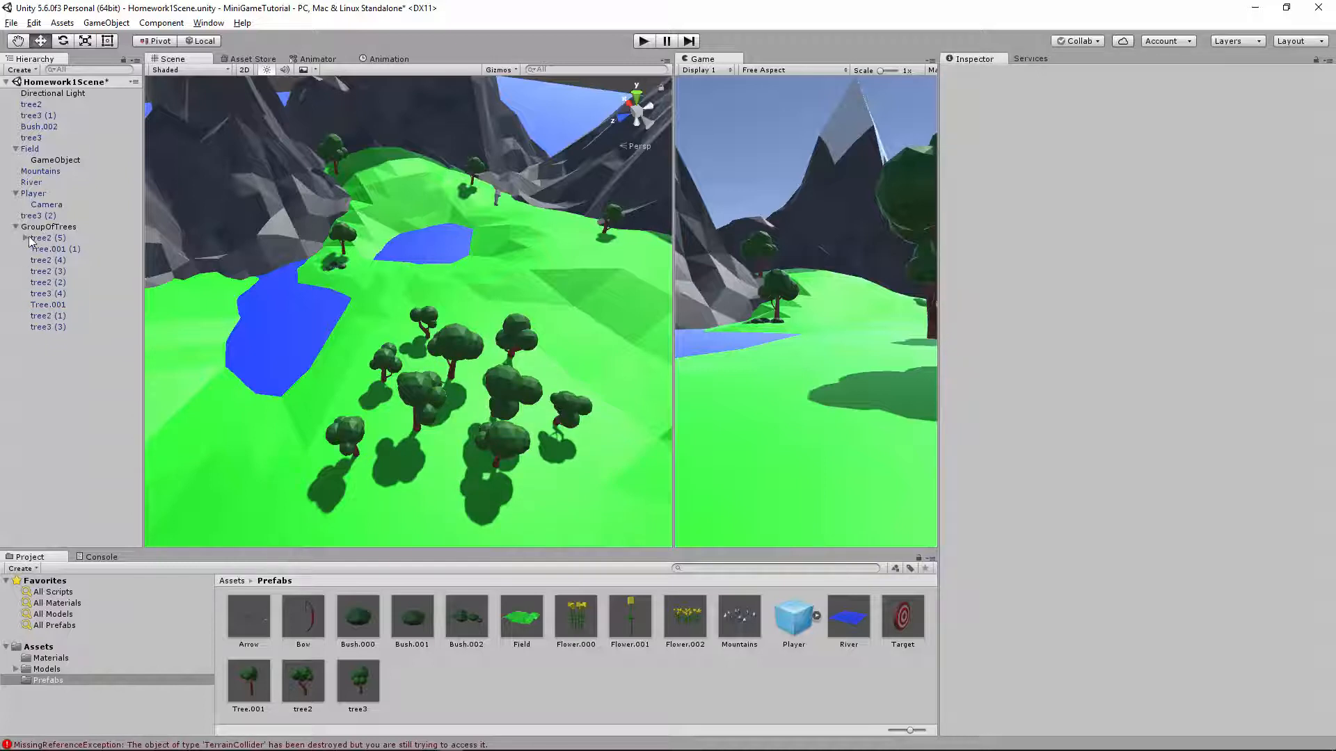
left_click(48, 227)
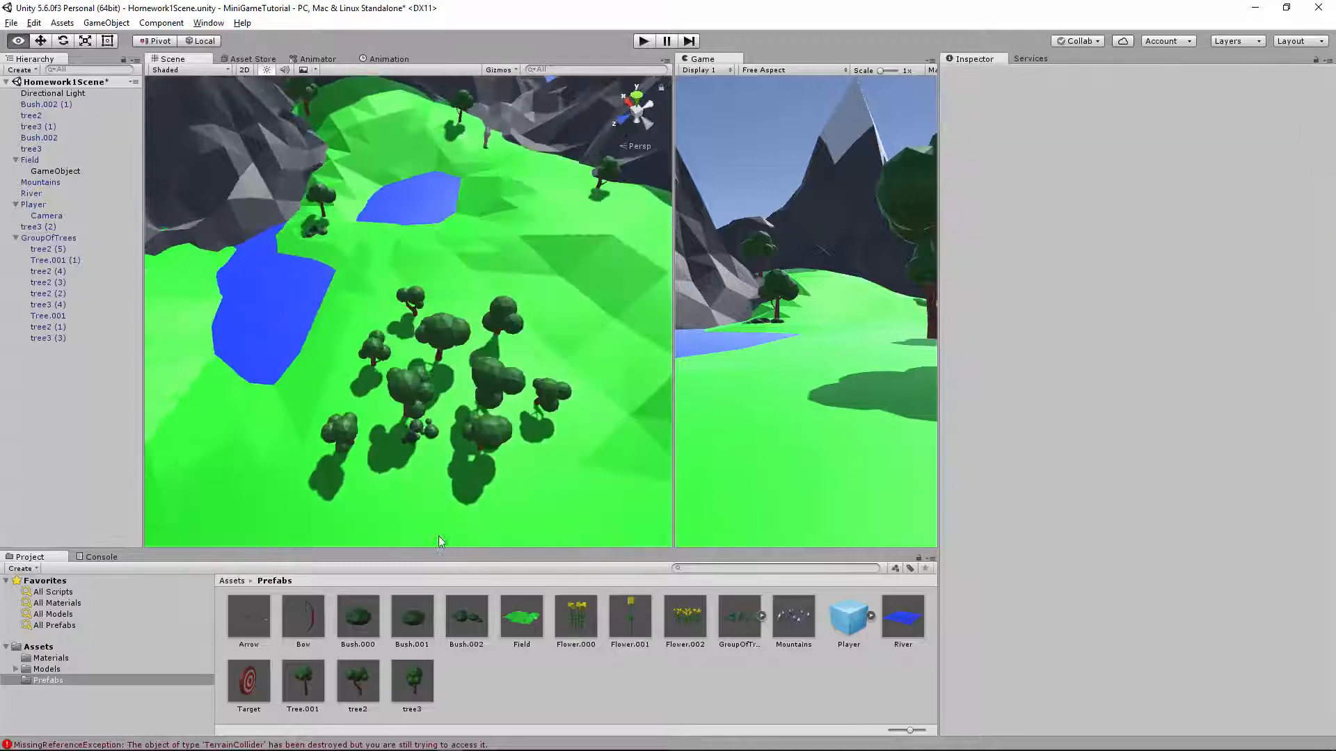
Place three Bush prefabs on the grass at the front and sides of the tree cluster
left_click(362, 461)
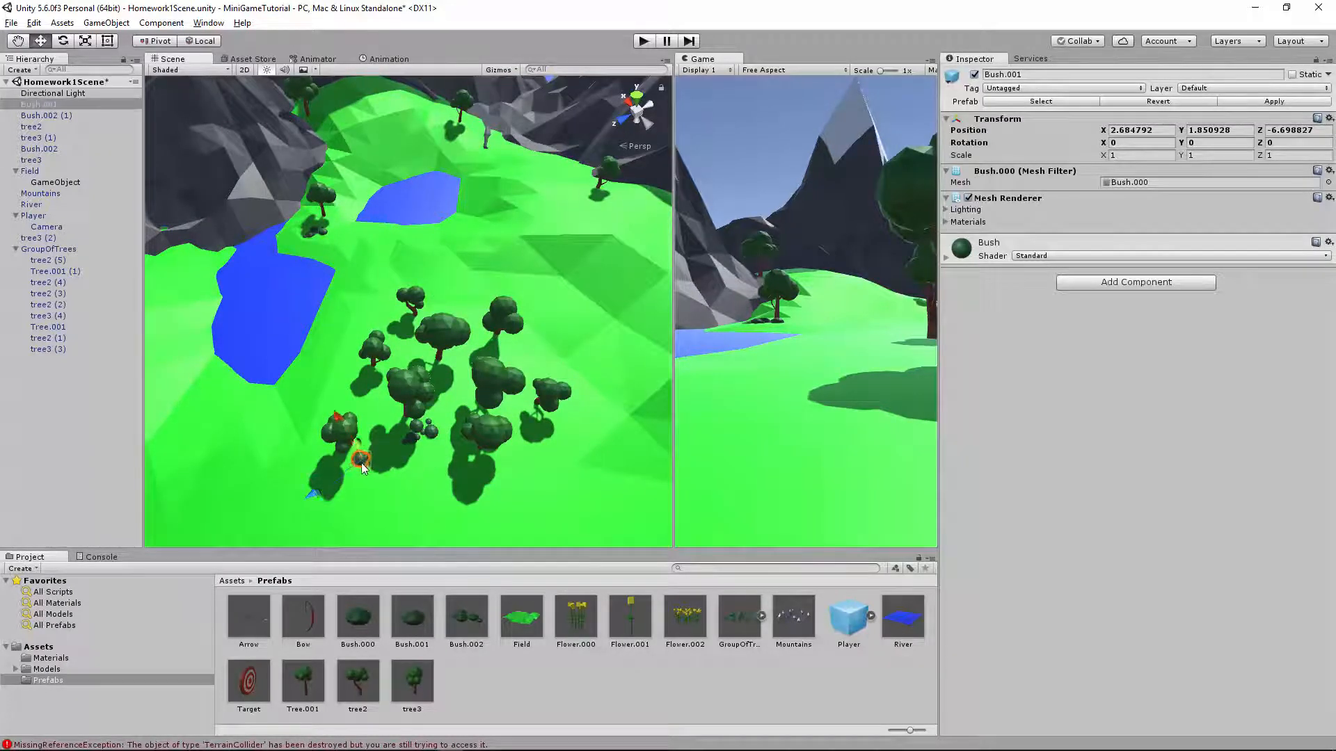
left_click(423, 430)
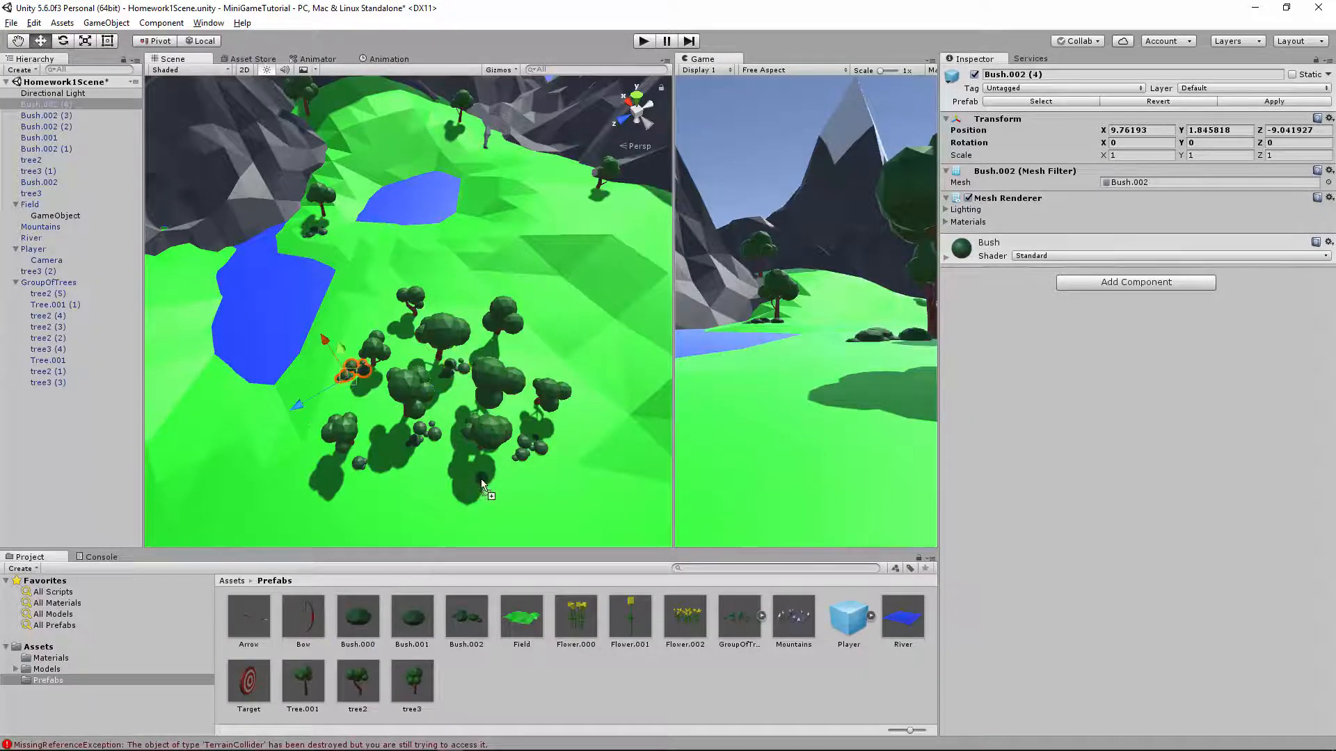
left_click(522, 342)
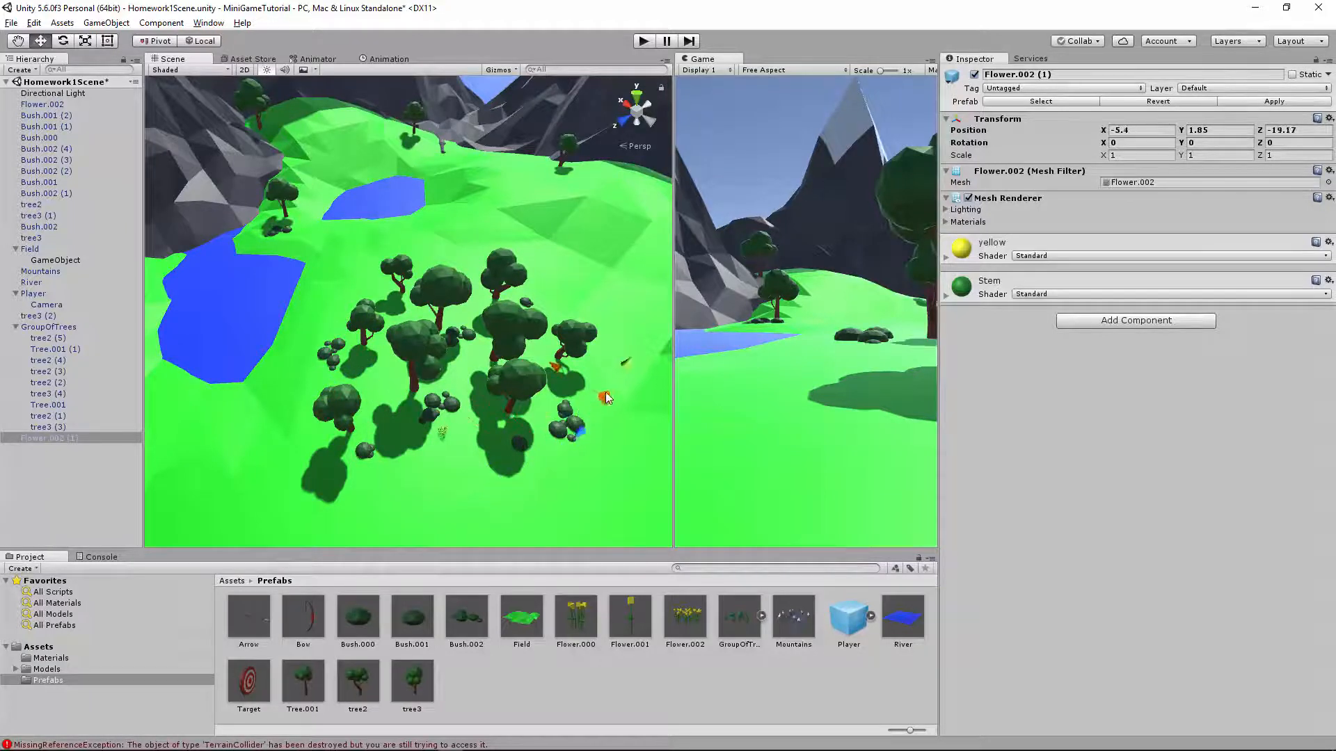
Drop Flower.000 and Flower.001 prefabs onto the grass beside the bushes among the trees
left_click_drag(579, 366, 397, 306)
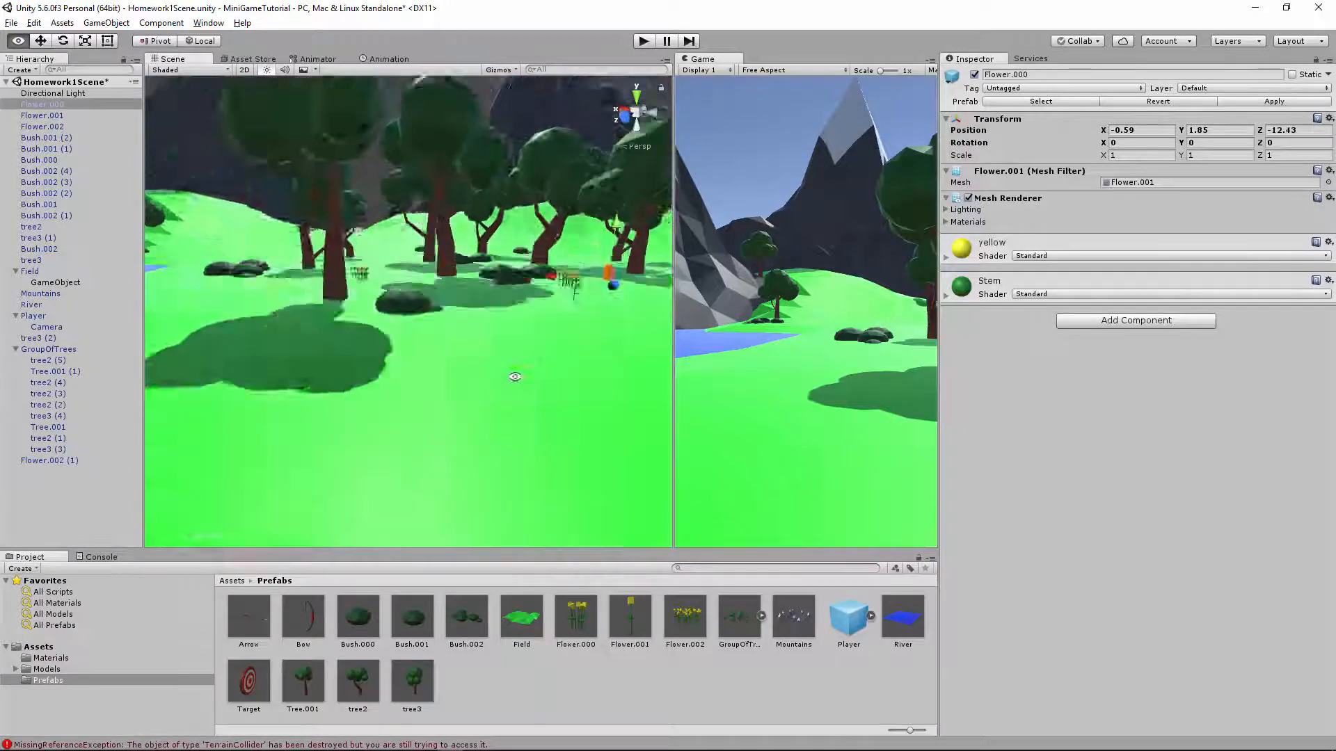
left_click(42, 127)
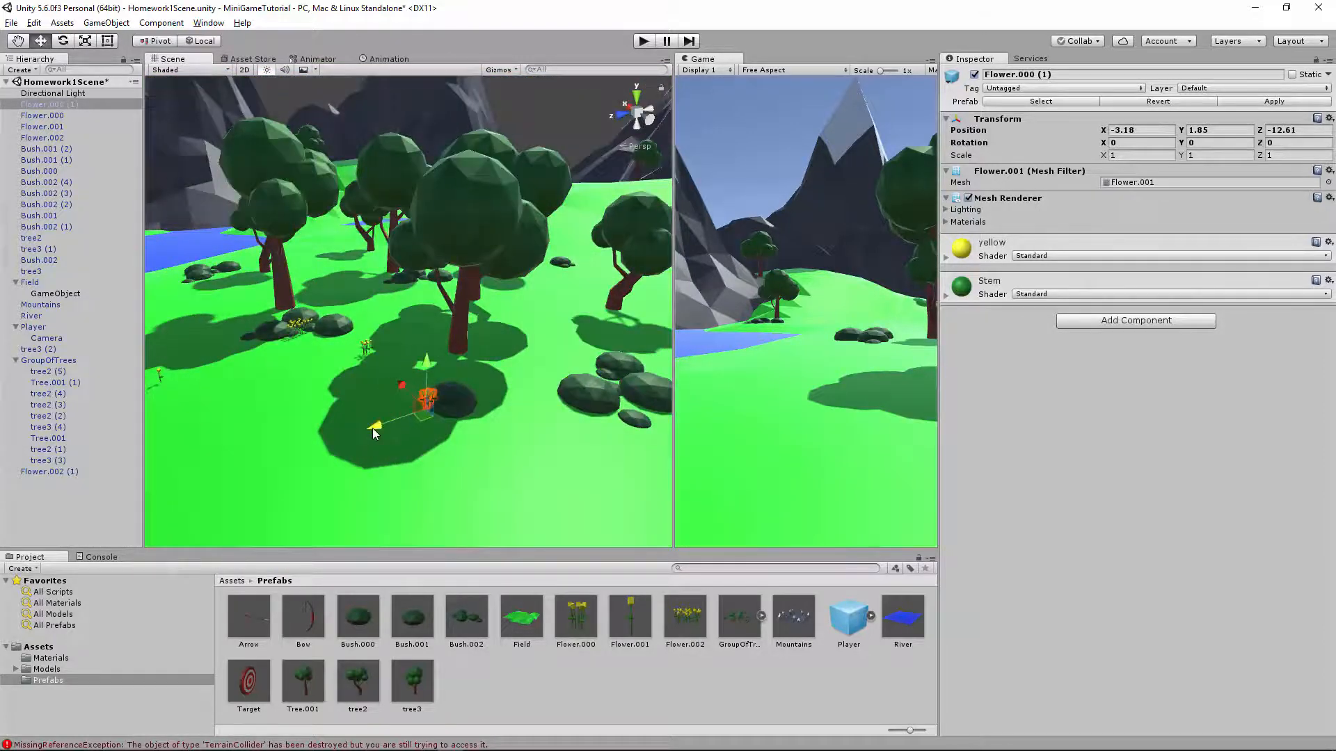
left_click(32, 316)
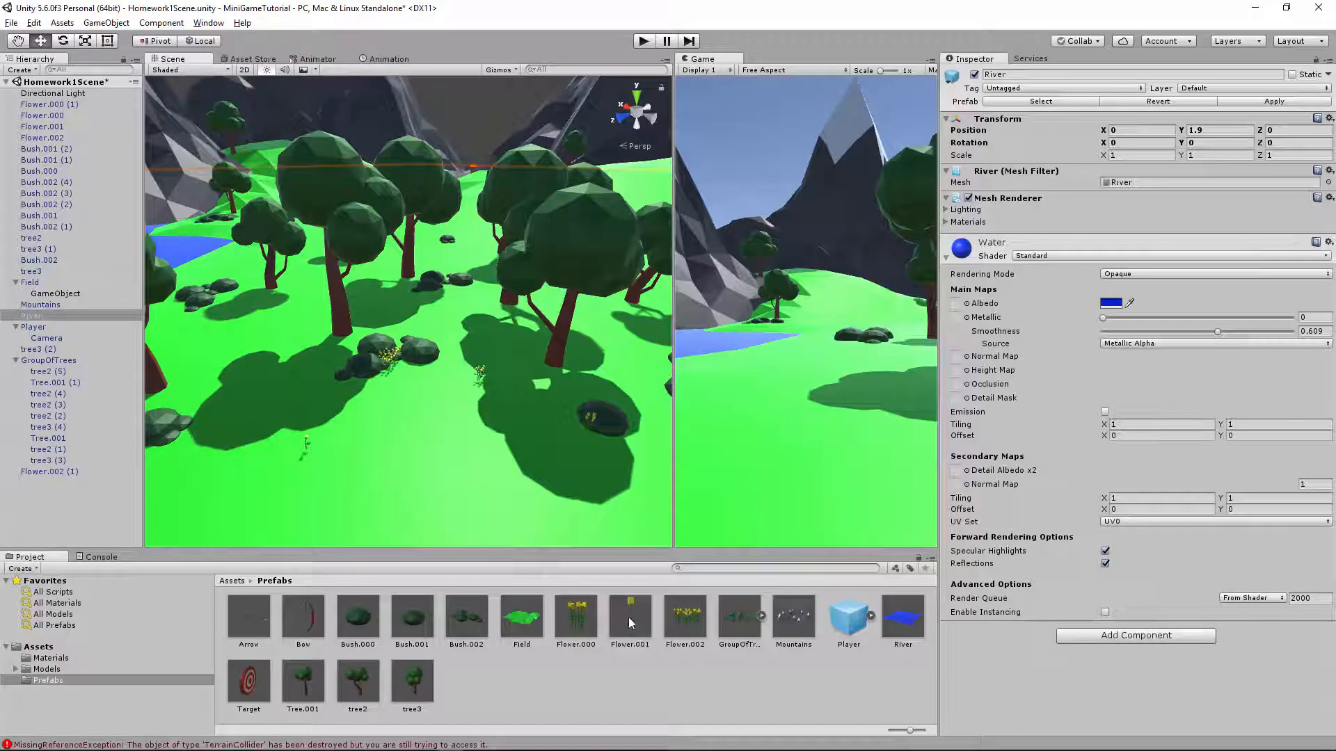
left_click(447, 288)
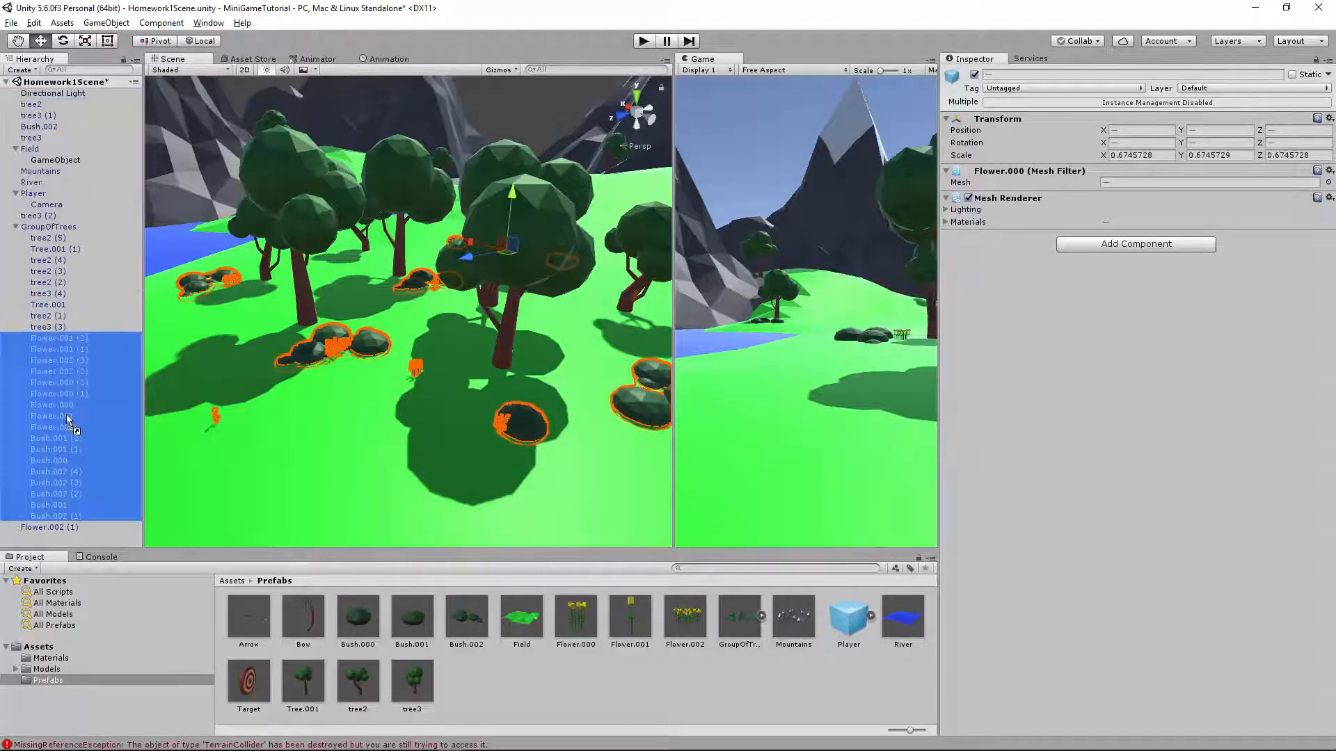
Parent all flowers and bushes under GroupOfTrees and move the group onto the far hillside
left_click(49, 226)
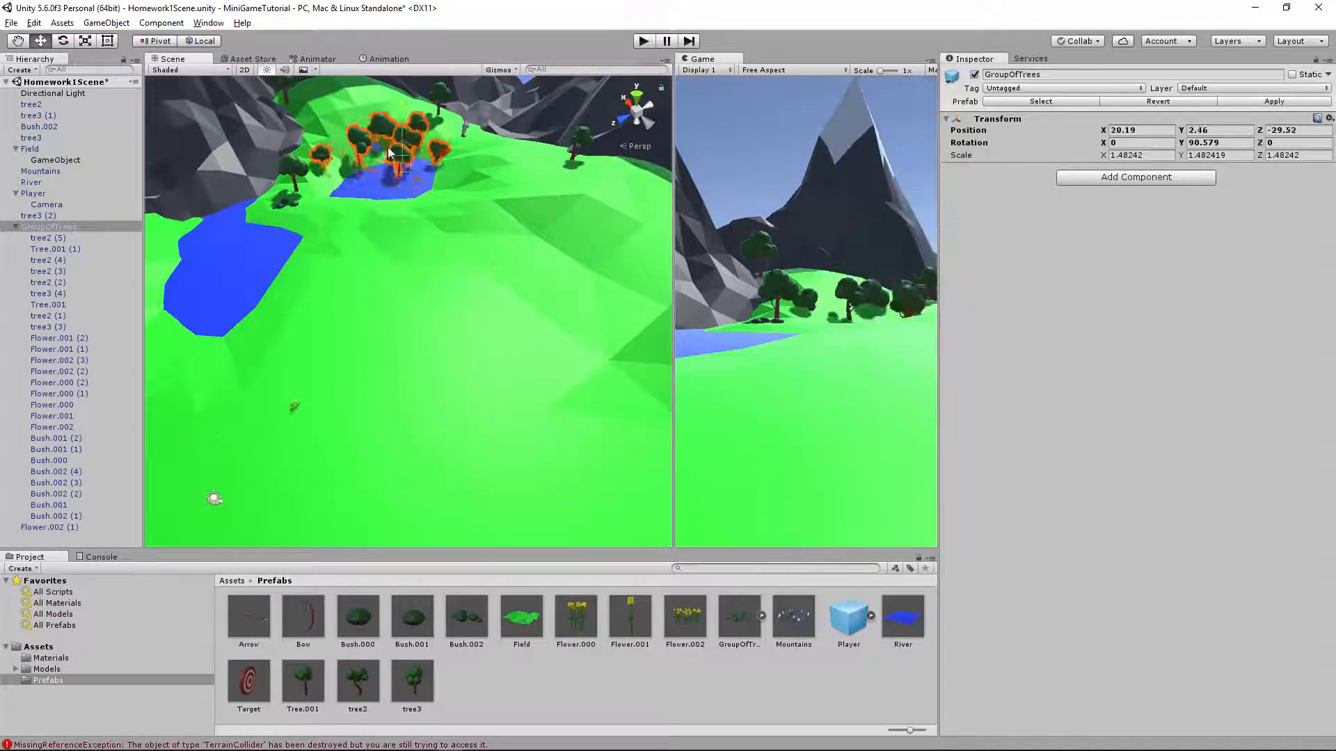
left_click_drag(396, 153, 498, 196)
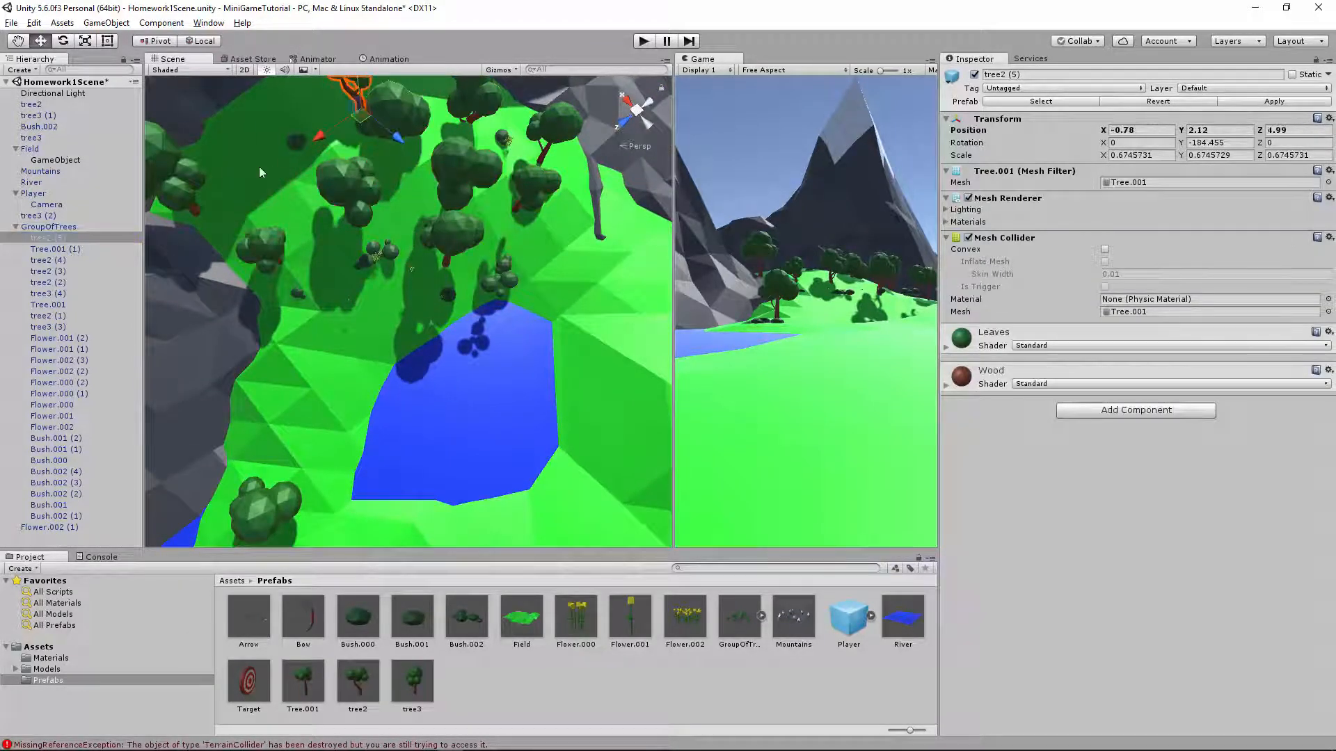
Reposition several individual trees within the group
left_click(47, 261)
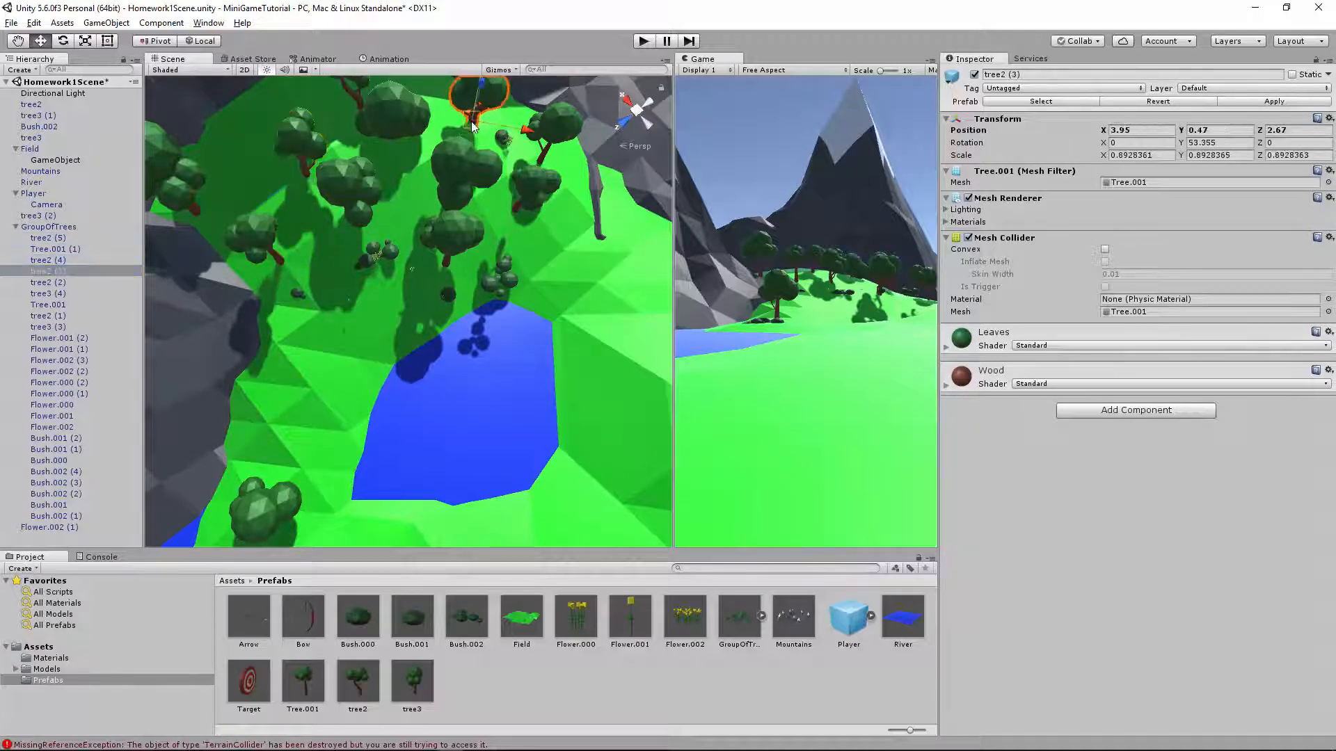
left_click(553, 221)
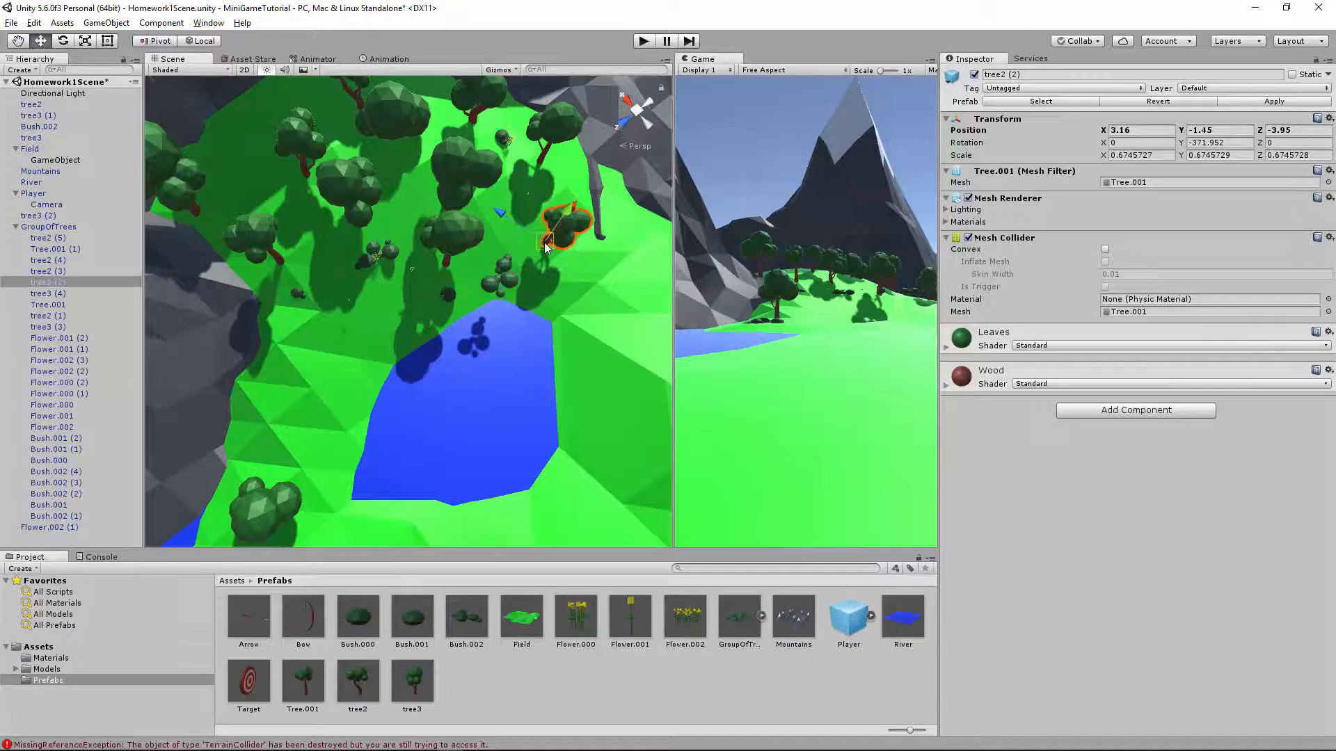
left_click(49, 305)
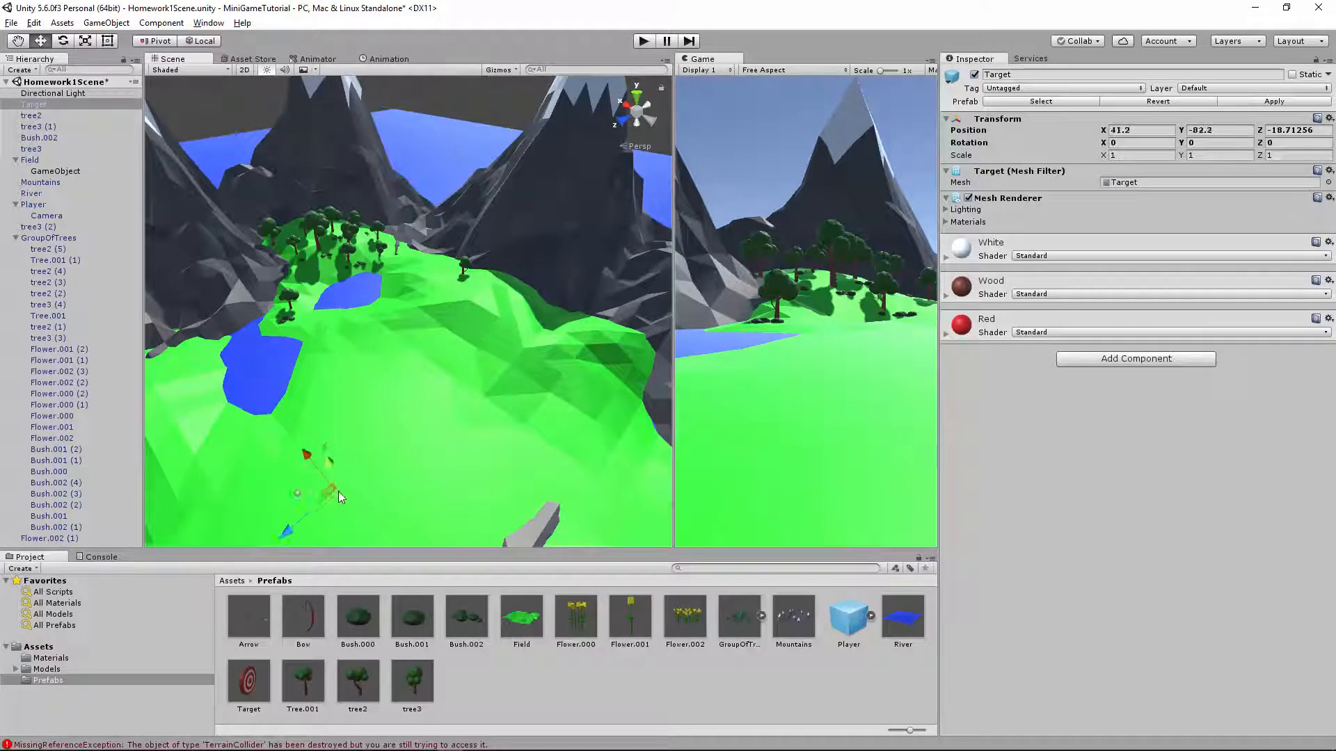
Move the Target in front of the Player camera and place two bushes below its tree
left_click_drag(329, 465, 310, 447)
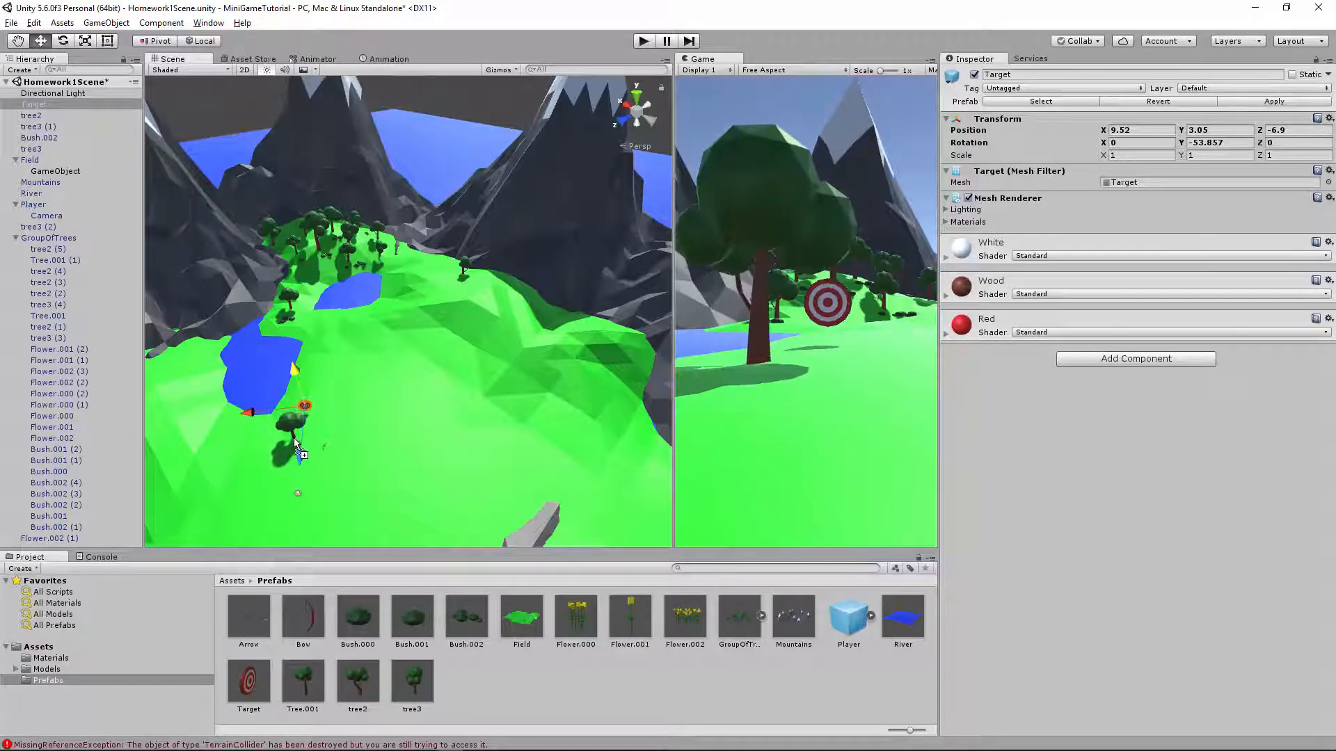
left_click(294, 423)
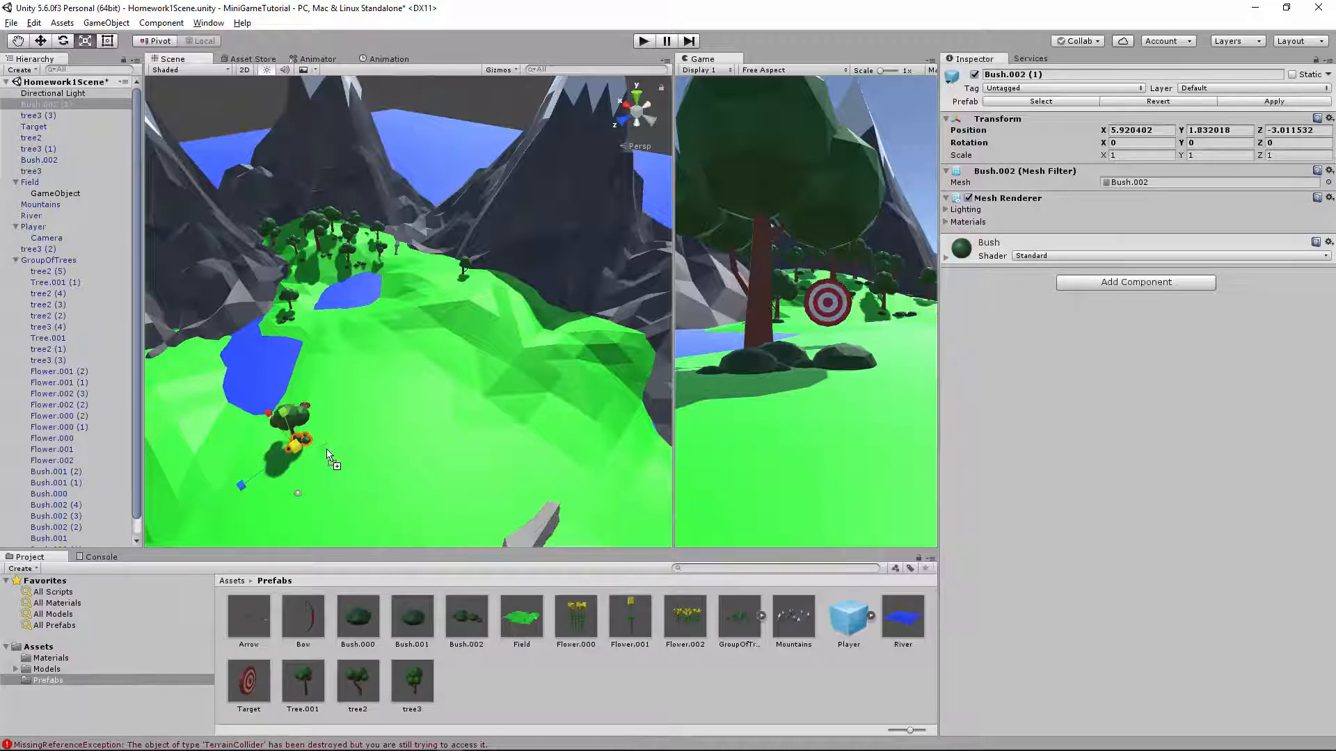
left_click(302, 438)
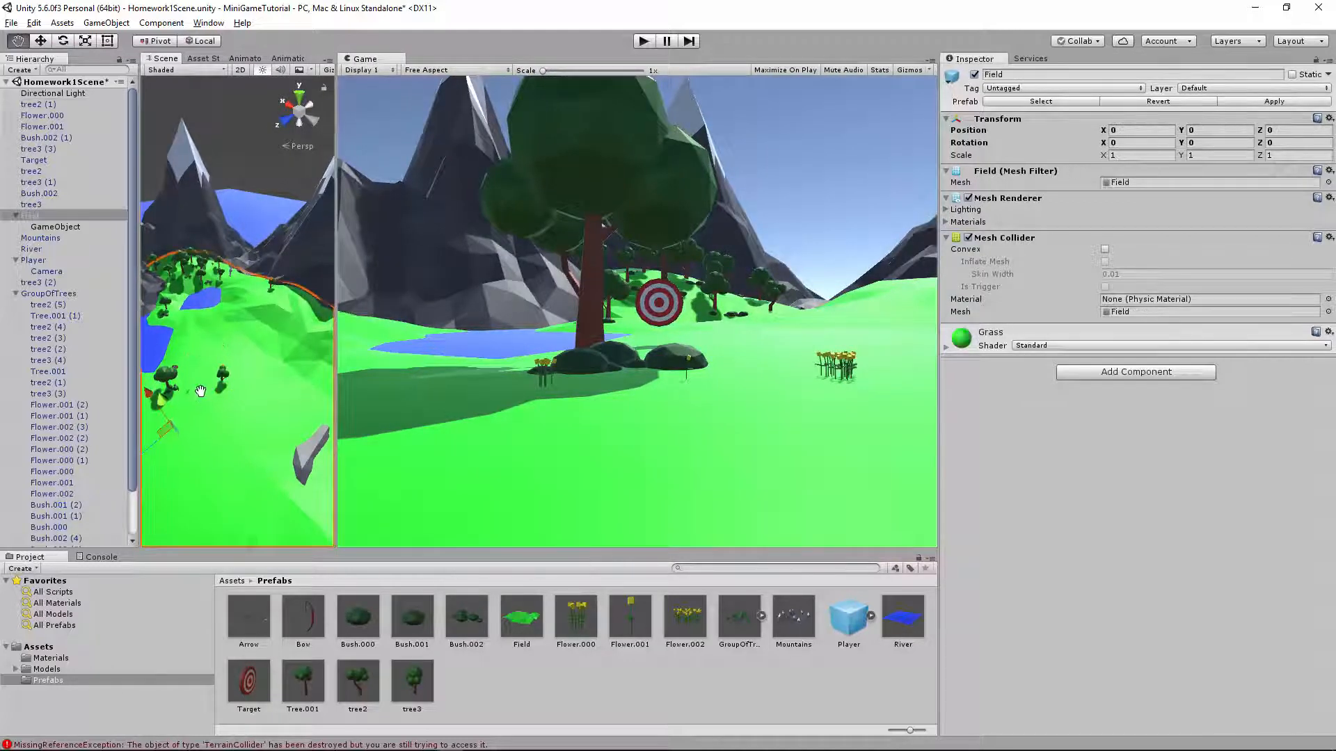
Move the Flower.002 clump next to the bushes under the target's tree
left_click(247, 385)
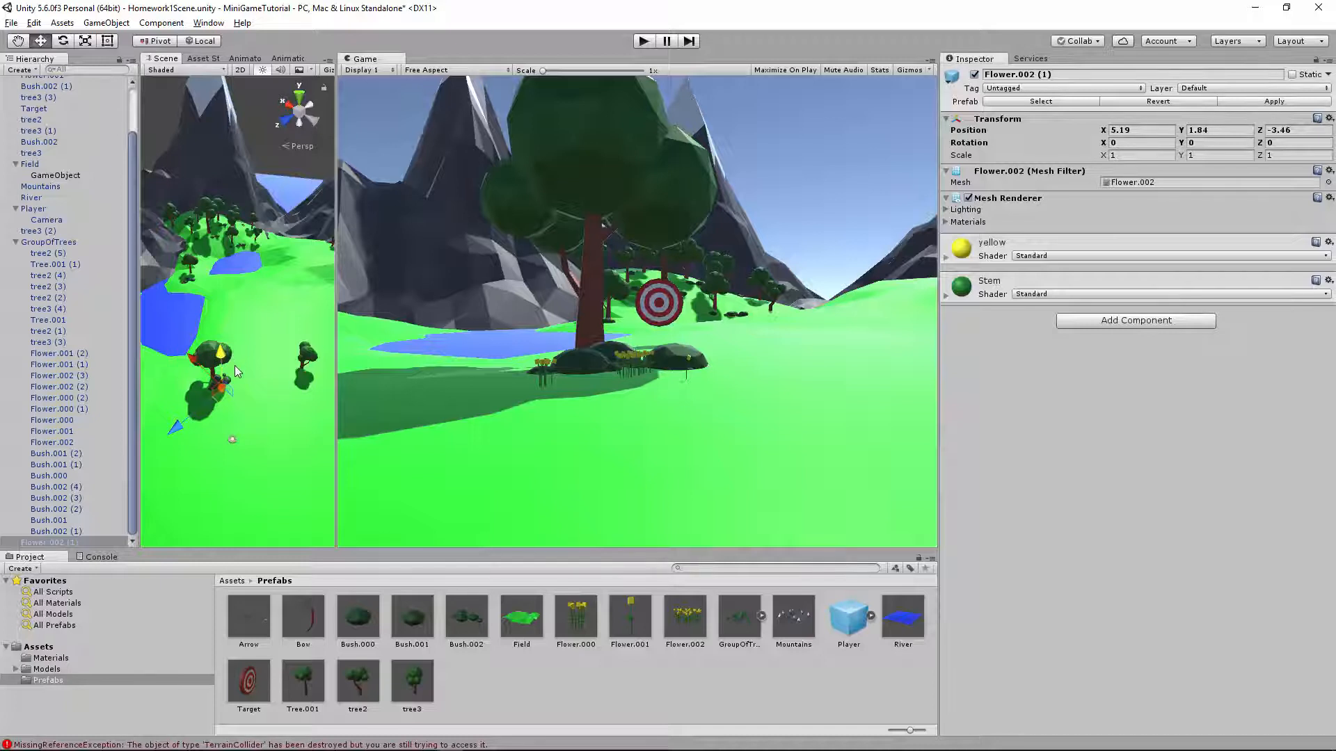
left_click(33, 108)
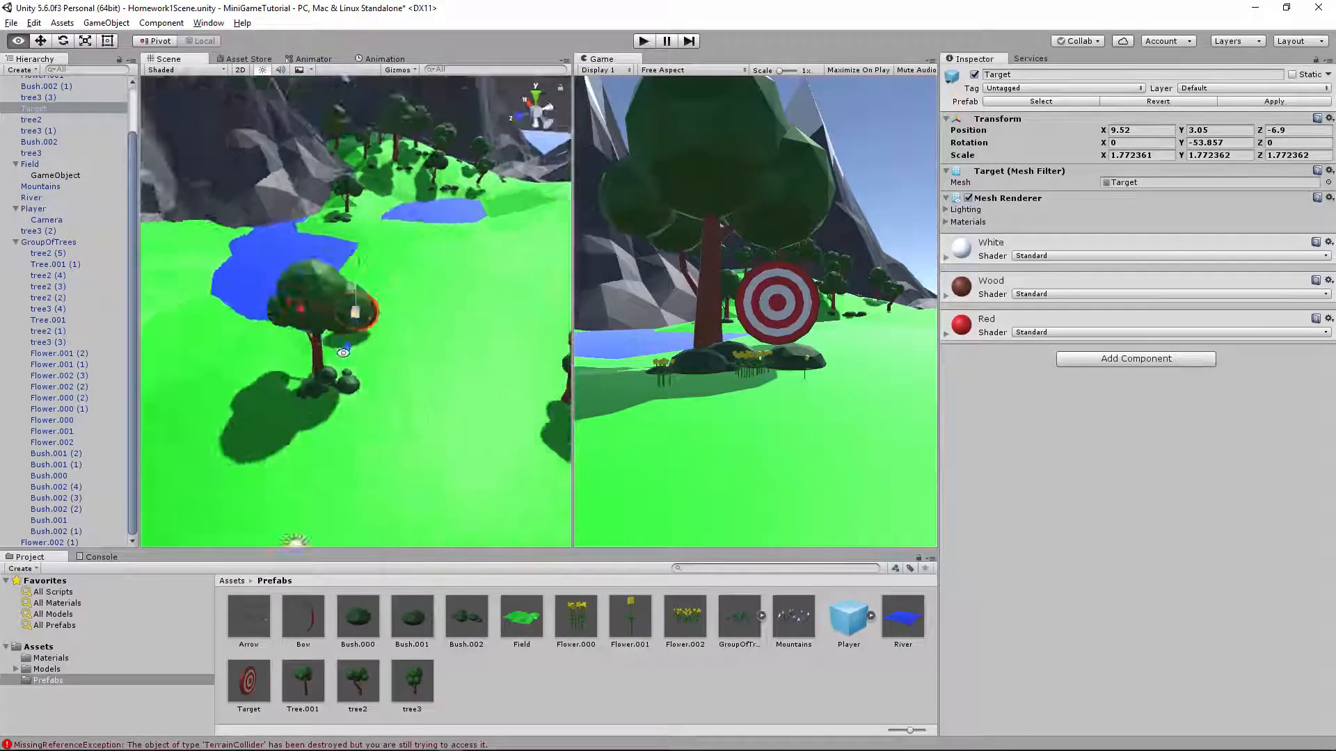
Scale the Target uniformly to 1.772 and pull the view back to frame it with the tree
left_click_drag(341, 256, 442, 310)
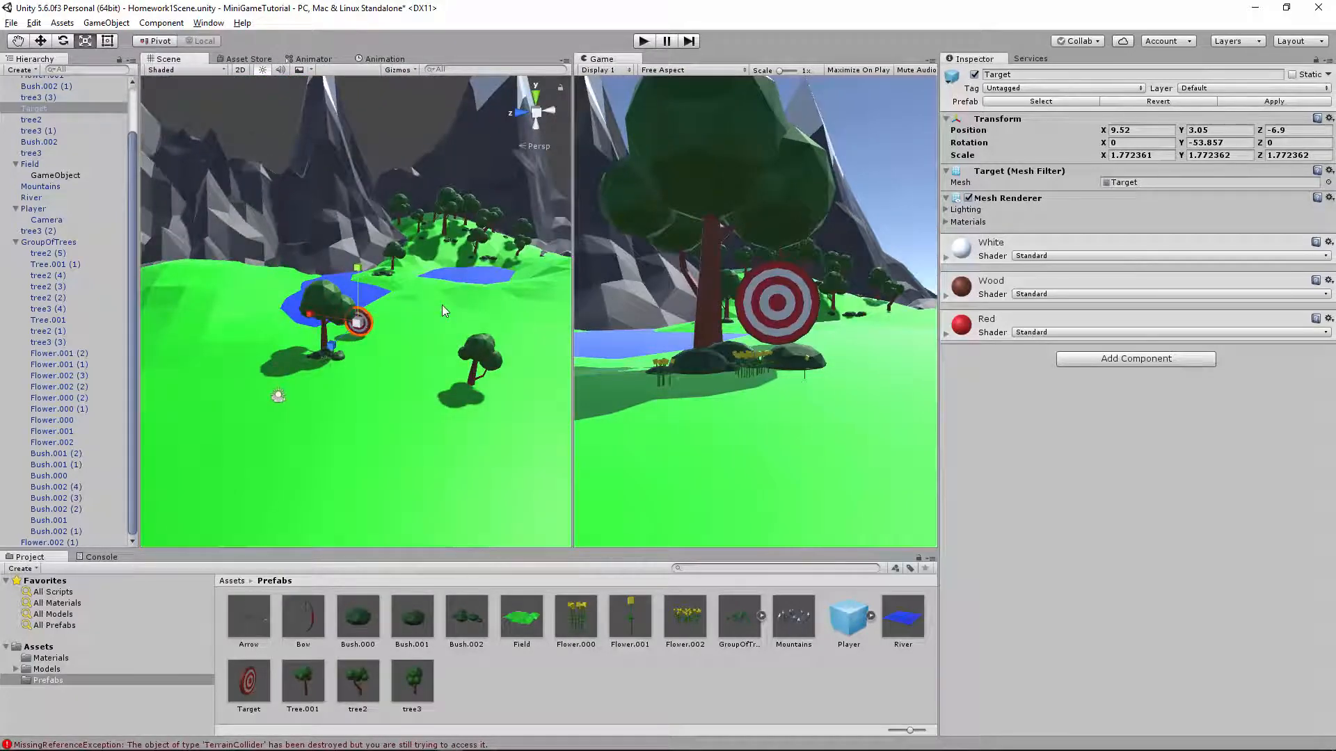